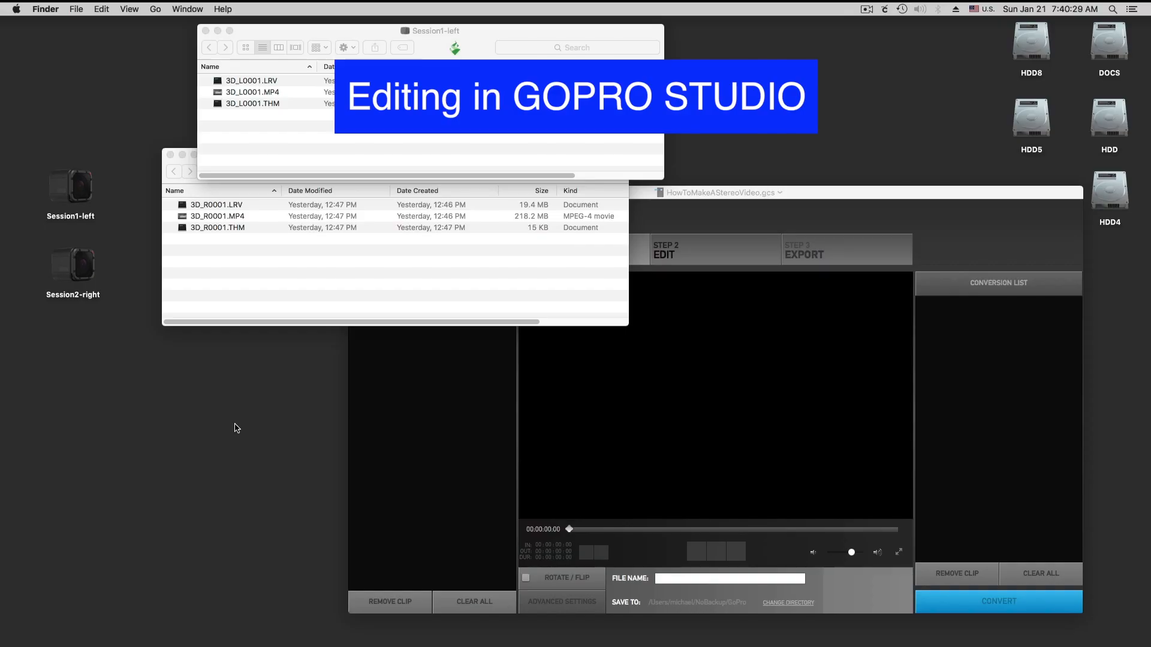
Review the Session1-left and Session2-right card files, then close both Finder folder windows.
left_click(70, 184)
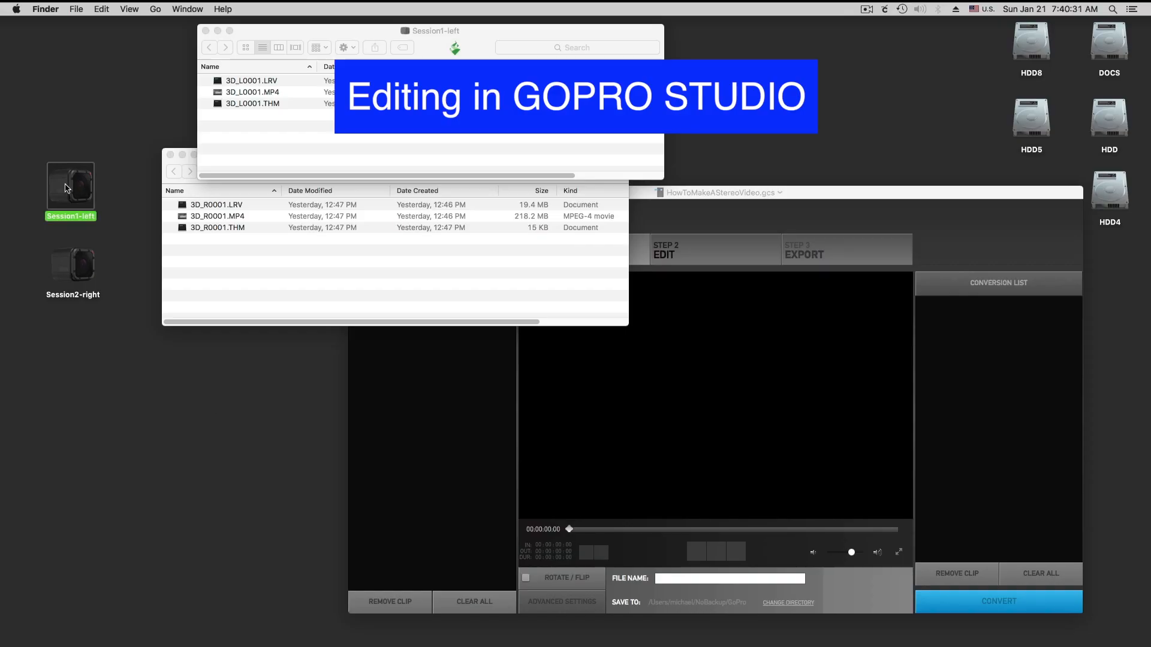
left_click(72, 266)
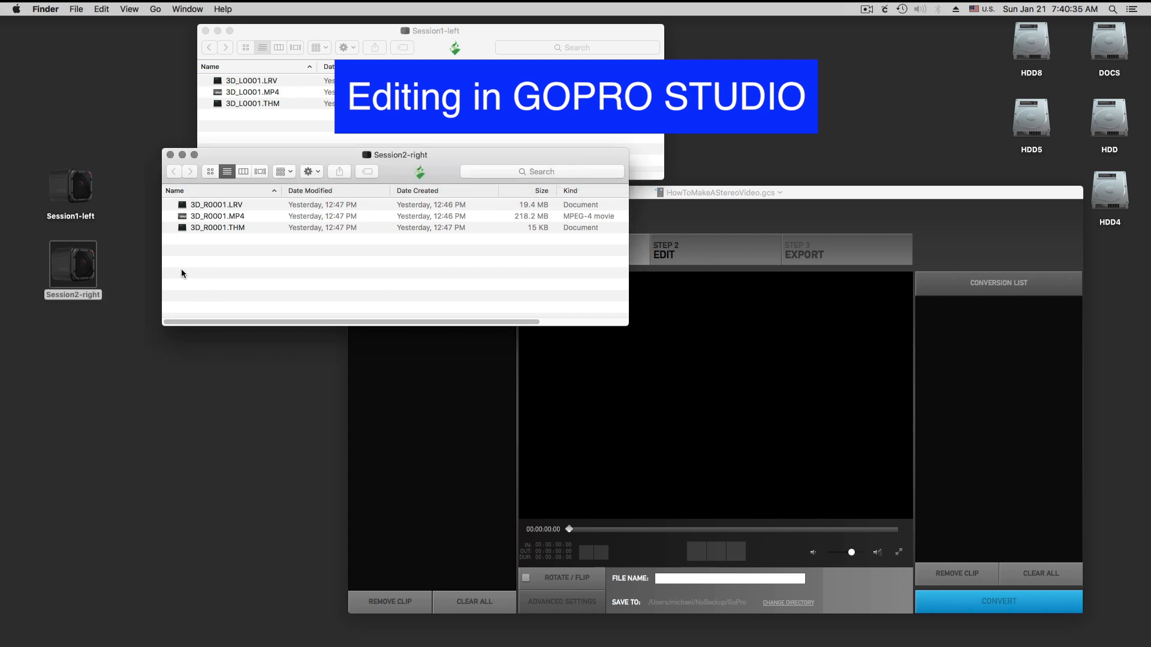
left_click(217, 204)
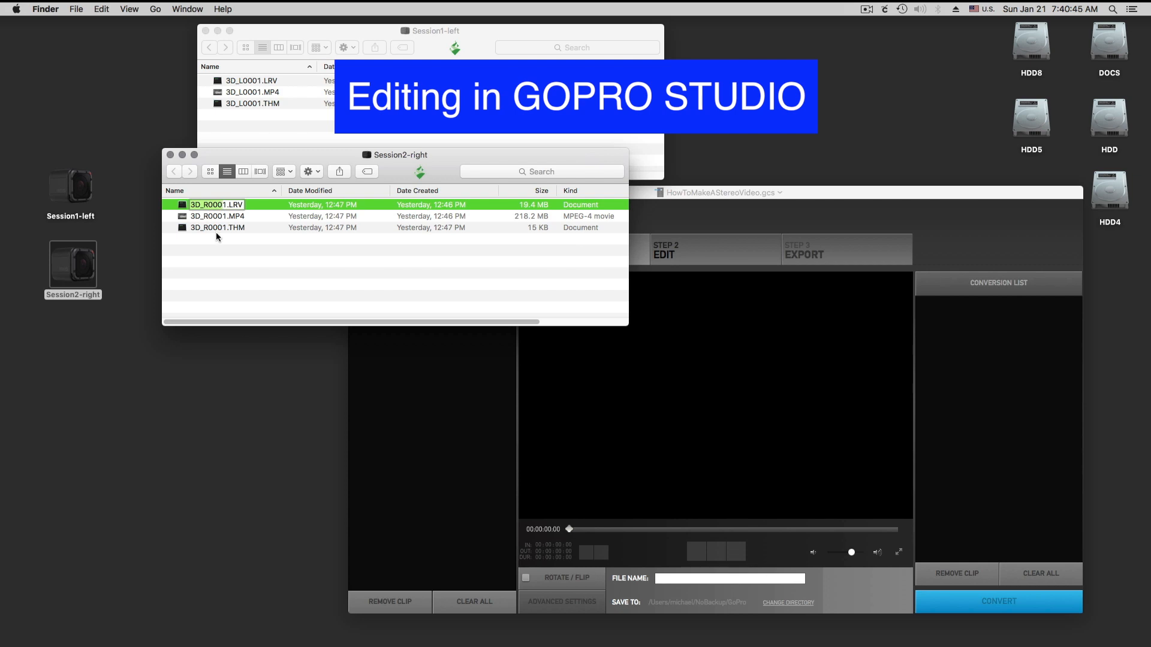
left_click(429, 31)
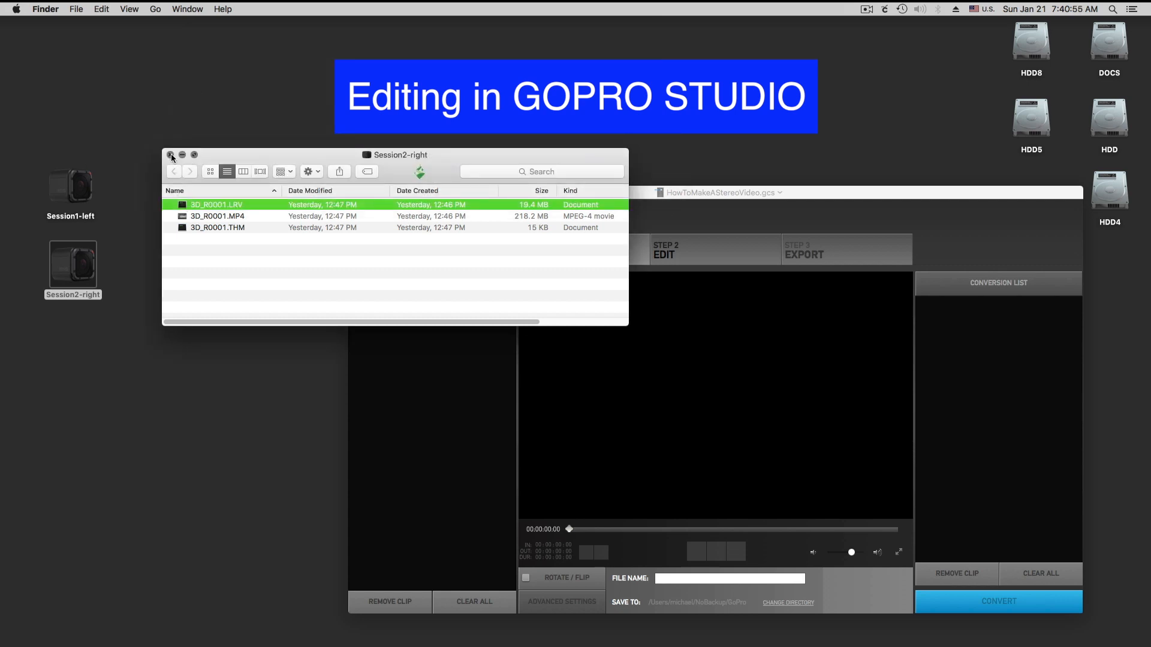
left_click(171, 155)
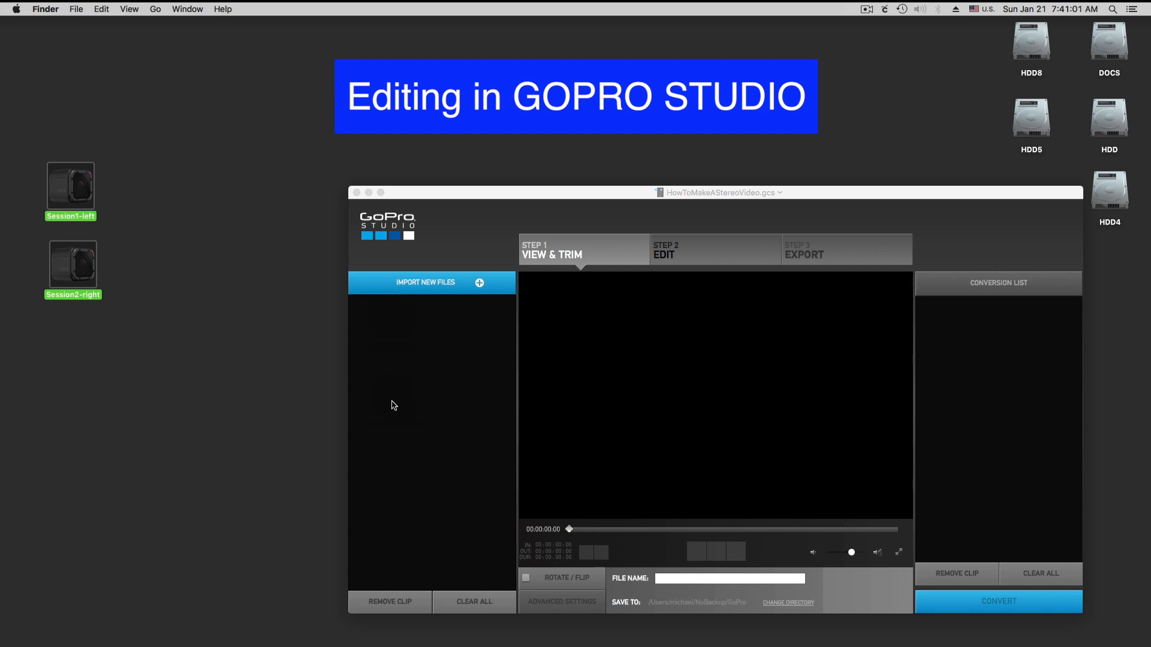
Import 3D_L0001 and 3D_R0001 into GoPro Studio and select the paired 3D clip.
left_click(432, 282)
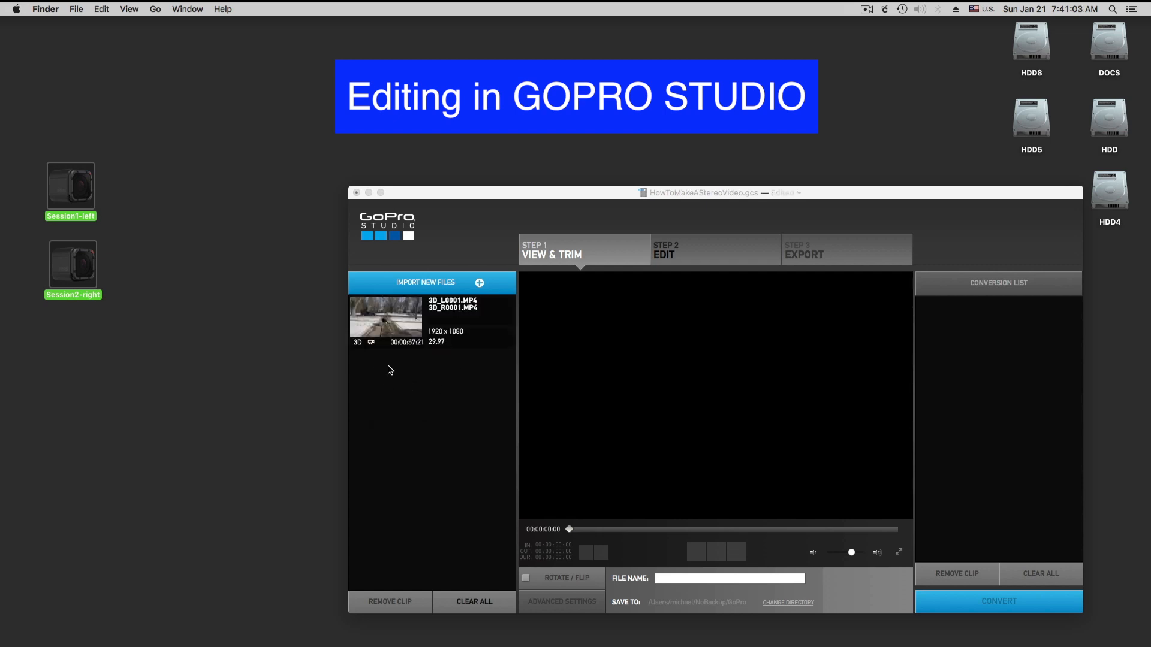
mouse_move(361, 347)
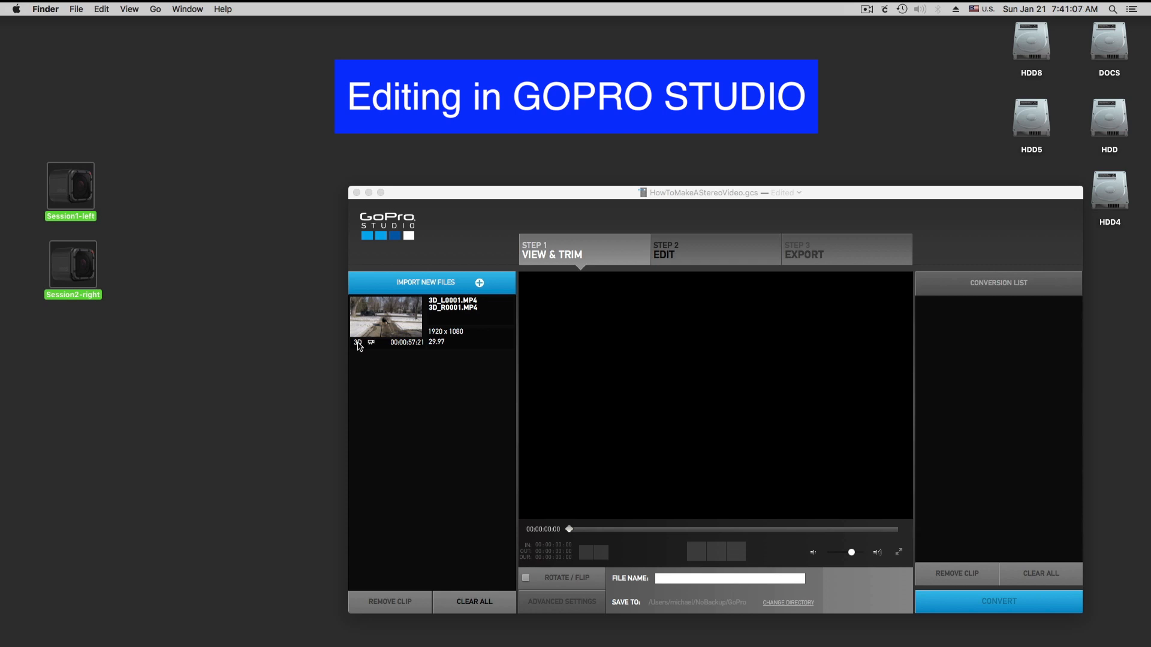
left_click(386, 318)
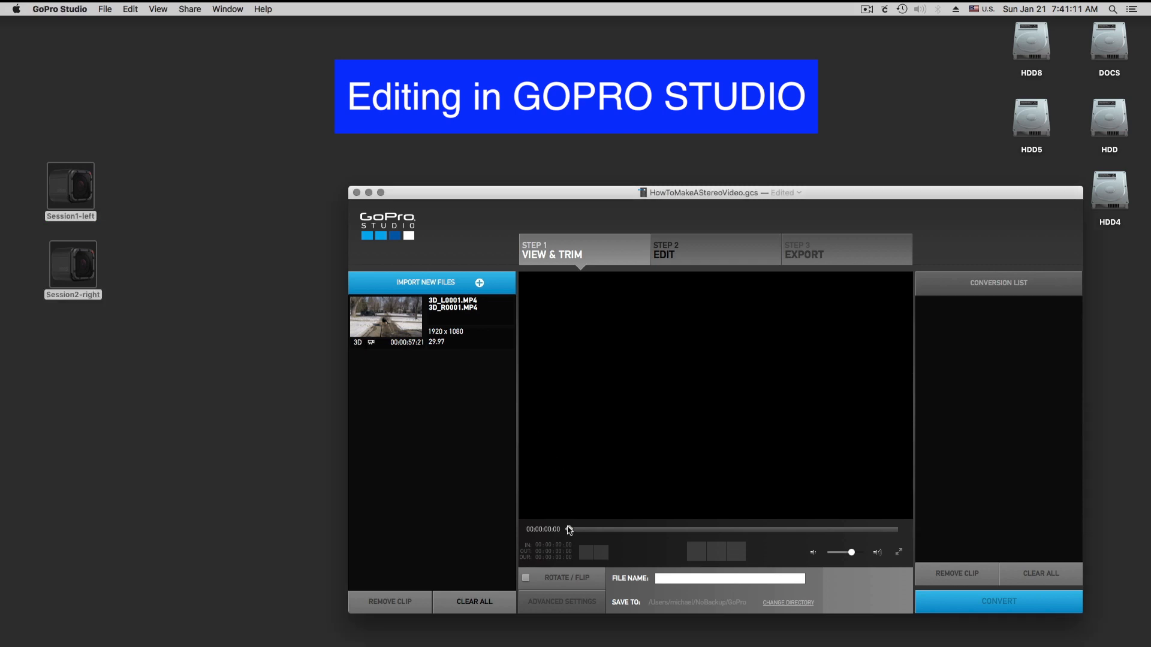
mouse_move(583, 533)
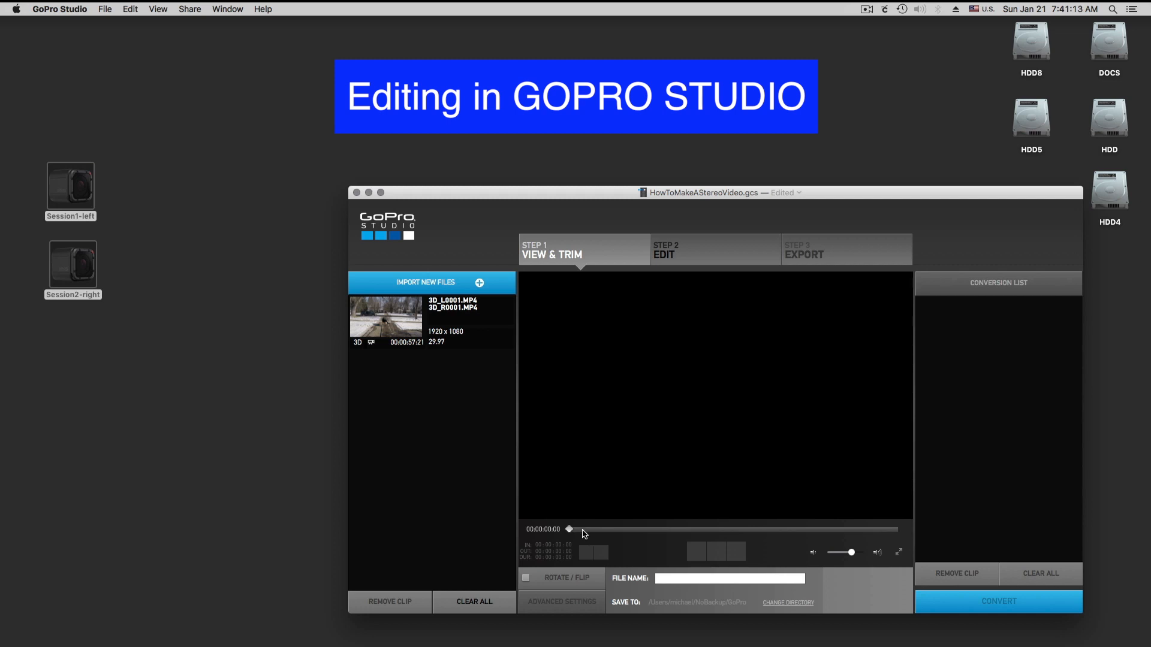
left_click(431, 321)
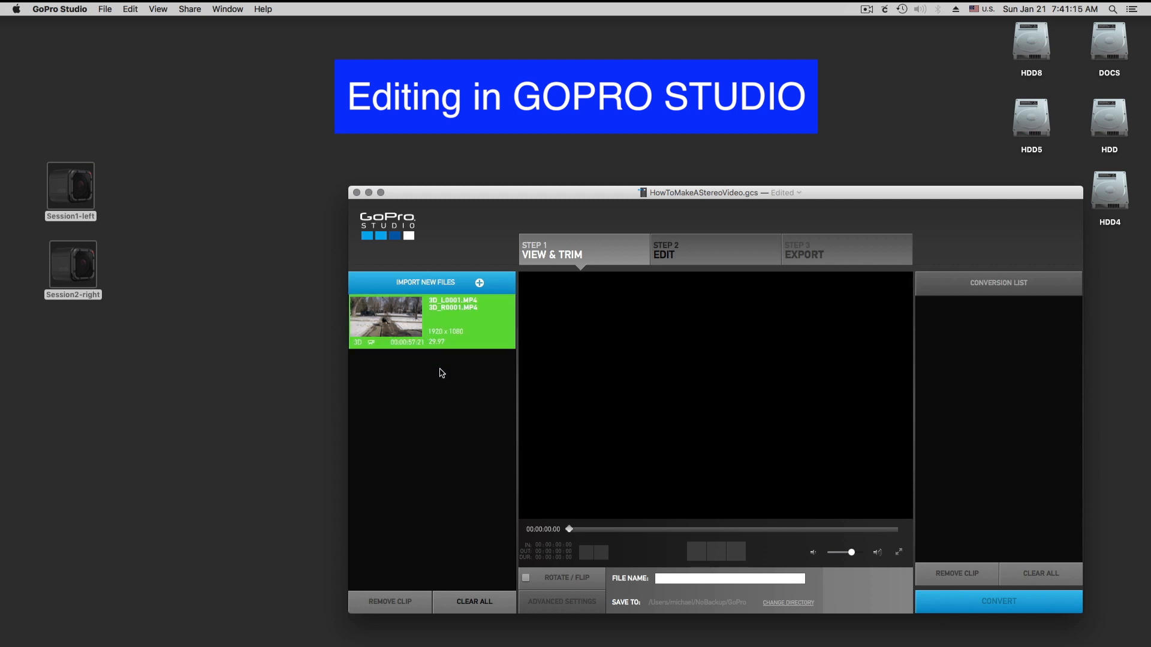
Add the trimmed 3D clip to the conversion list and convert it.
left_click(386, 321)
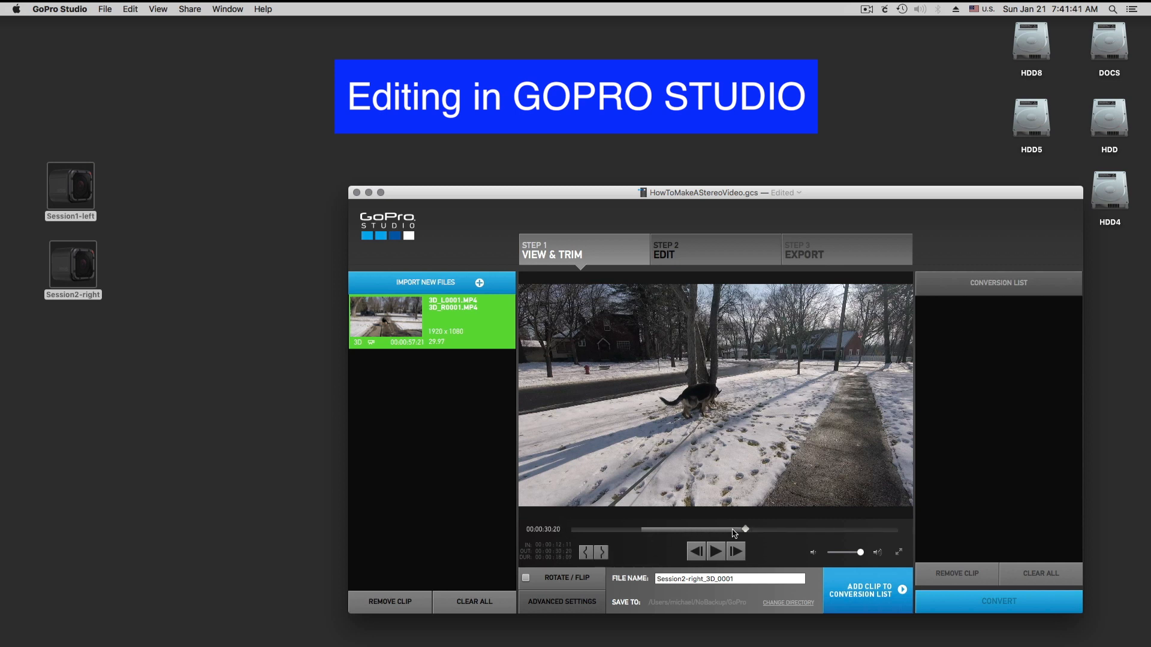
mouse_move(840, 496)
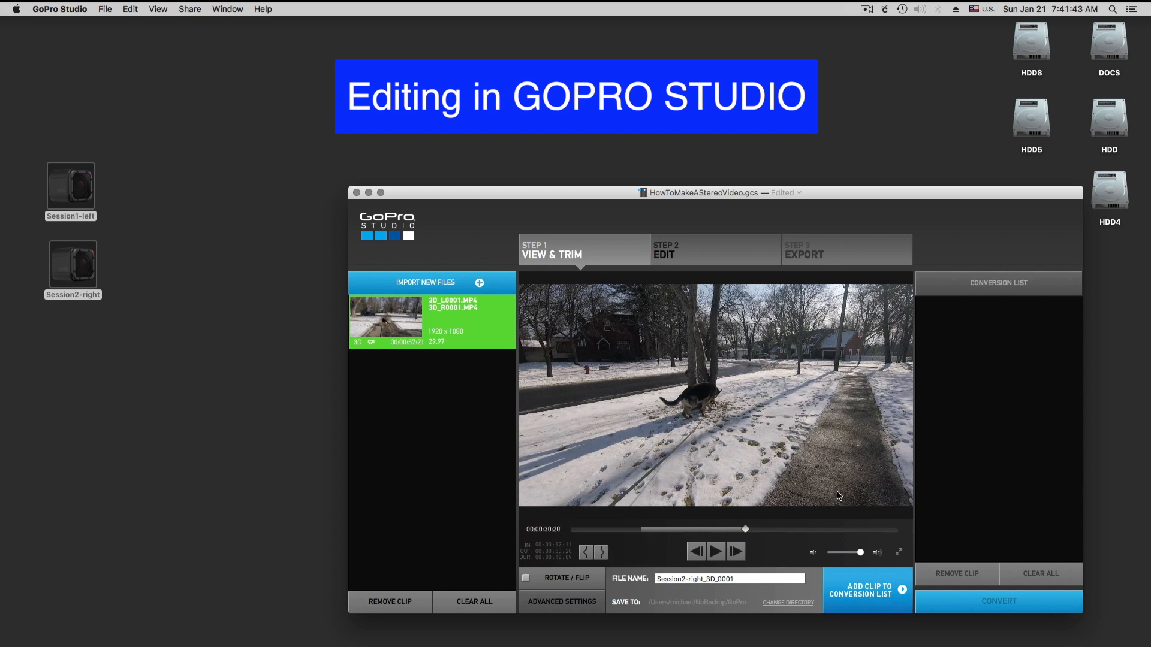
left_click(867, 589)
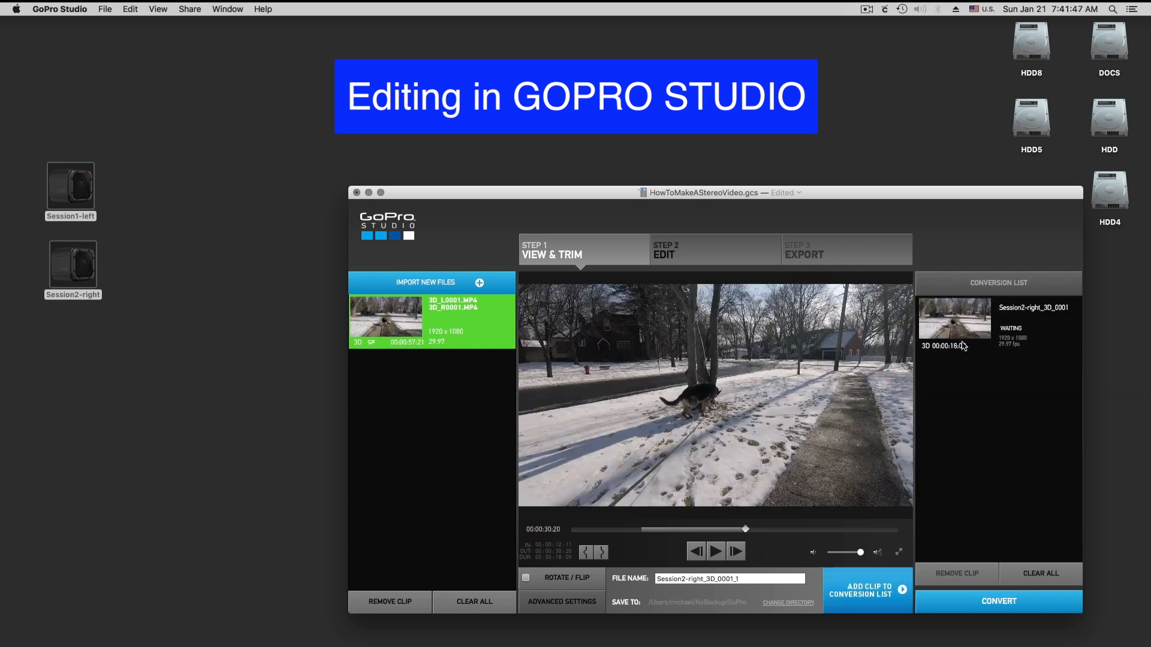
left_click(998, 601)
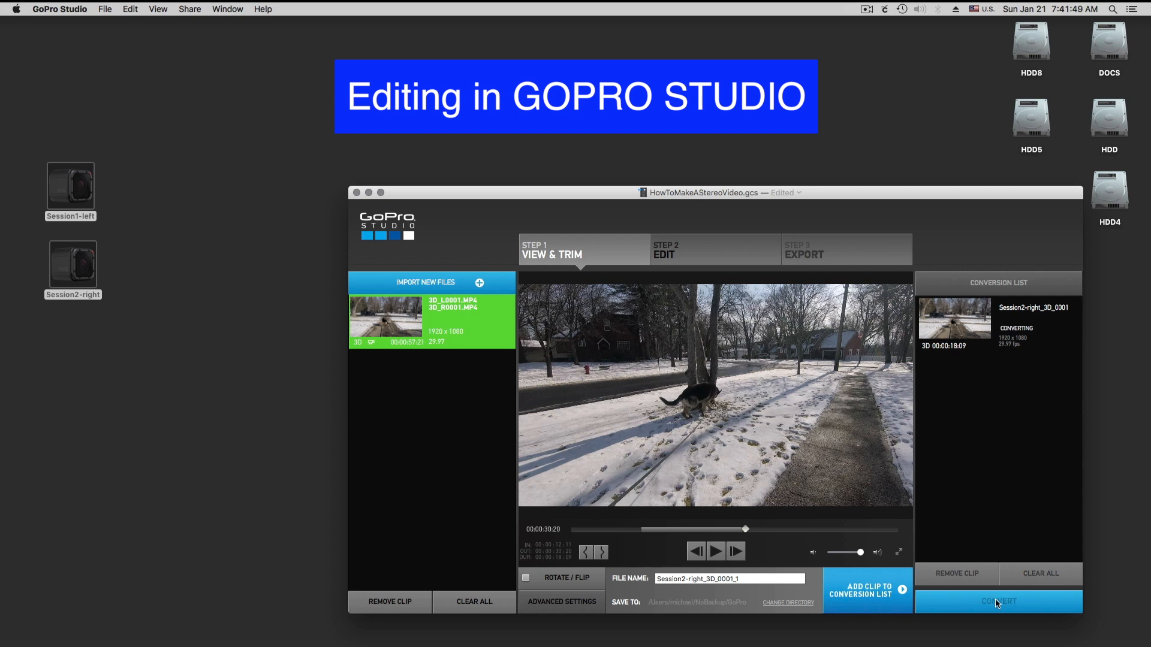
mouse_move(1006, 334)
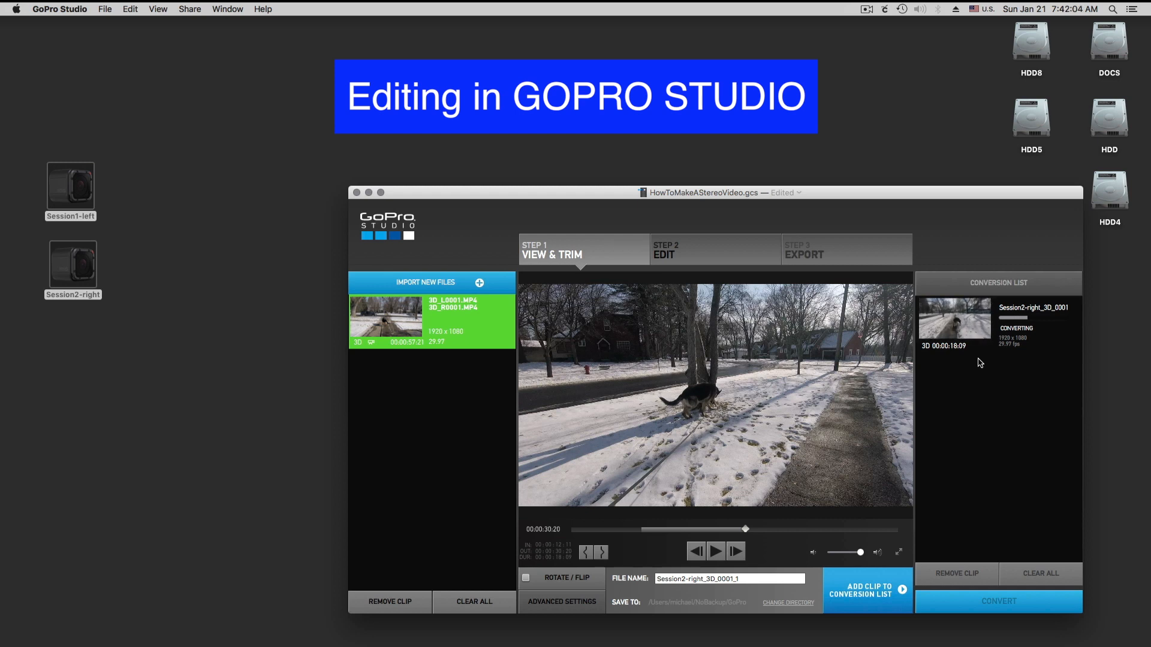
Enter editing without a template, preview Session2-right_3D_0001, and set playback to Better (Half Resolution).
left_click(380, 192)
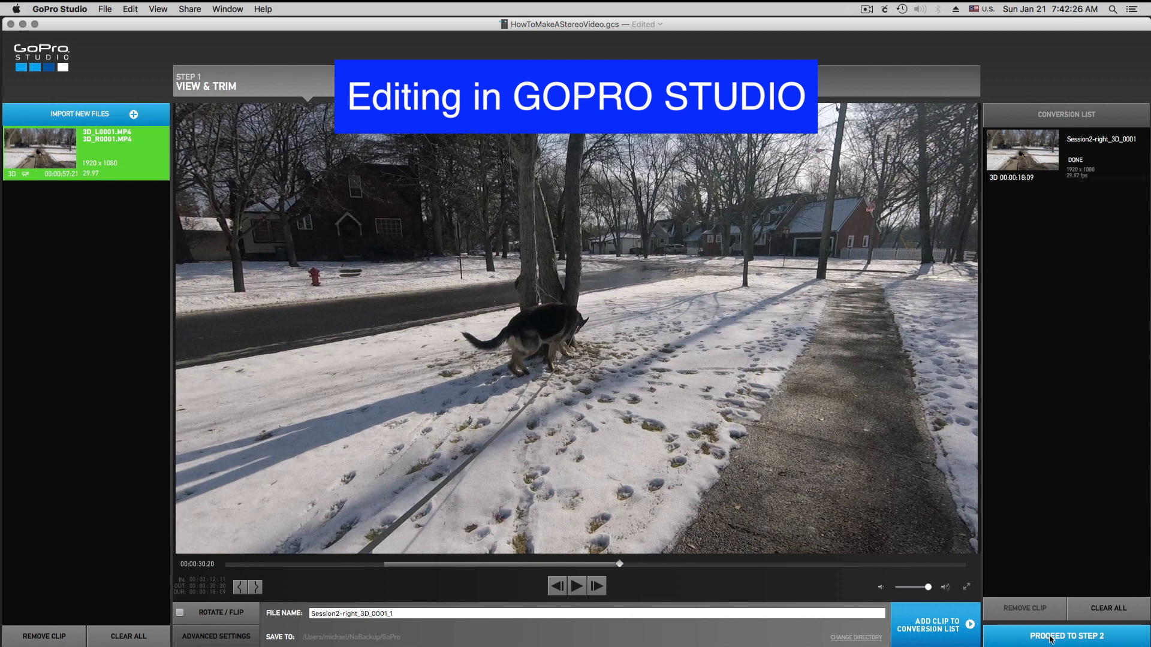
left_click(1067, 636)
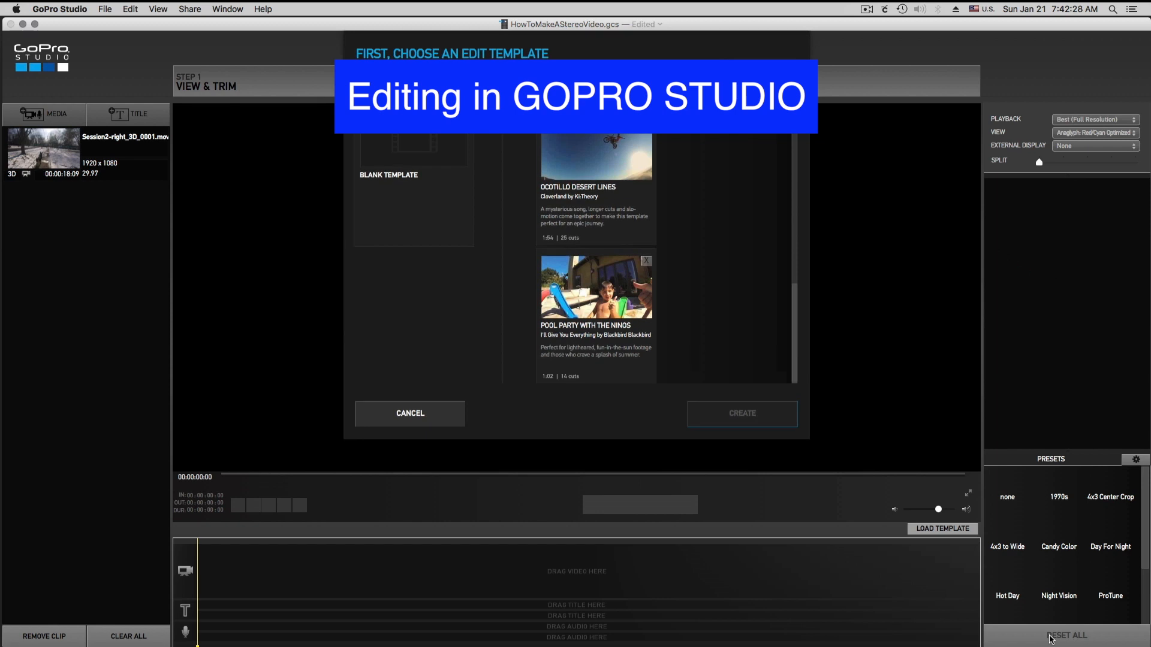
mouse_move(409, 409)
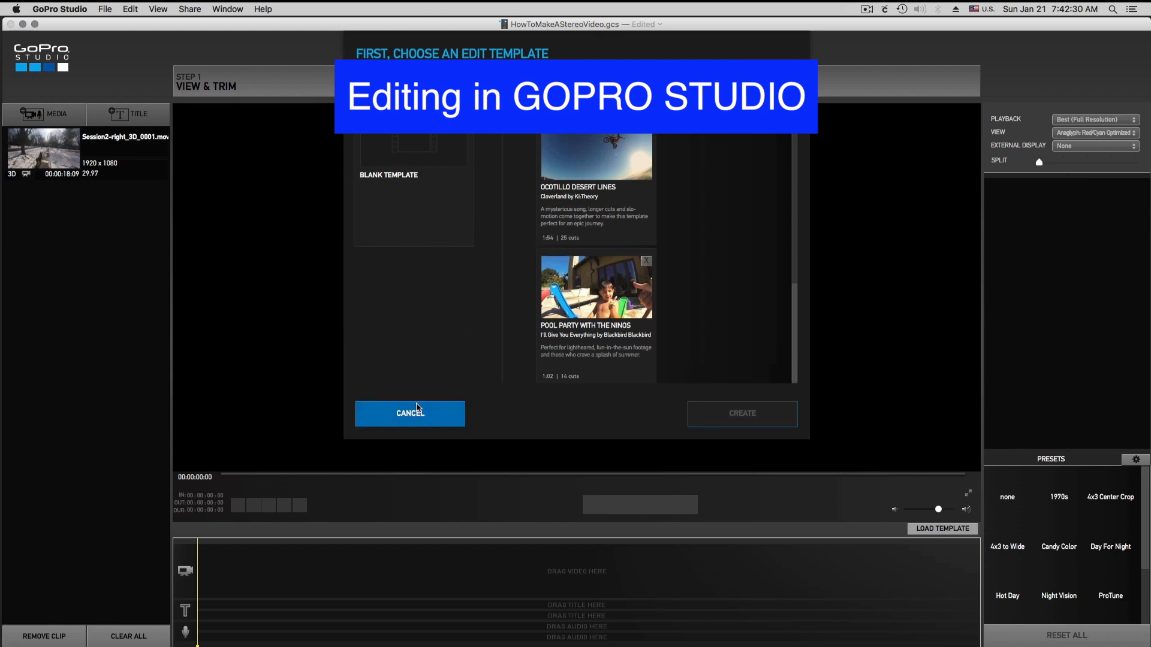
left_click(410, 413)
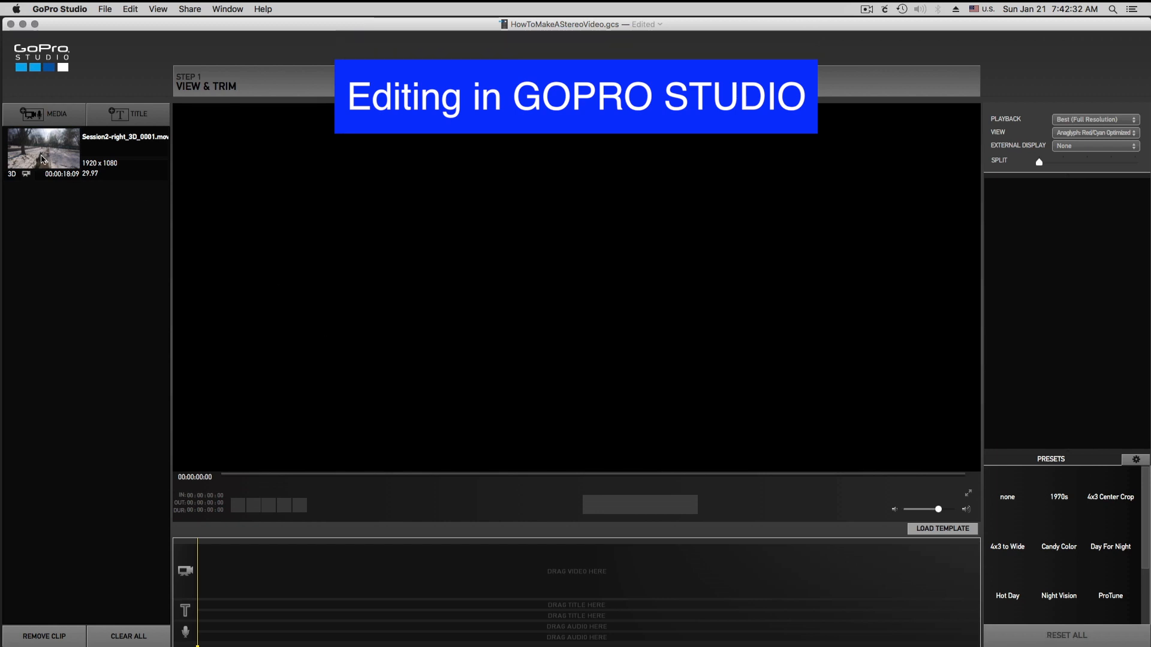
left_click(42, 151)
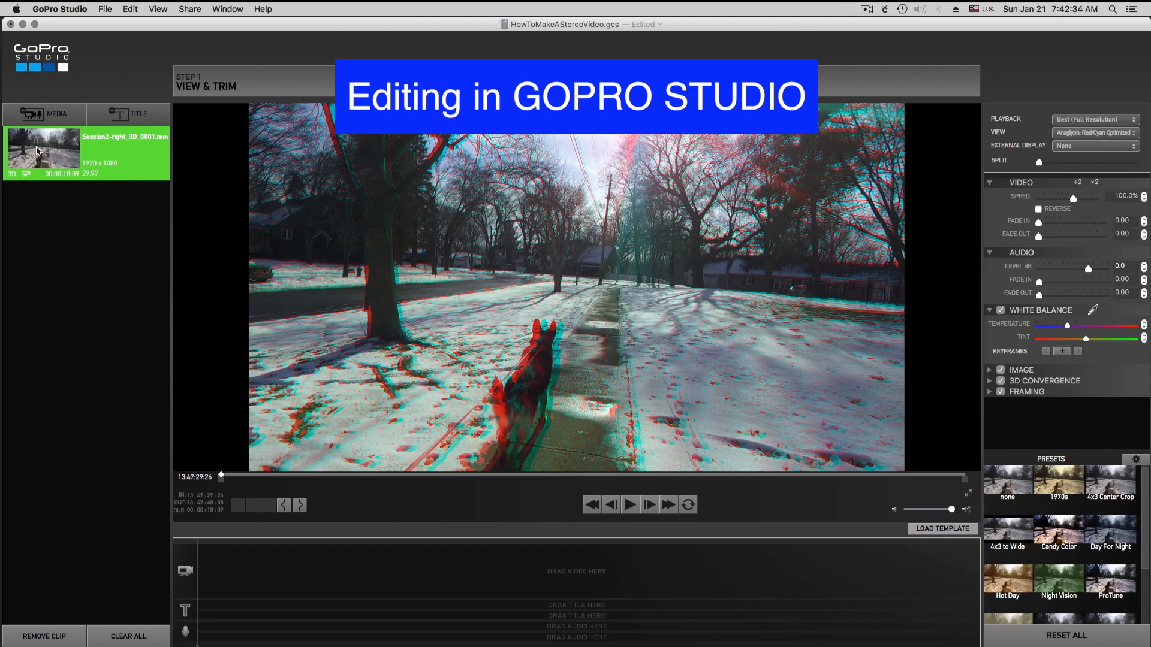
mouse_move(521, 369)
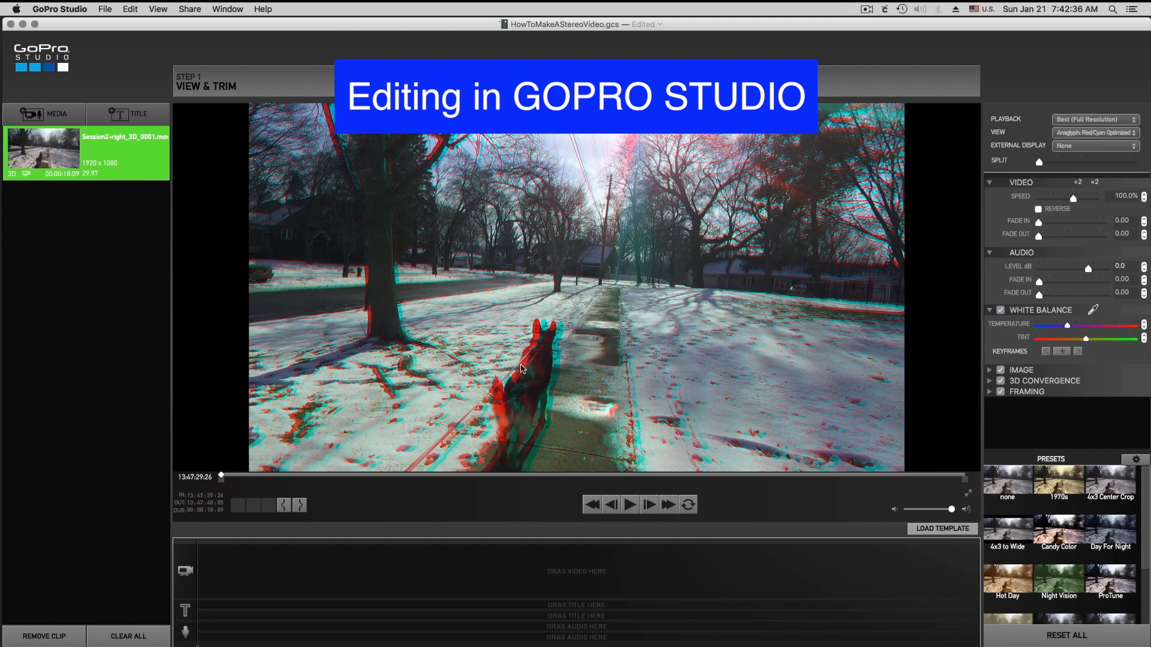
mouse_move(854, 185)
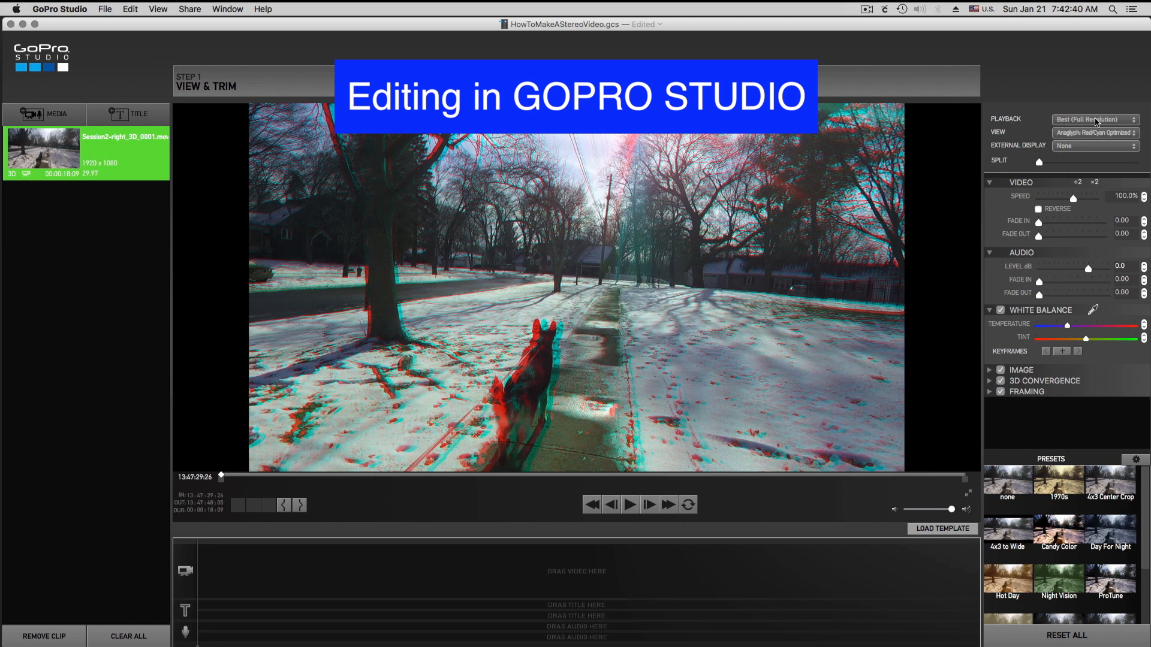
left_click(1094, 119)
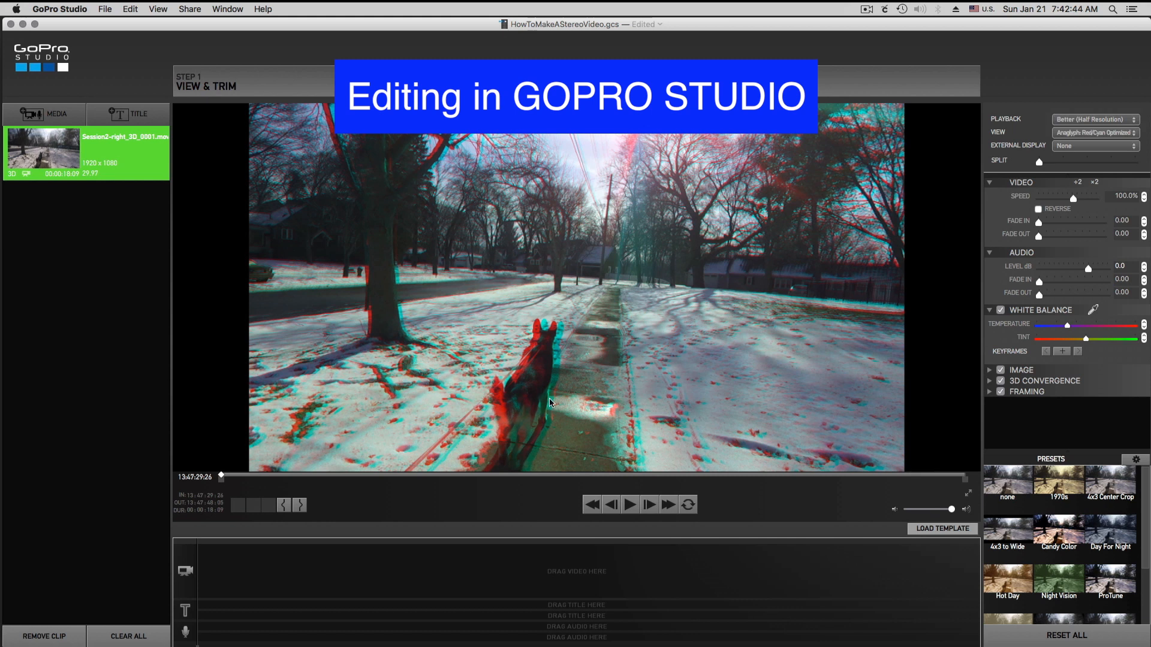
mouse_move(1003, 93)
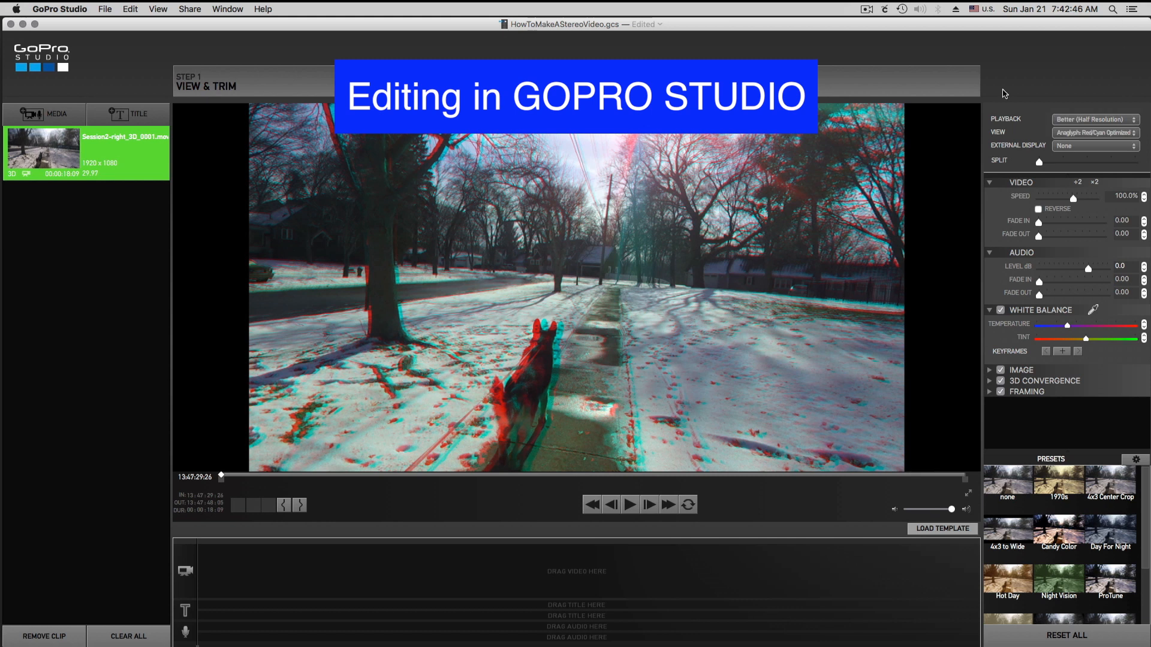
mouse_move(997, 341)
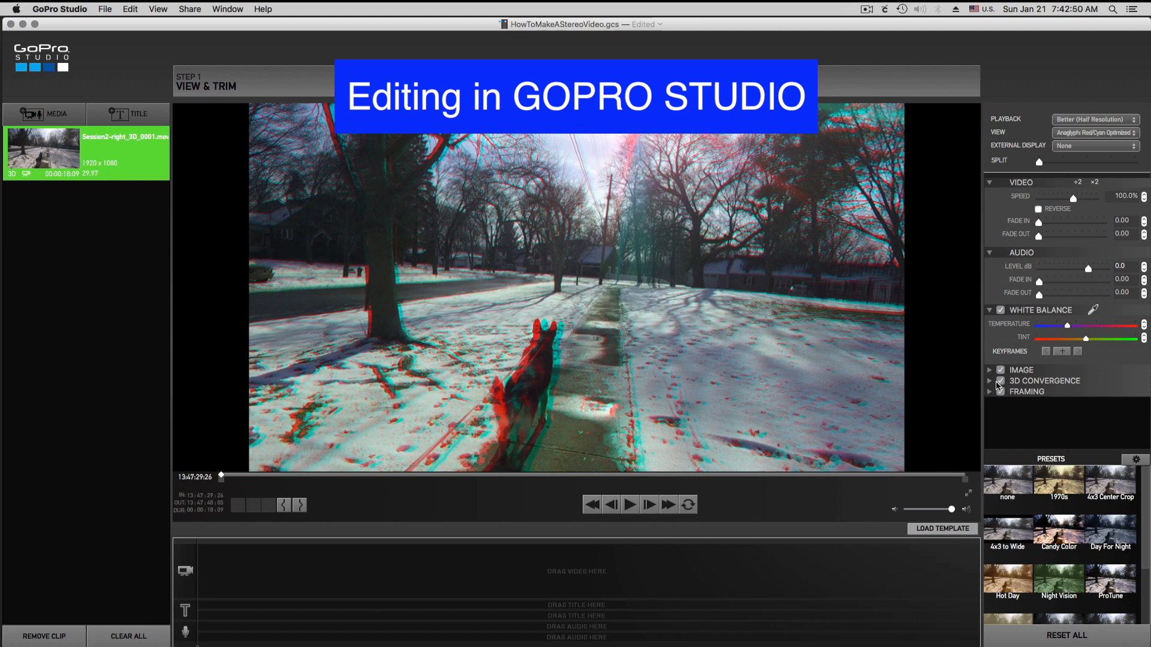
Increase the clip's horizontal 3D convergence to realign the left and right views.
left_click(991, 382)
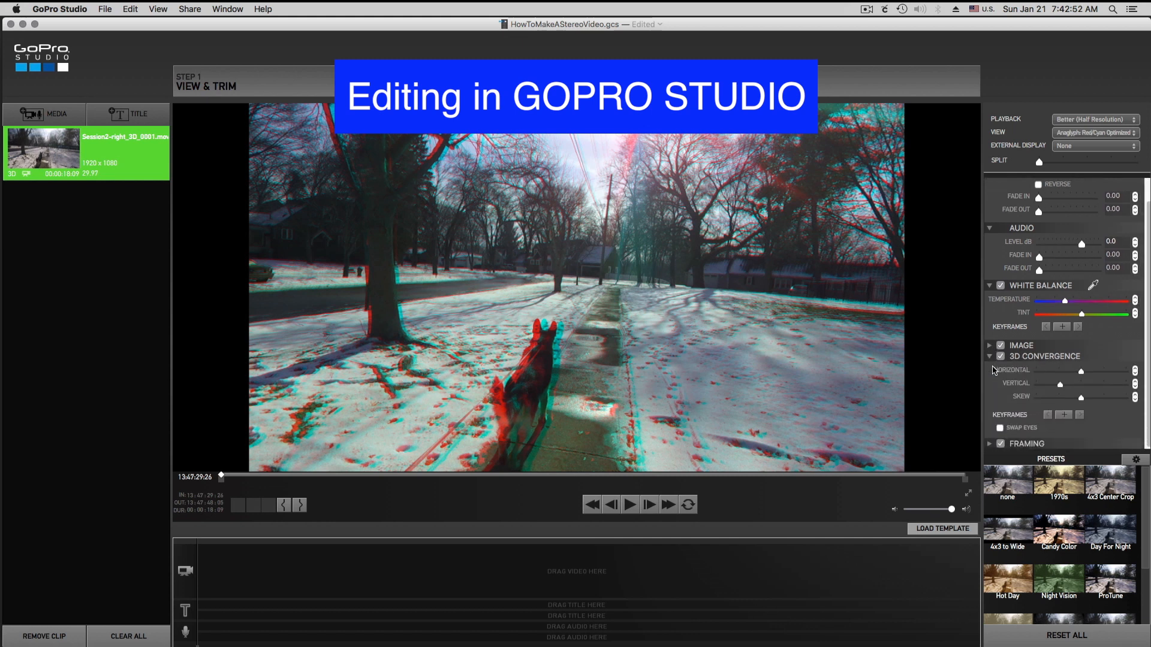
mouse_move(1014, 416)
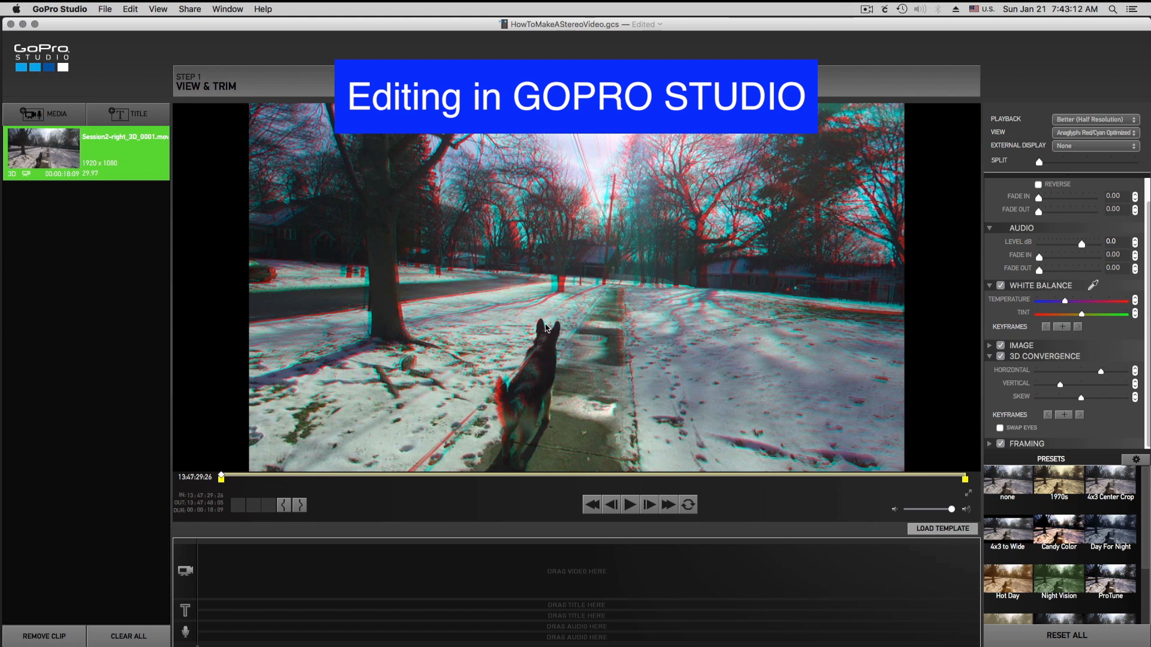
mouse_move(1079, 415)
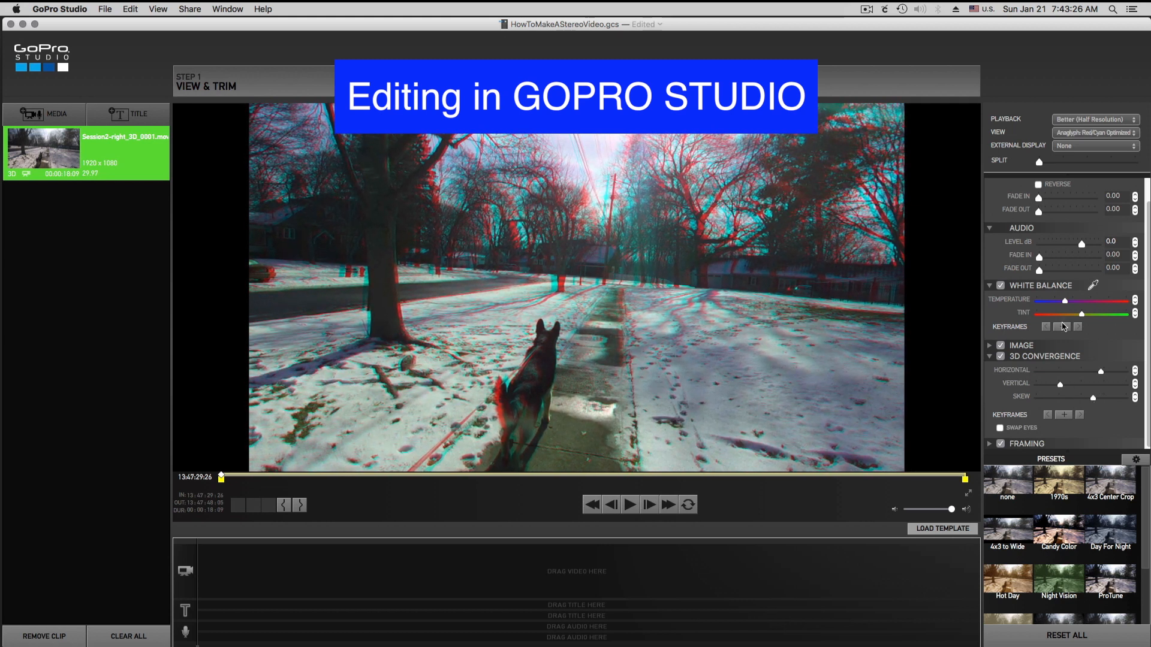
mouse_move(1059, 388)
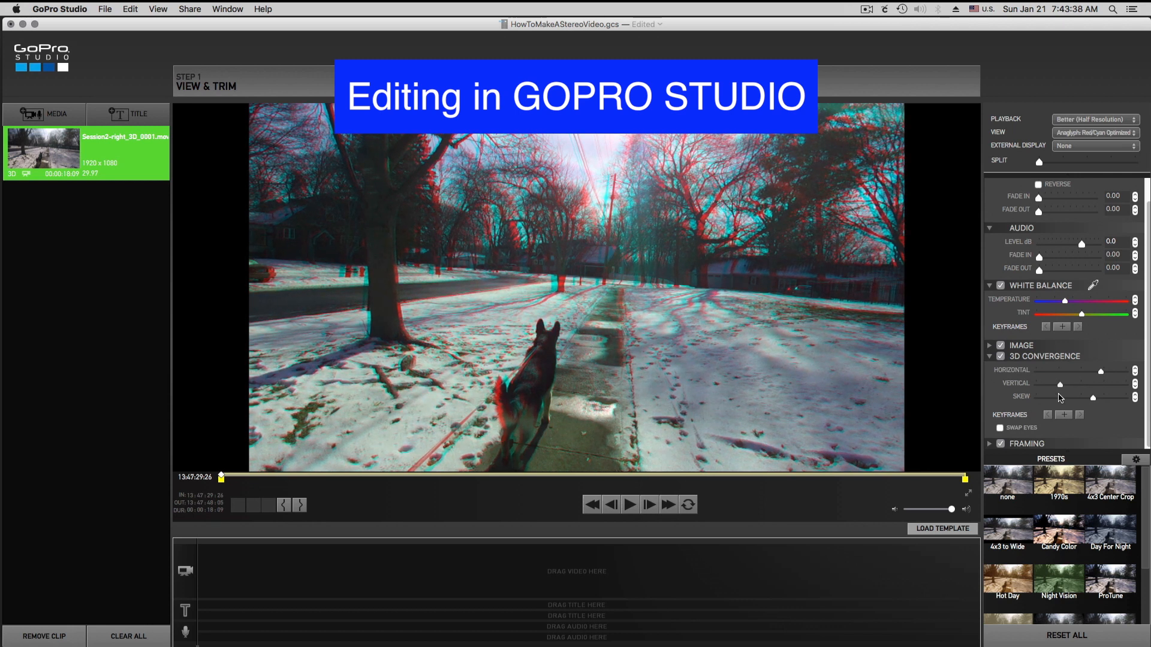
mouse_move(752, 285)
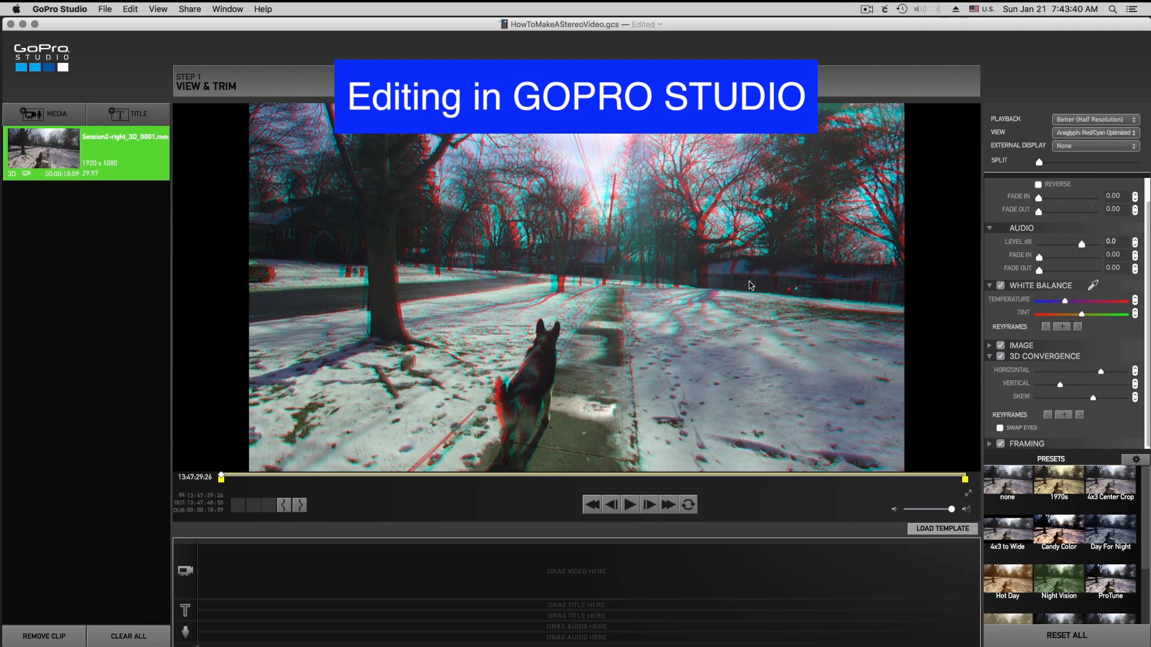
mouse_move(744, 274)
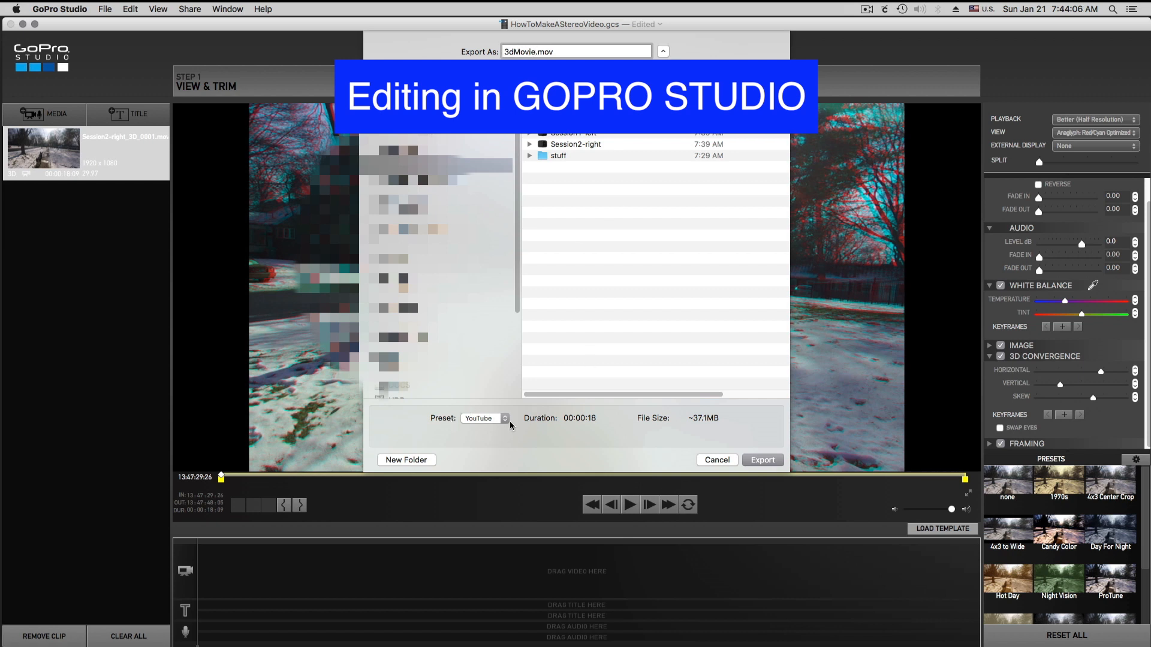
Export 3dMovie.mov with the YouTube preset.
left_click(483, 418)
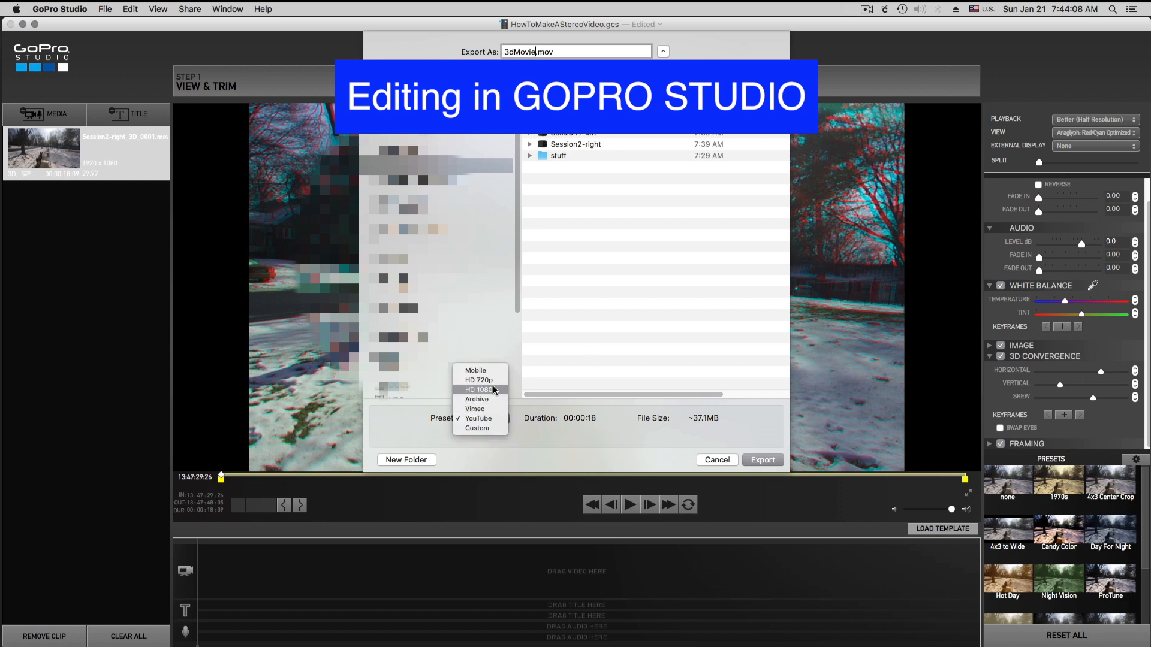
mouse_move(484, 418)
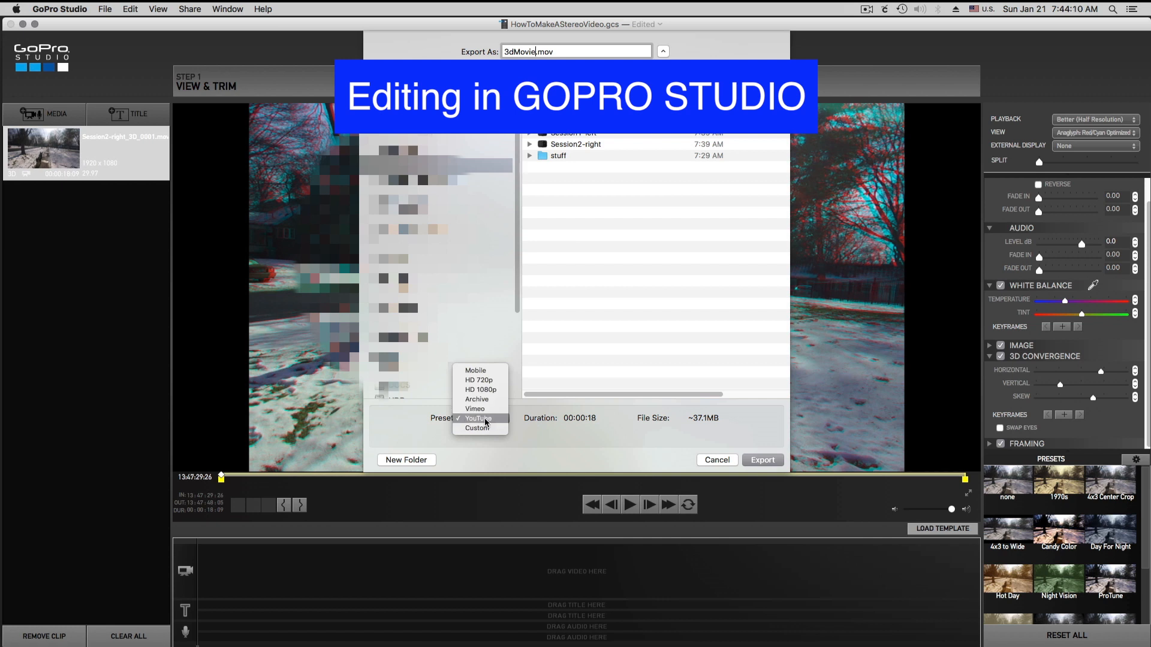
mouse_move(480, 390)
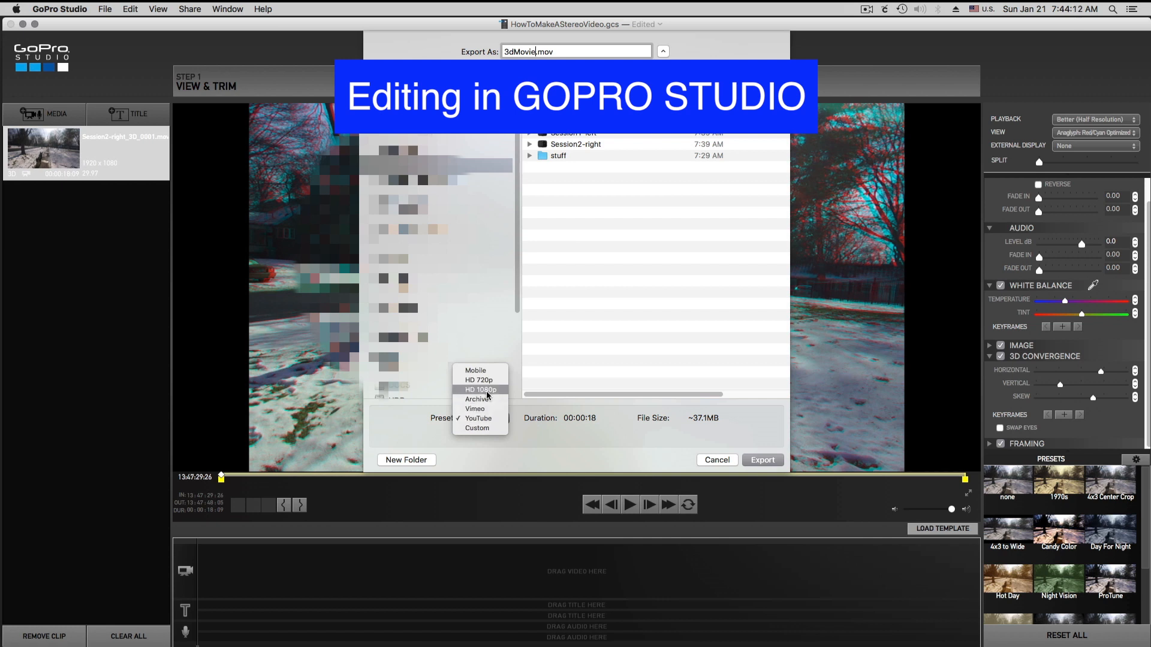
mouse_move(555, 431)
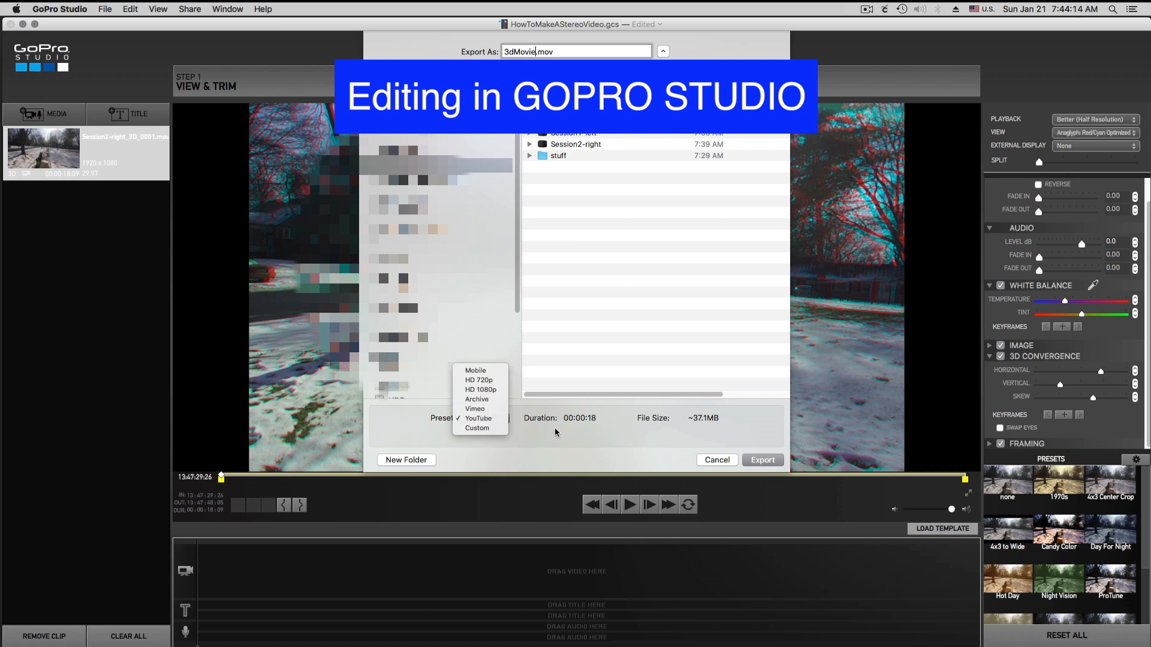
mouse_move(474, 422)
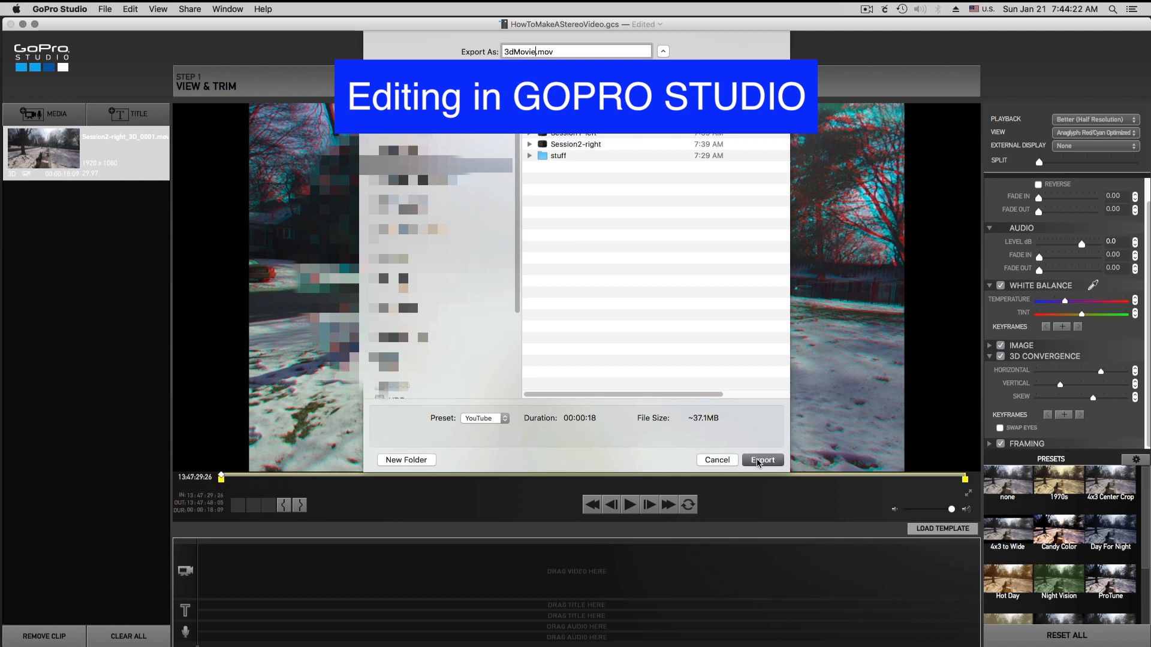
left_click(763, 460)
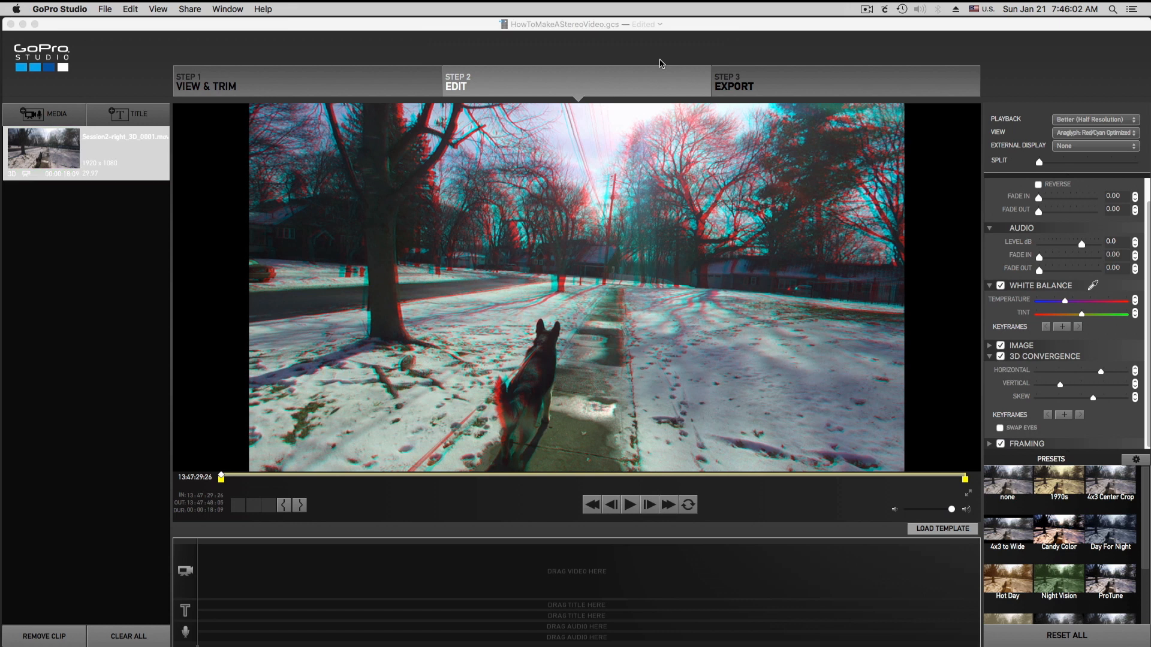
mouse_move(14, 24)
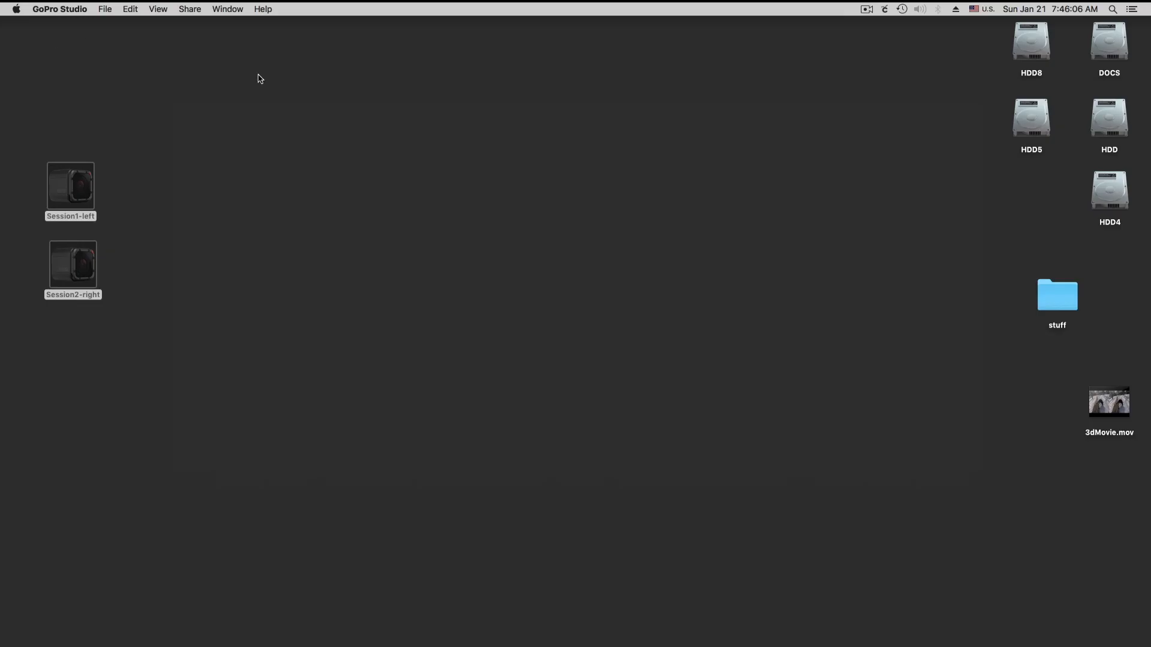
Select 3dMovie.mov on the desktop and open it.
left_click(1109, 401)
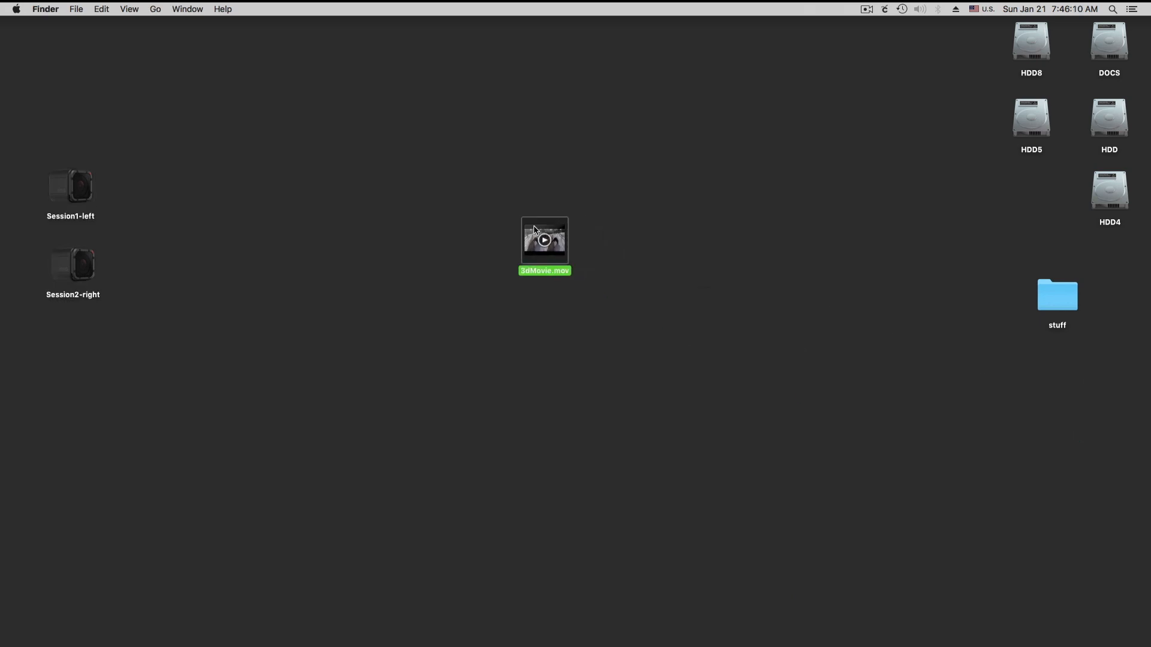
double_click(545, 239)
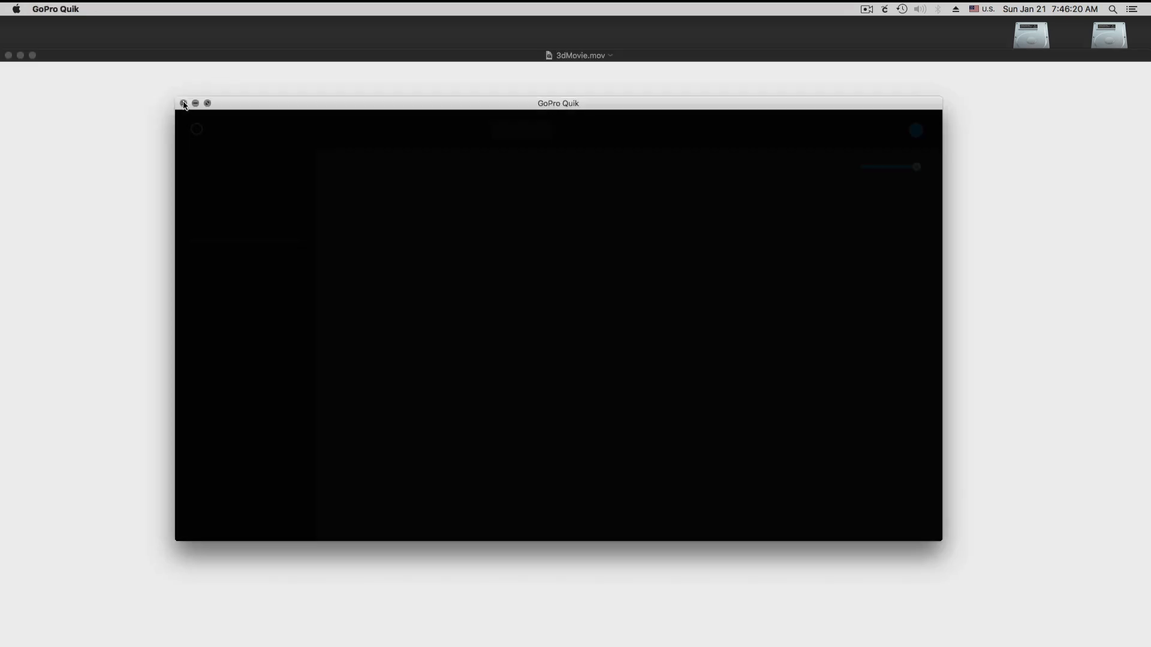
Dismiss the GoPro Quik window, preview 3dMovie.mov in QuickTime, then close it.
left_click(207, 102)
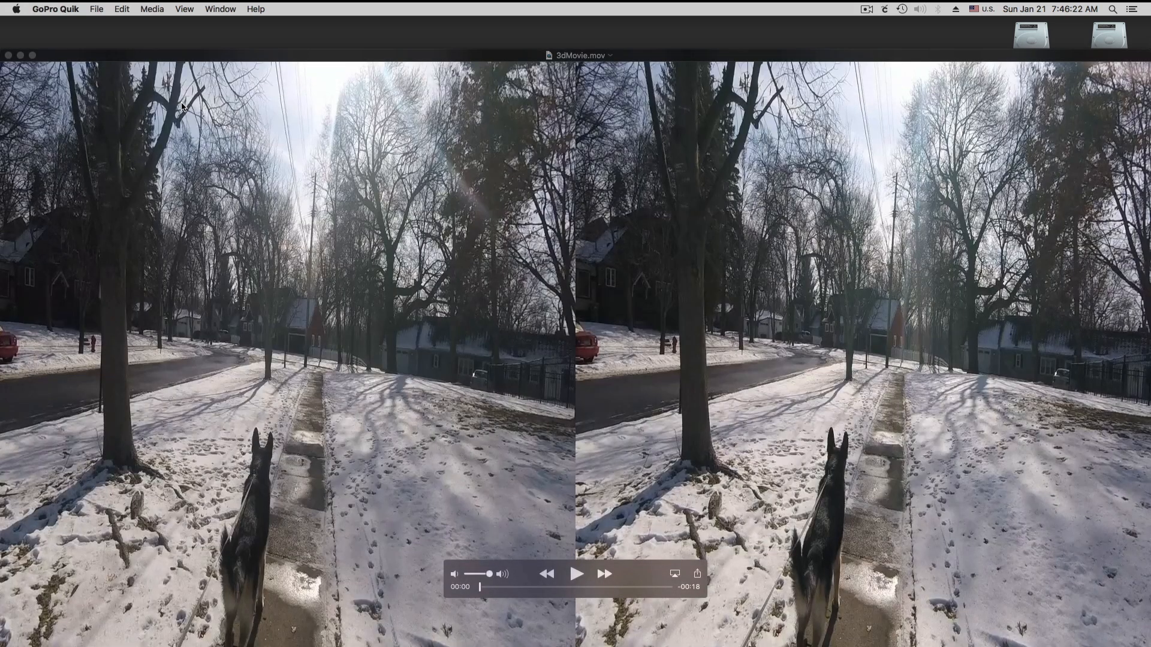
mouse_move(336, 58)
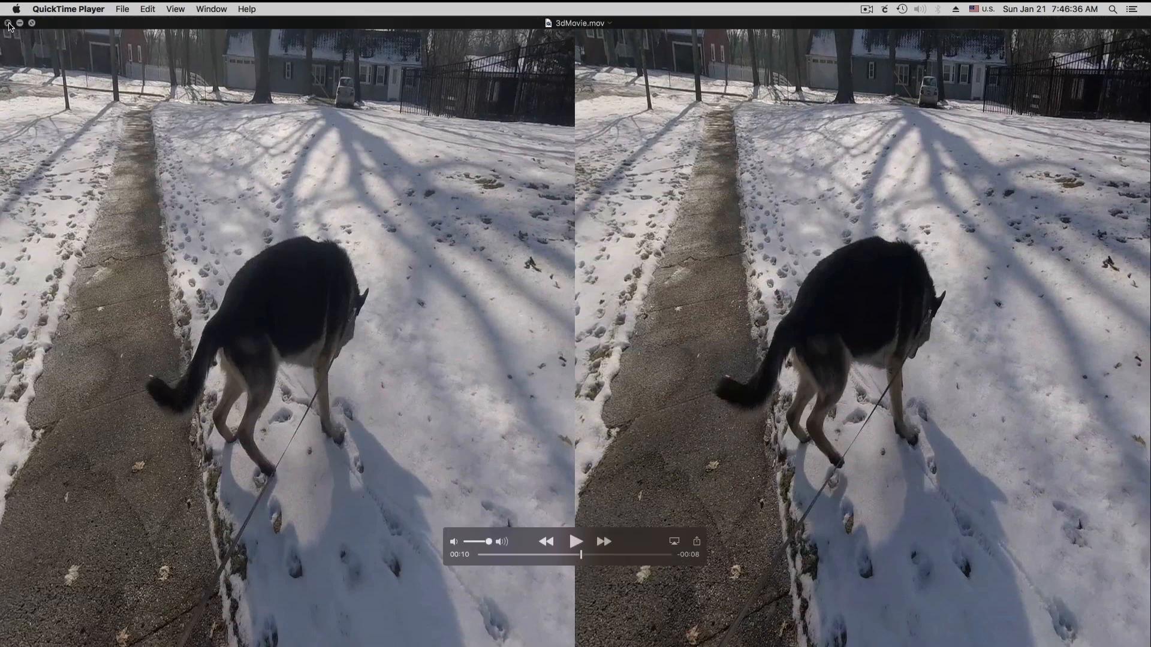
left_click(9, 23)
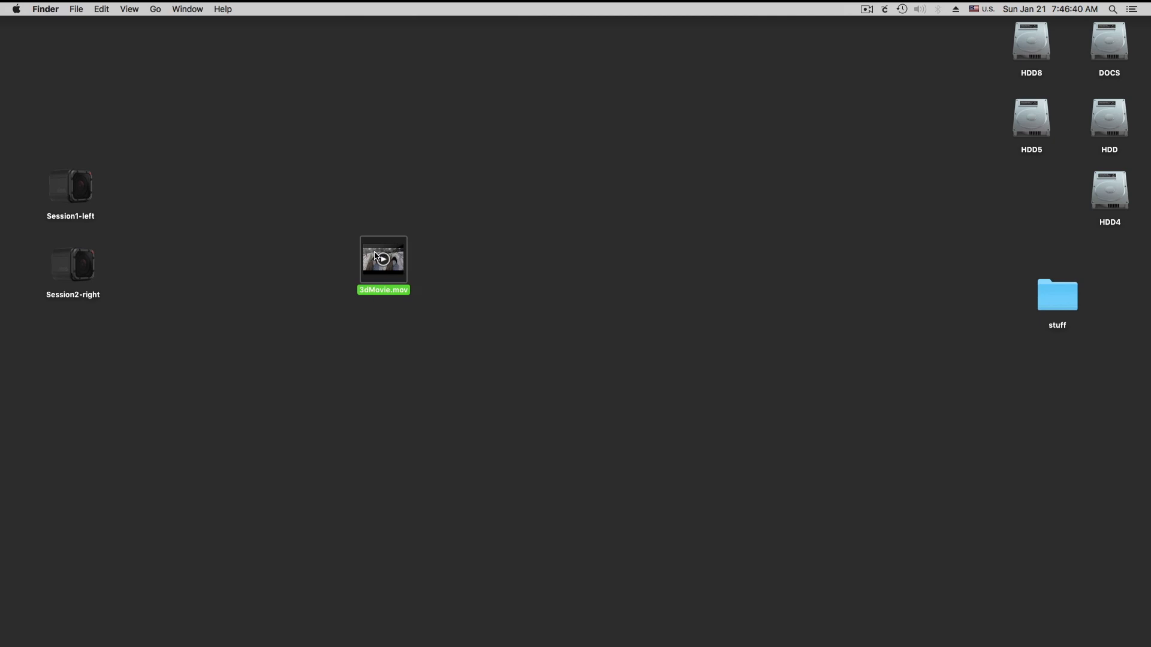
mouse_move(585, 317)
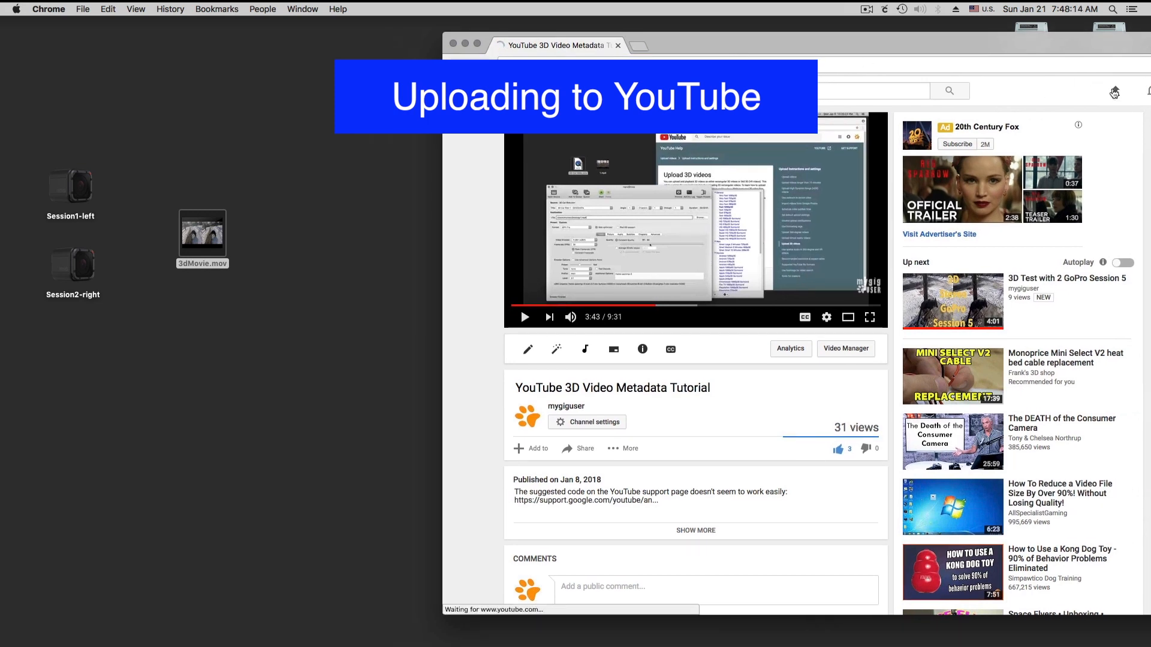
Open YouTube's upload page and set the upload privacy to Private.
left_click(1124, 91)
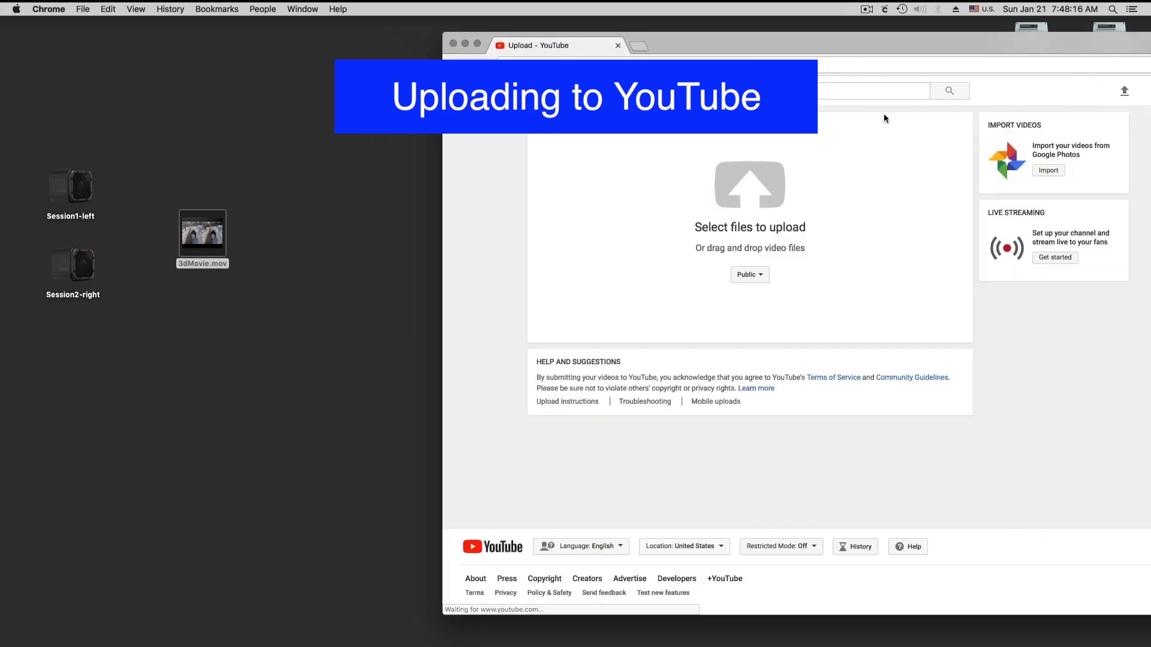
left_click(749, 275)
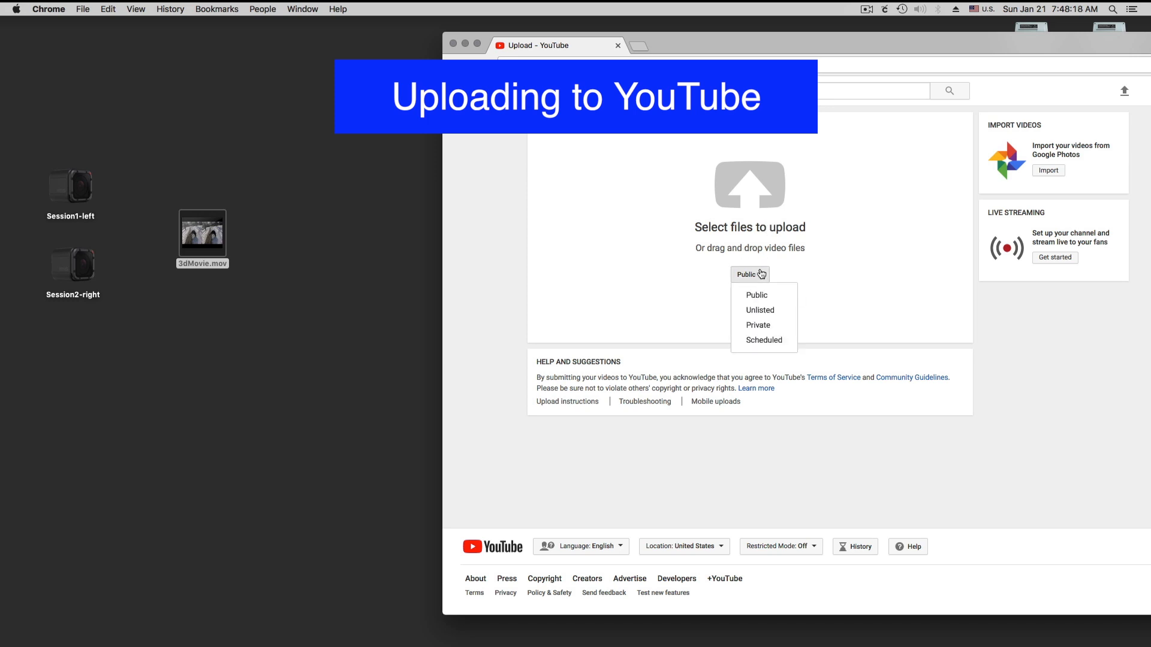
mouse_move(763, 310)
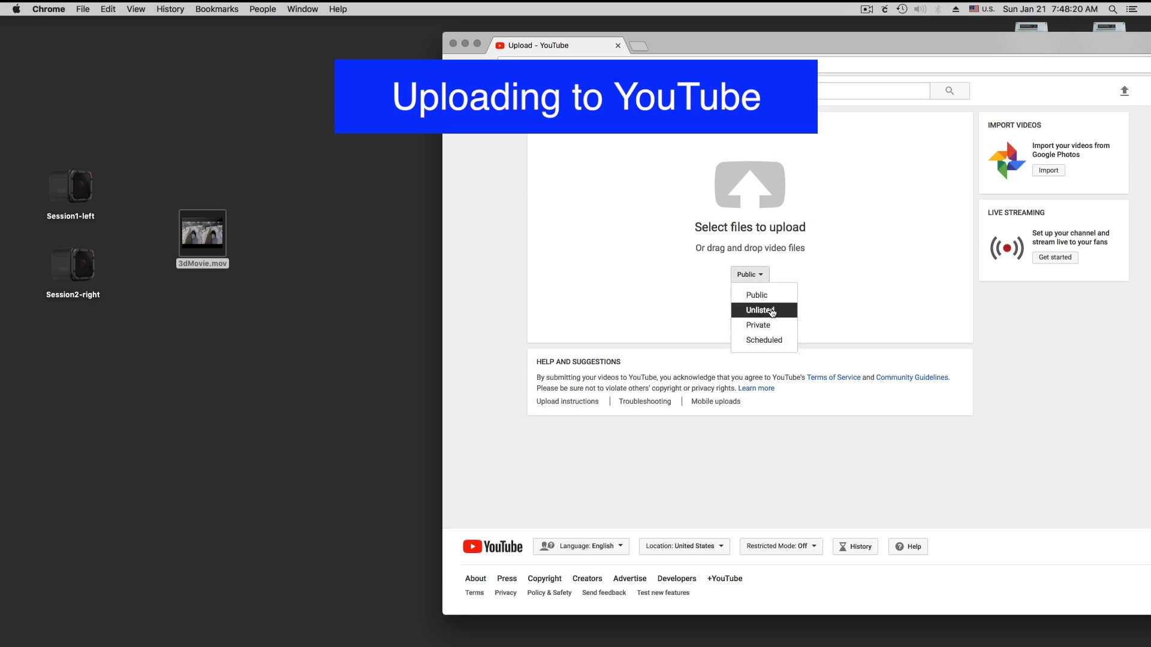
mouse_move(758, 325)
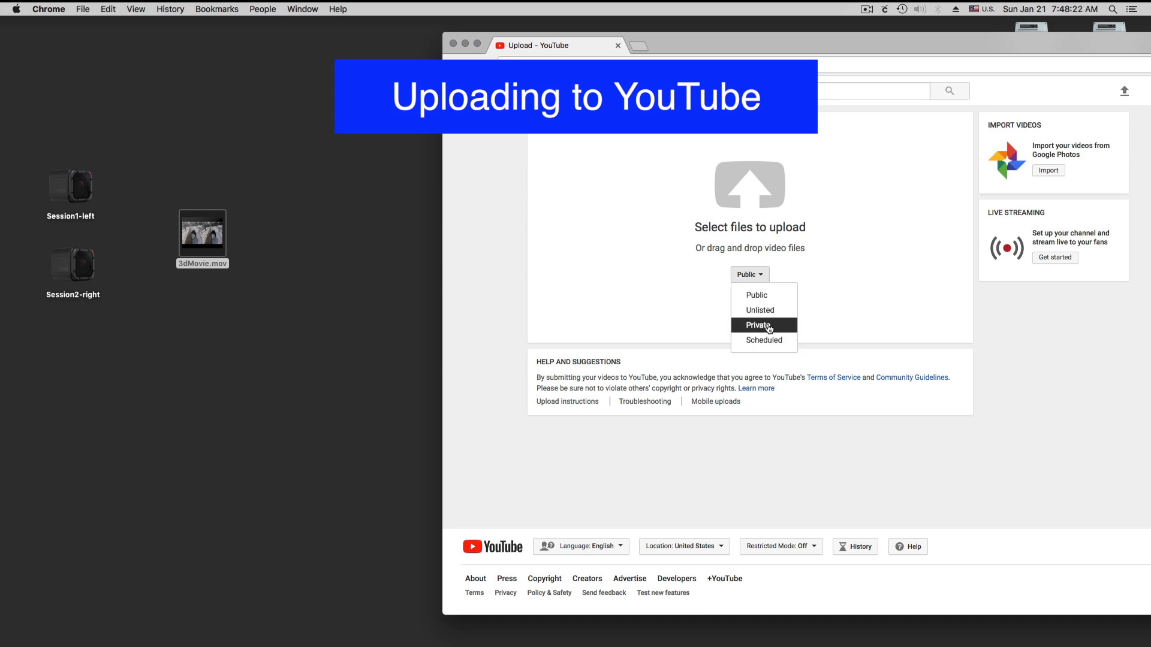
left_click(757, 325)
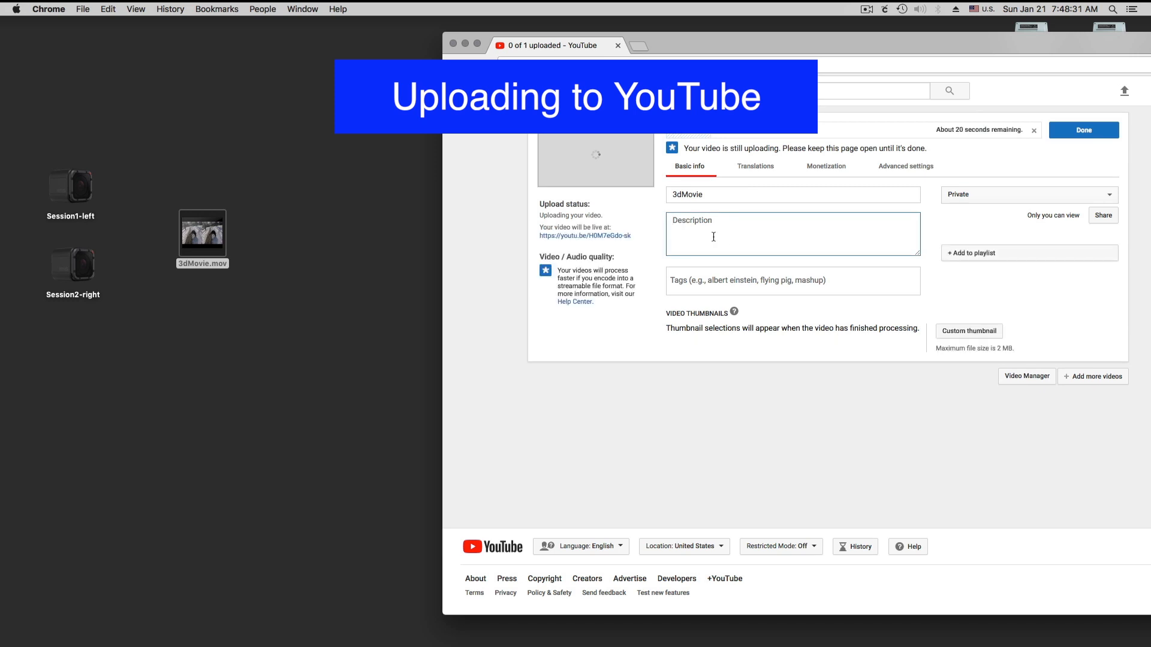
Describe the video as 'Will this be 3D or not. Converted with GoPro St…', then open its watch page.
type("Will this be 3D or not.")
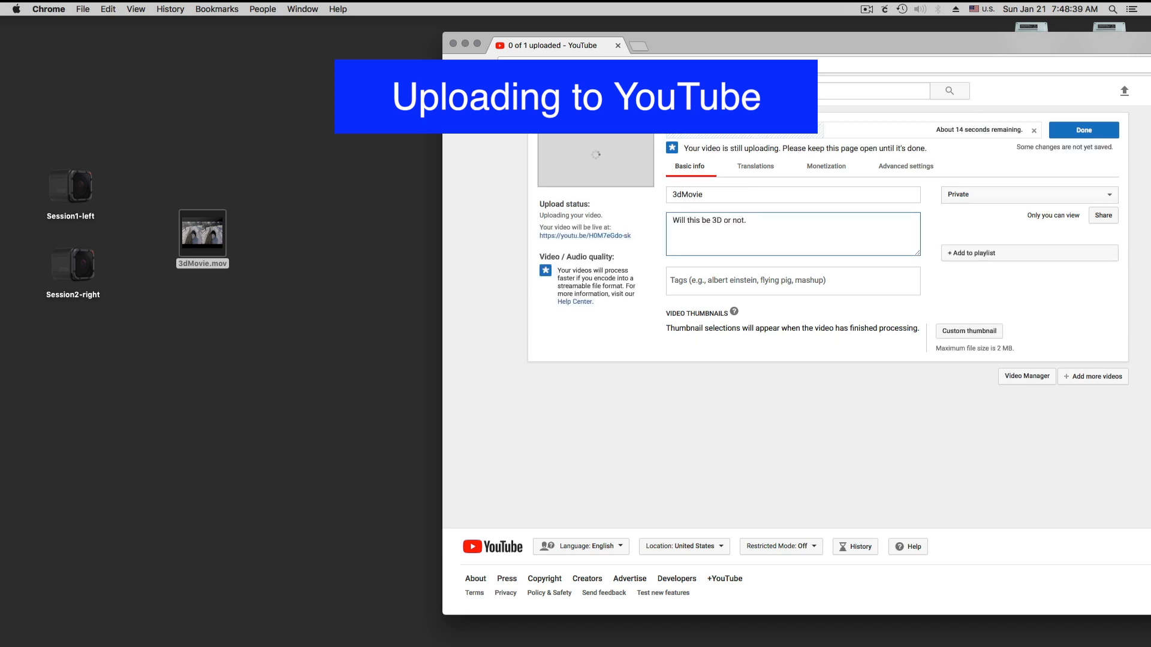
type("Converted with GoPro Studio")
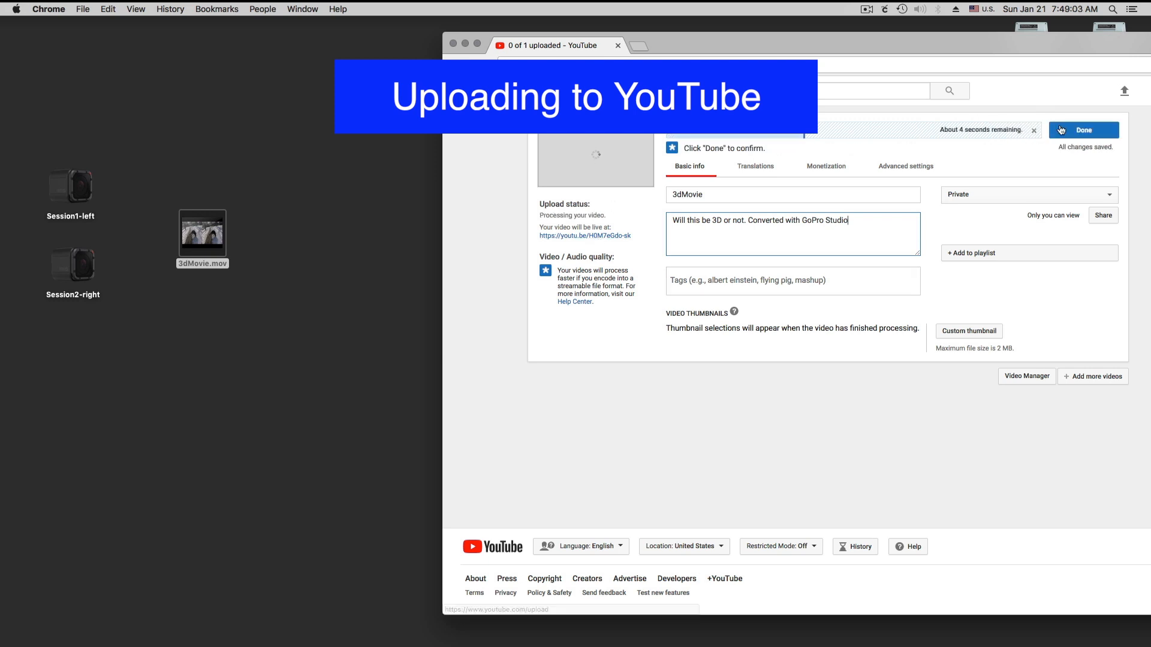
left_click(1083, 131)
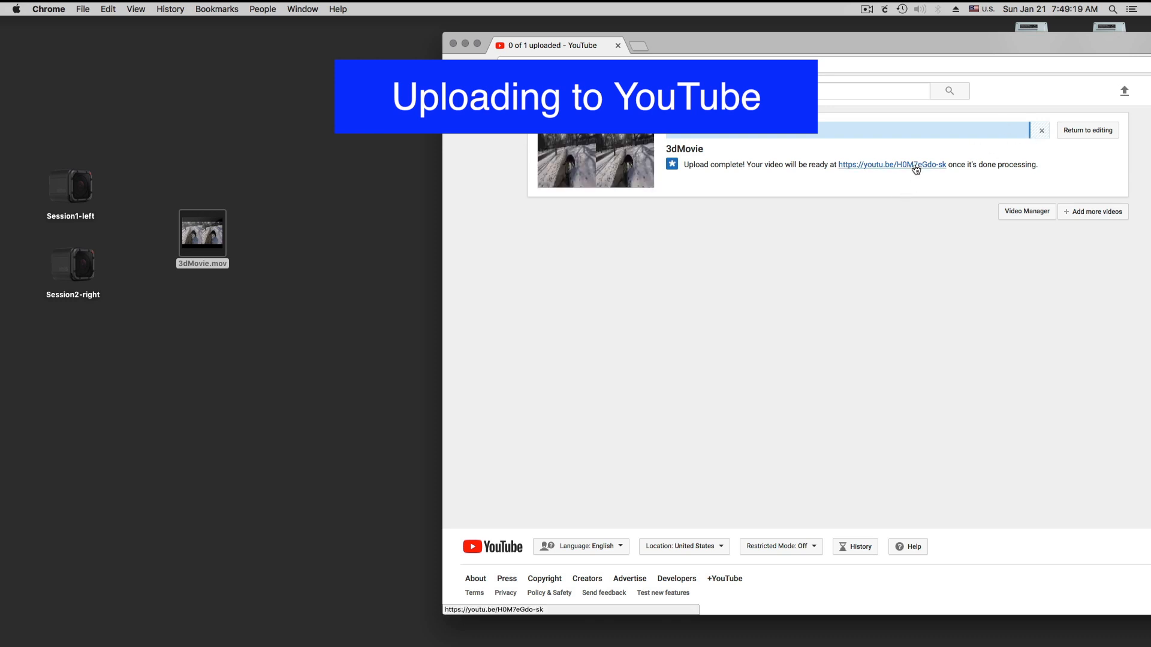
left_click(890, 164)
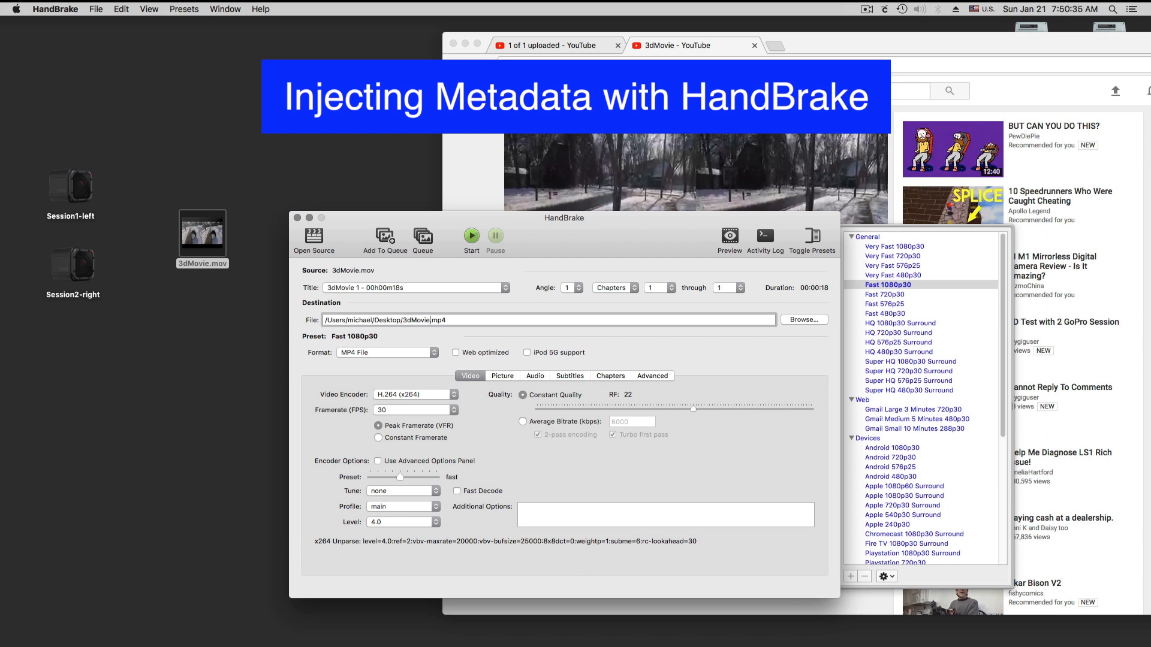
Insert 'Injected' into the destination file name so the output is 3dMovieInjected.mp4.
type("Injected")
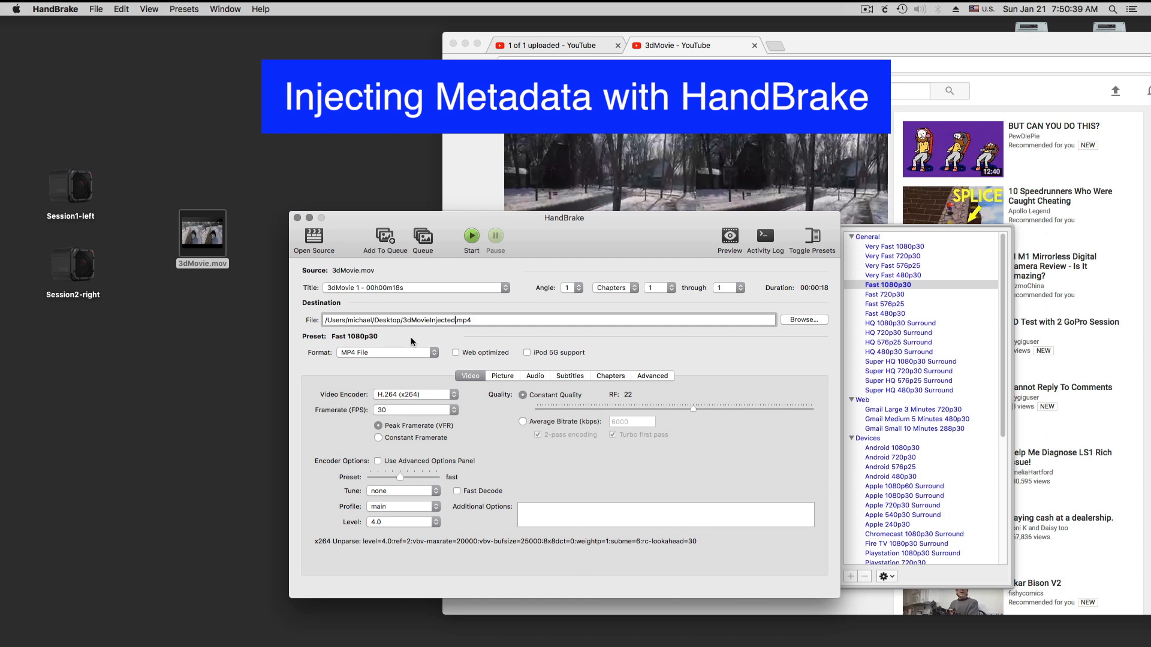
mouse_move(571, 381)
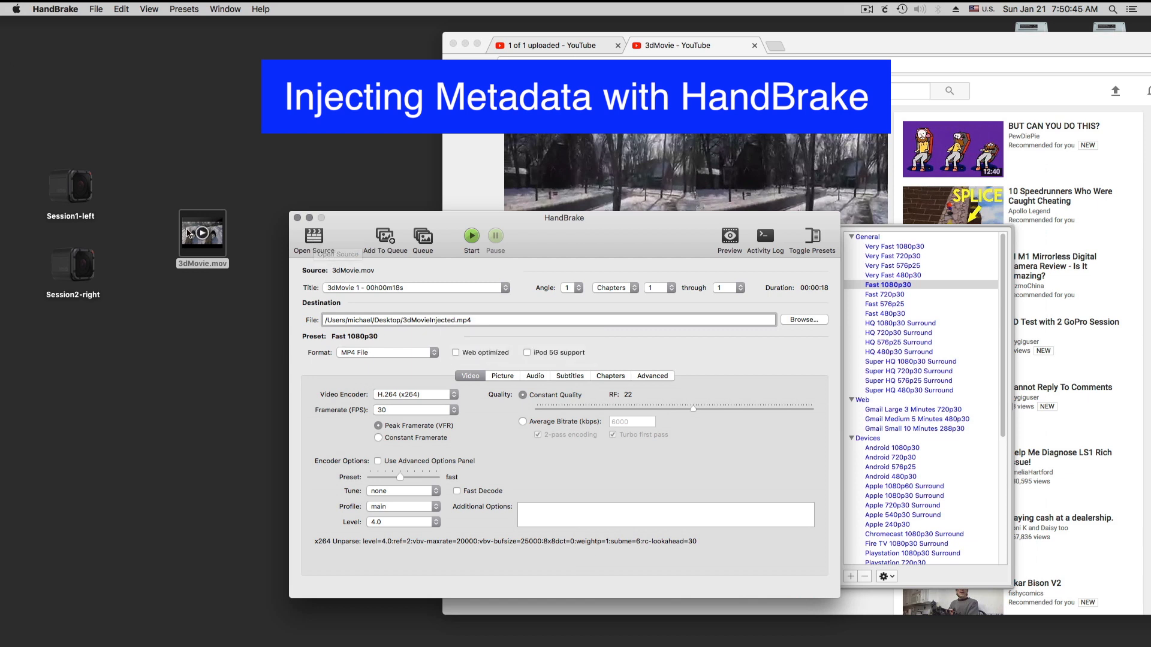
left_click(477, 319)
type("1")
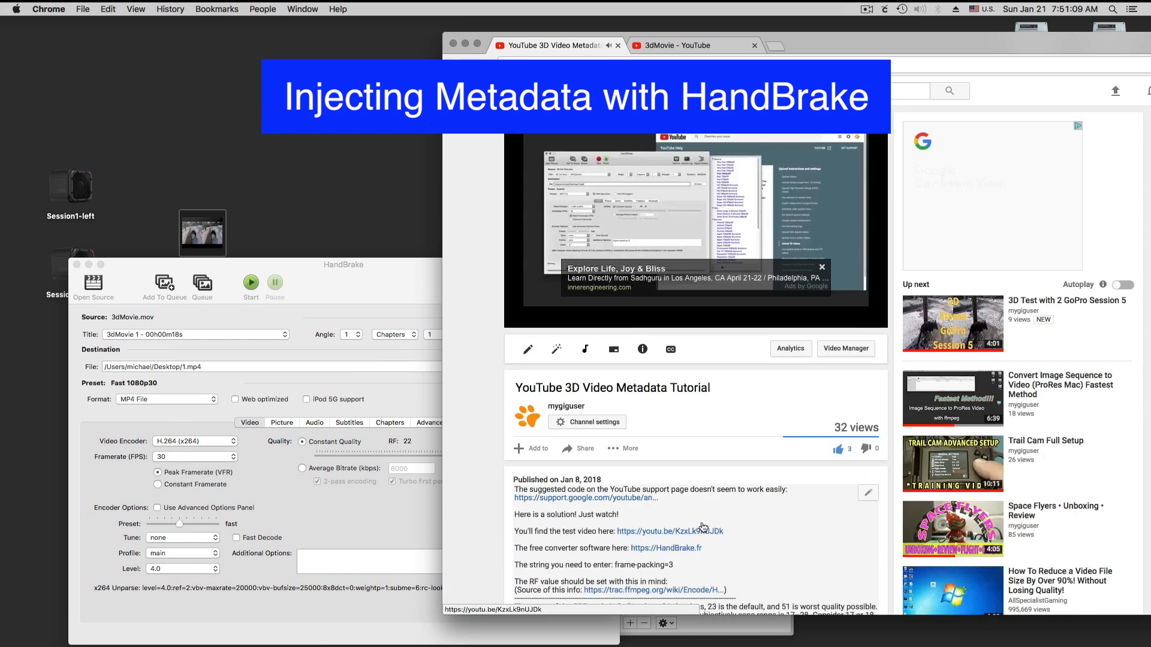
Enter frame-packing=3 in the Video tab's Additional Options and start encoding 3dMovieInjected.mp4.
scroll("down", 3)
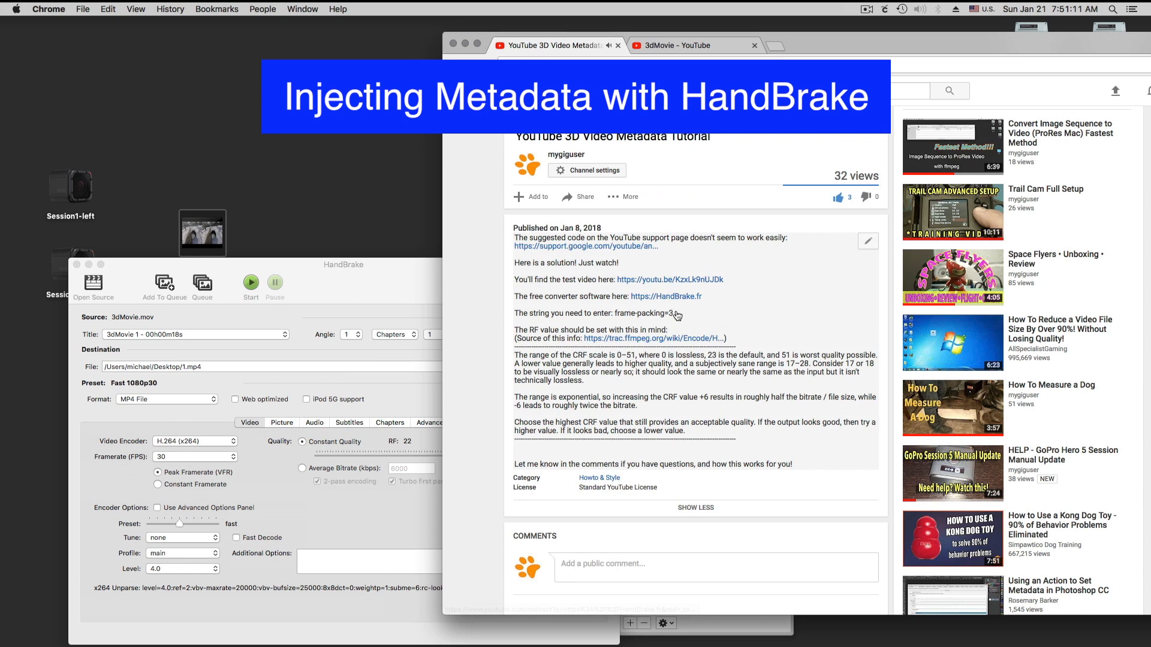
left_click(665, 296)
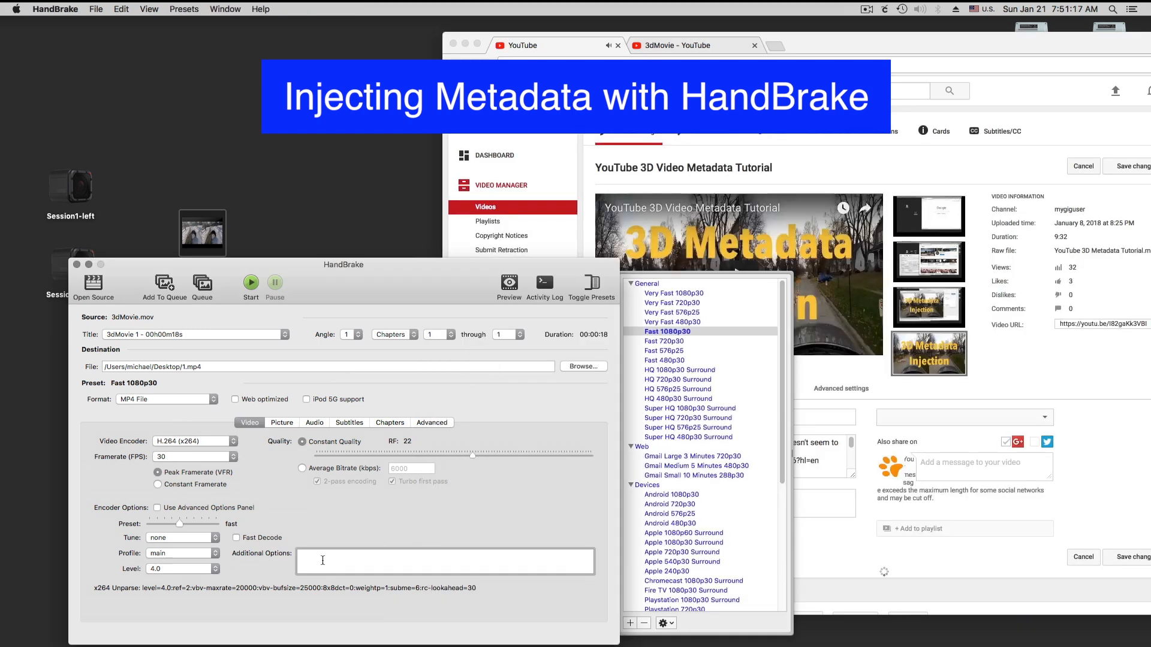
type("frame-packing=3")
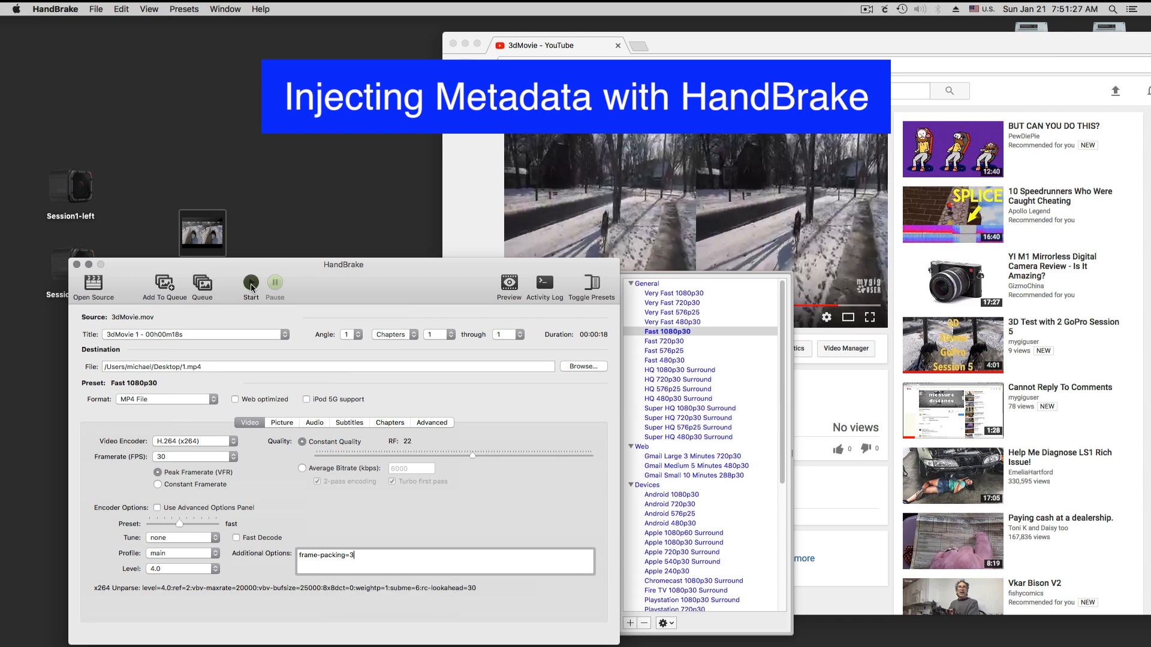
left_click(250, 282)
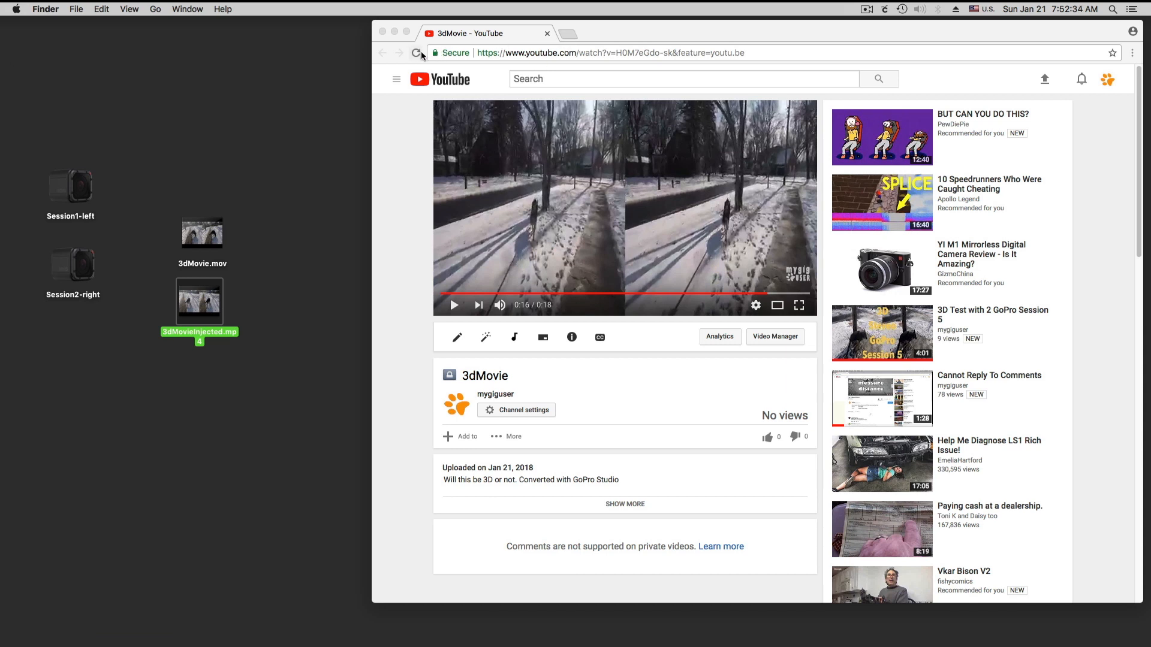
Reload the 3dMovie YouTube page, check the player settings gear, and let it play.
left_click(454, 305)
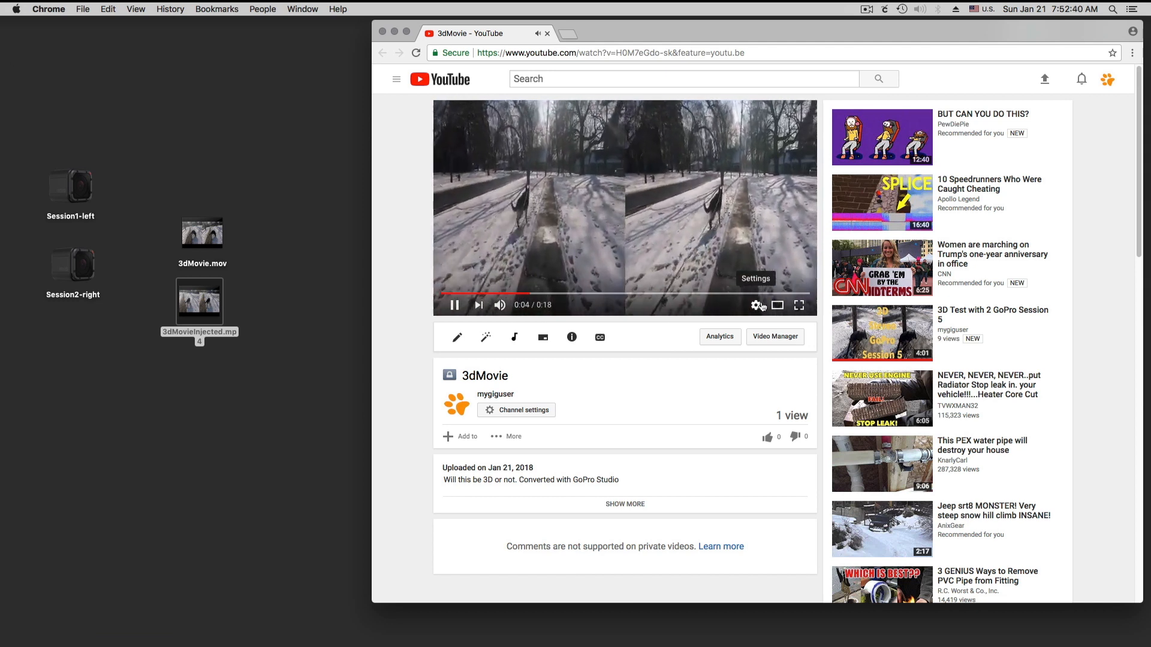
left_click(755, 305)
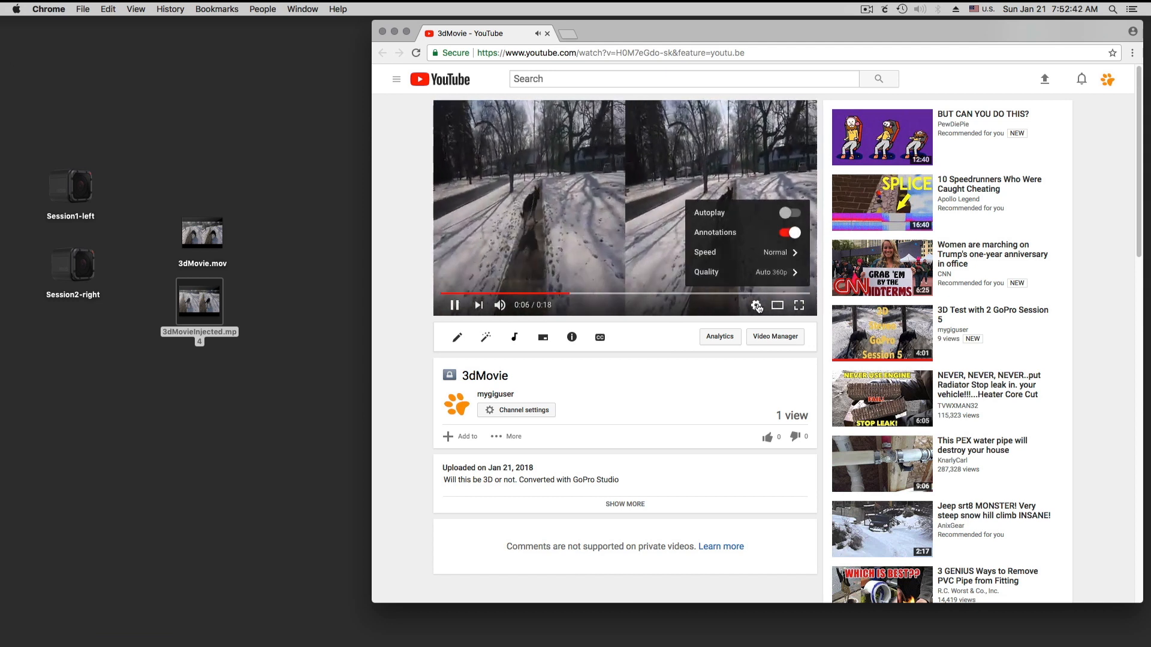
left_click(748, 272)
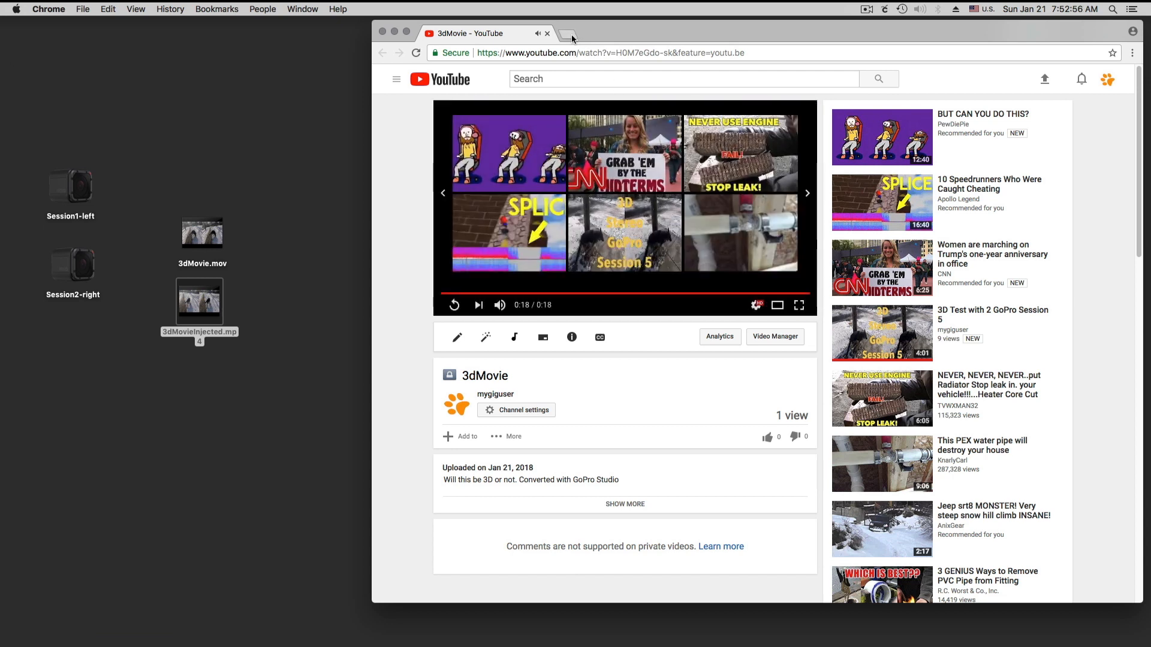
mouse_move(1044, 78)
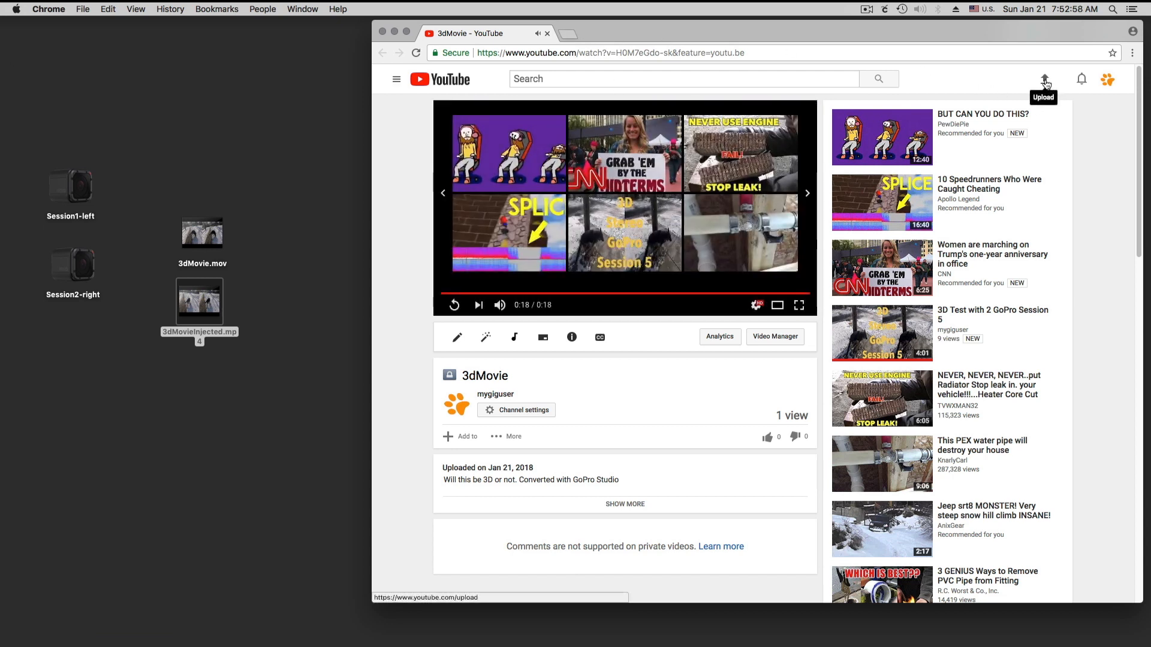
Start a new YouTube upload with privacy set to Private.
left_click(1045, 79)
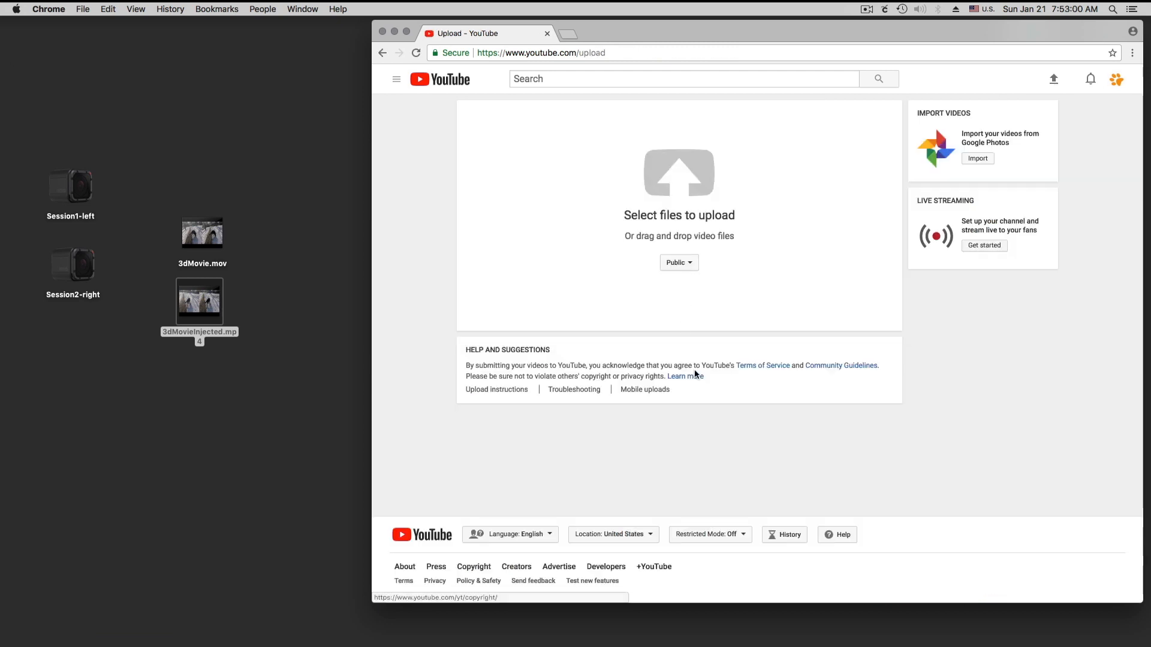
left_click(678, 262)
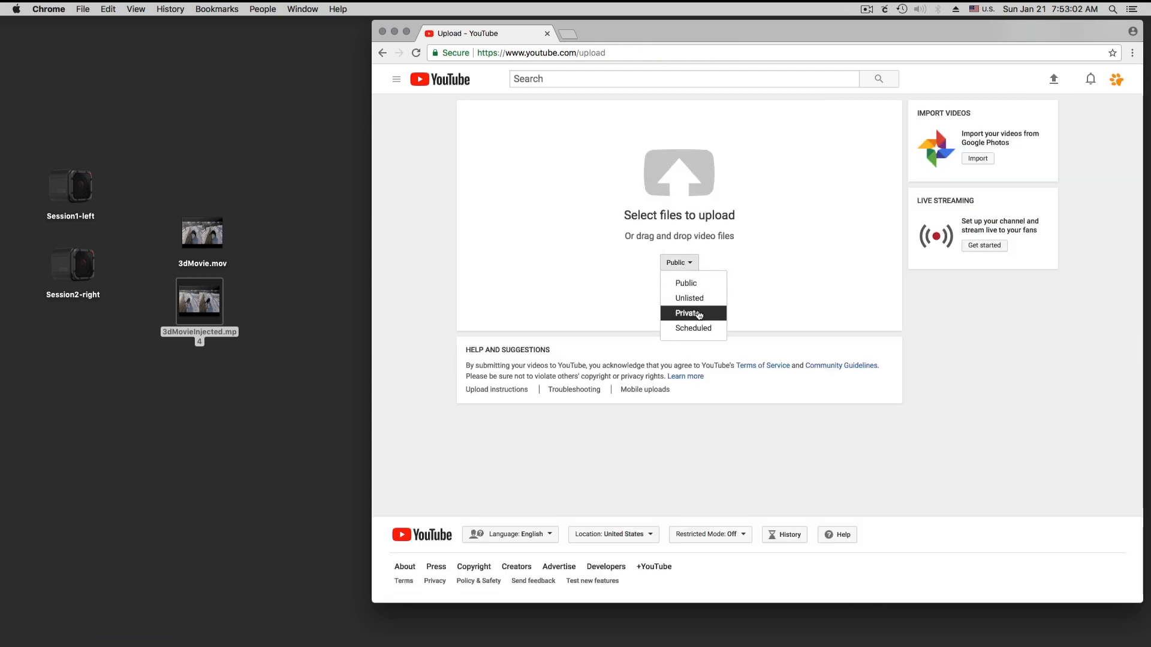
left_click(686, 314)
type("This was injected with frame-packing=3")
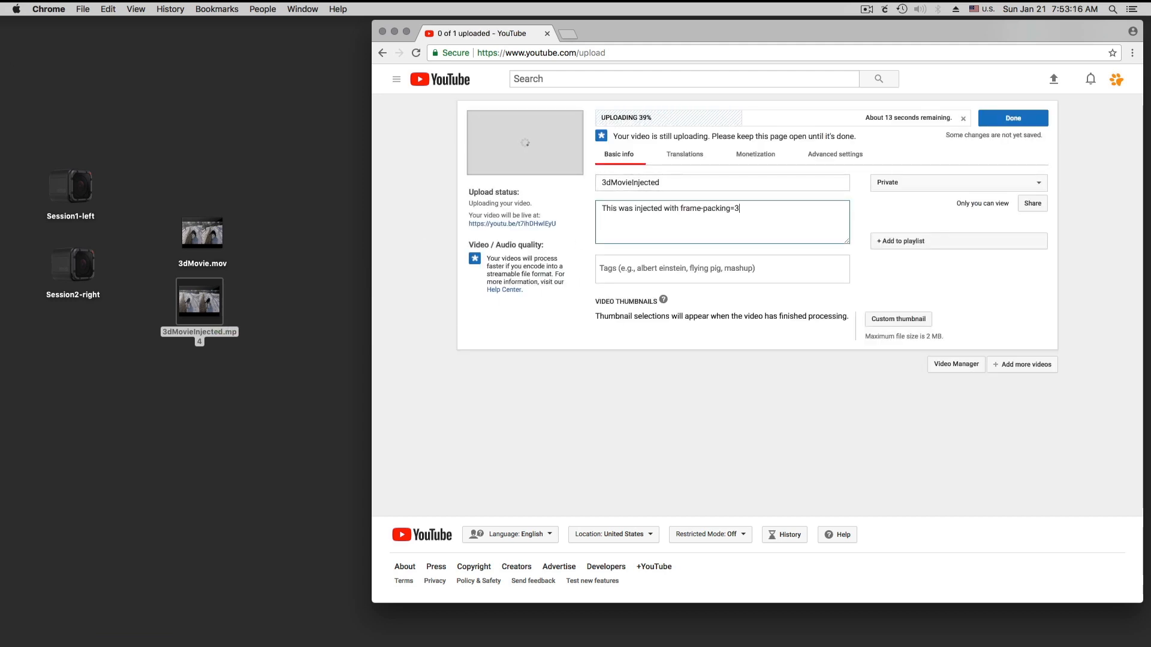
Describe 3dMovieInjected as injected with frame-packing=3 and HandBrake, then open and pause its video.
type("and HandBrake")
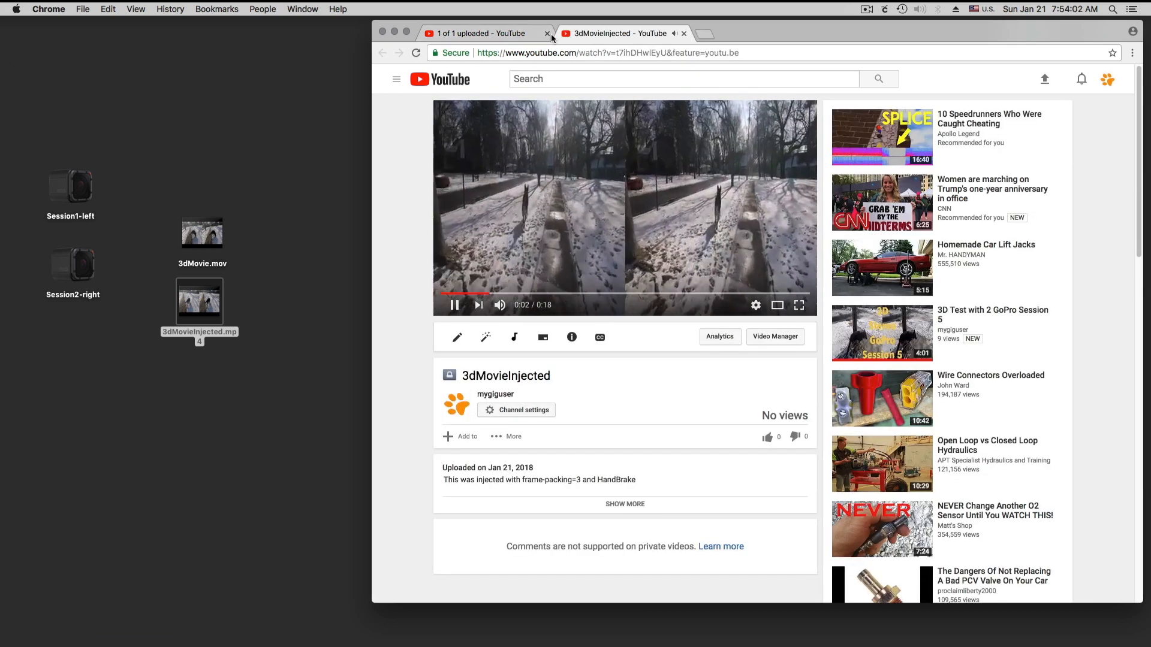
left_click(756, 305)
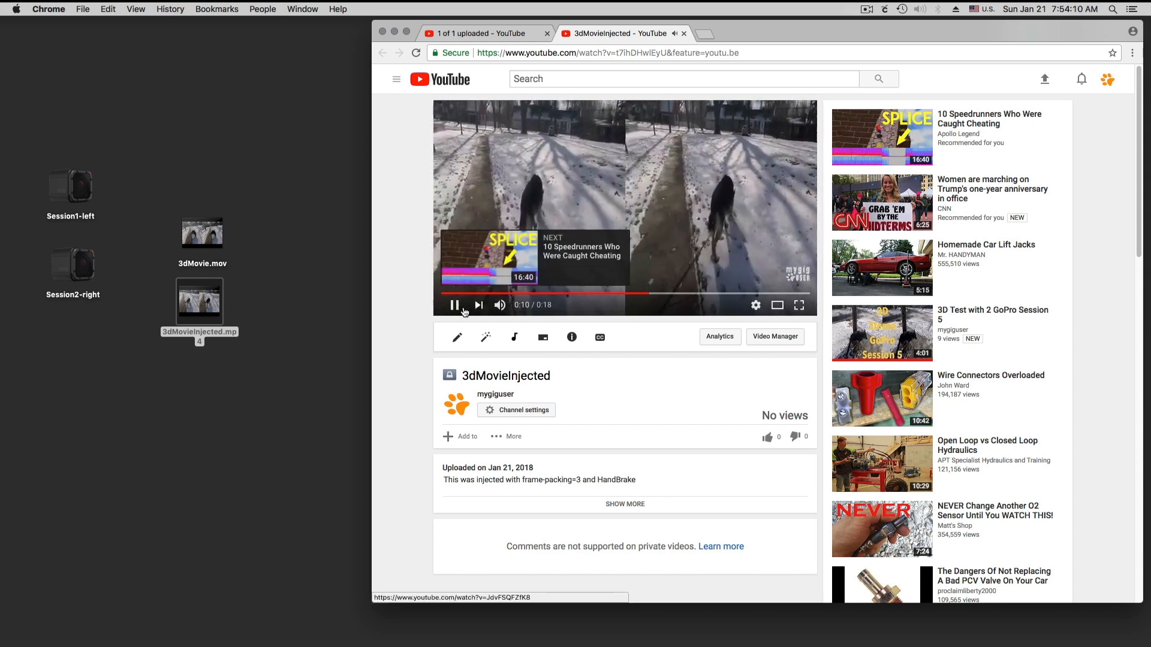
left_click(454, 305)
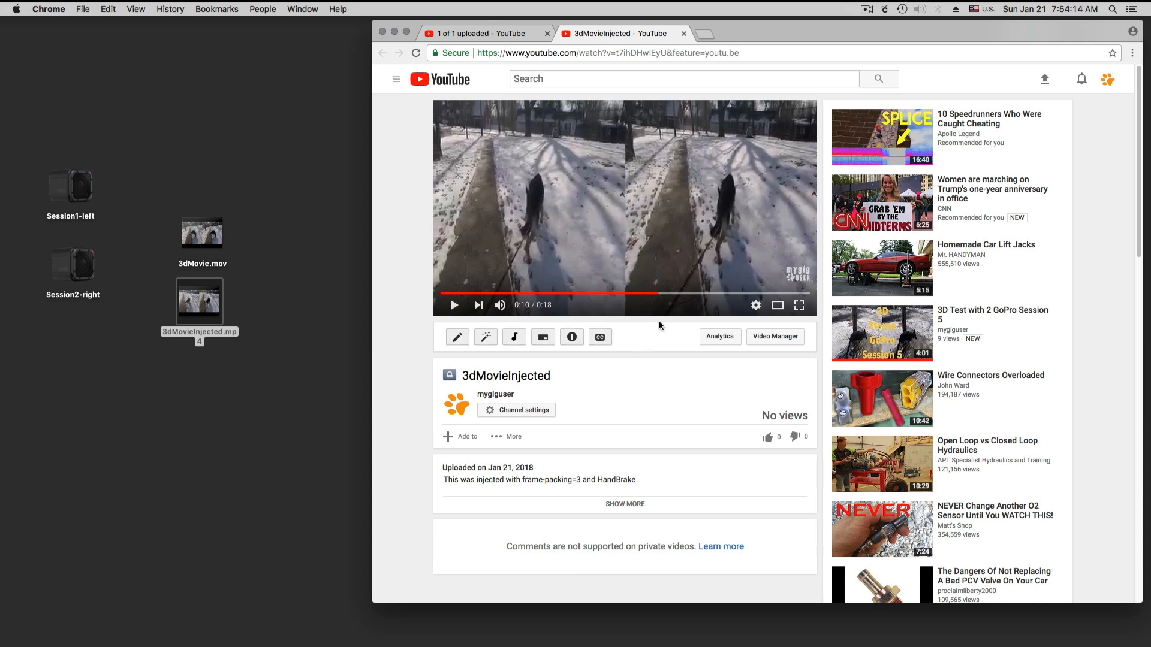
mouse_move(277, 411)
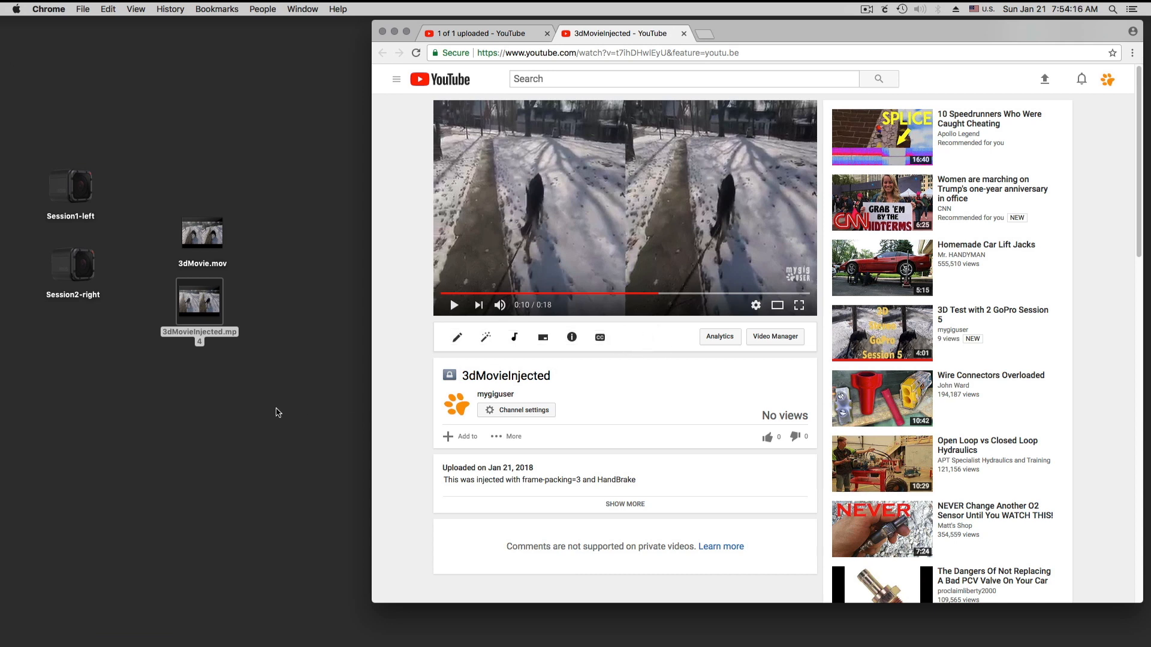
mouse_move(327, 397)
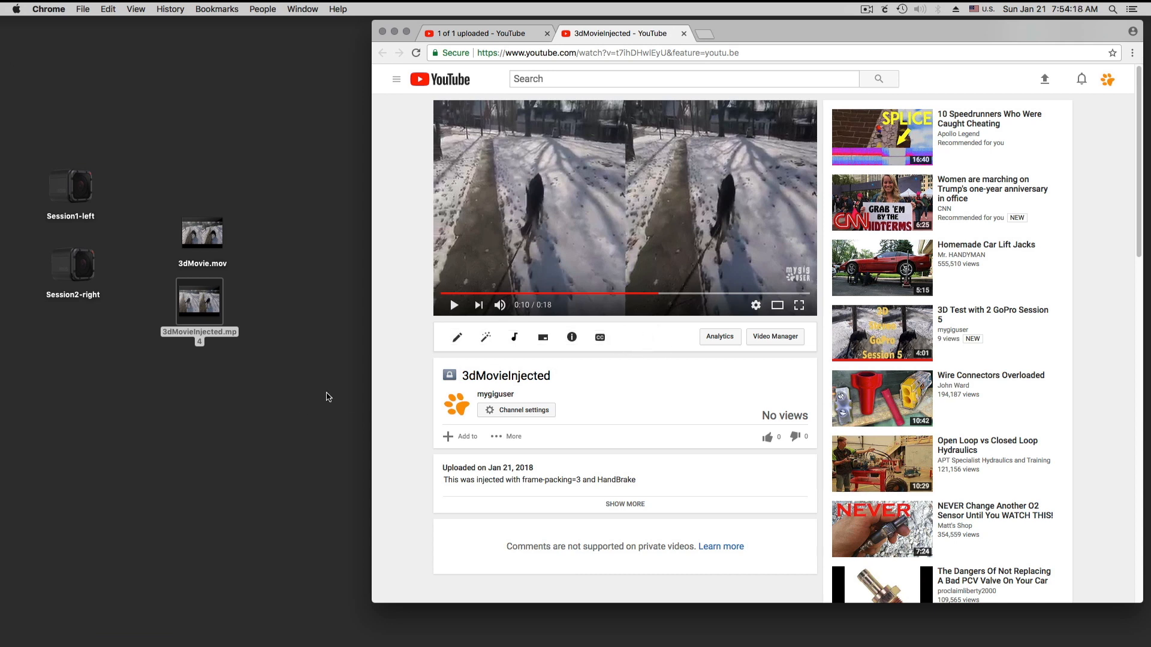
left_click(867, 8)
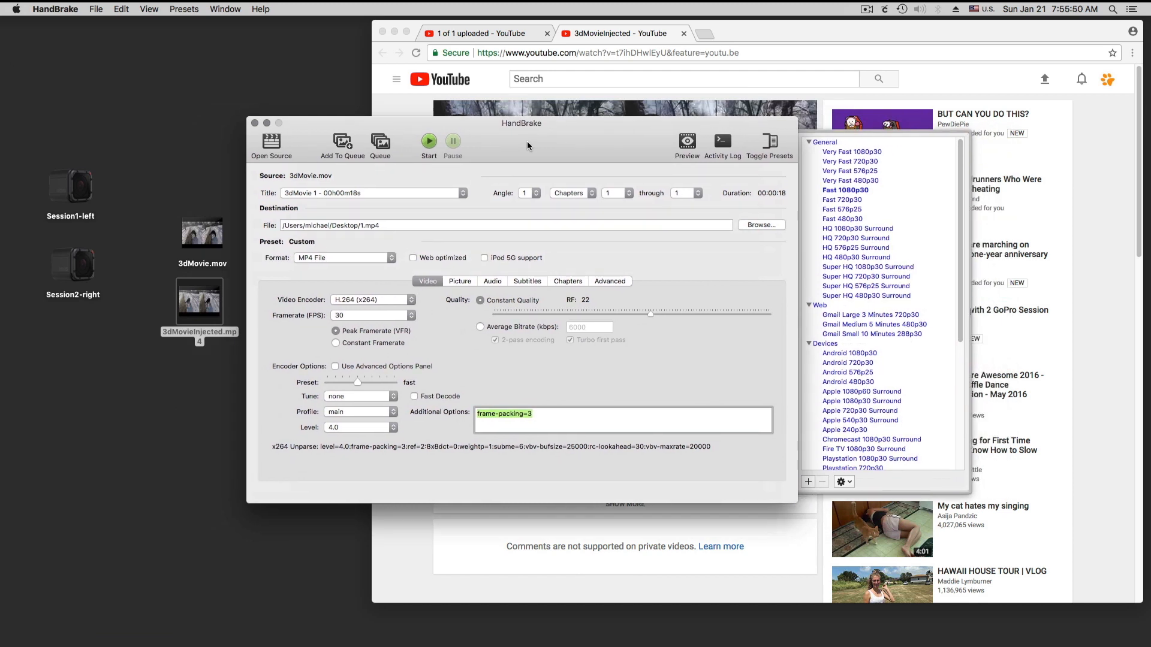
mouse_move(390, 206)
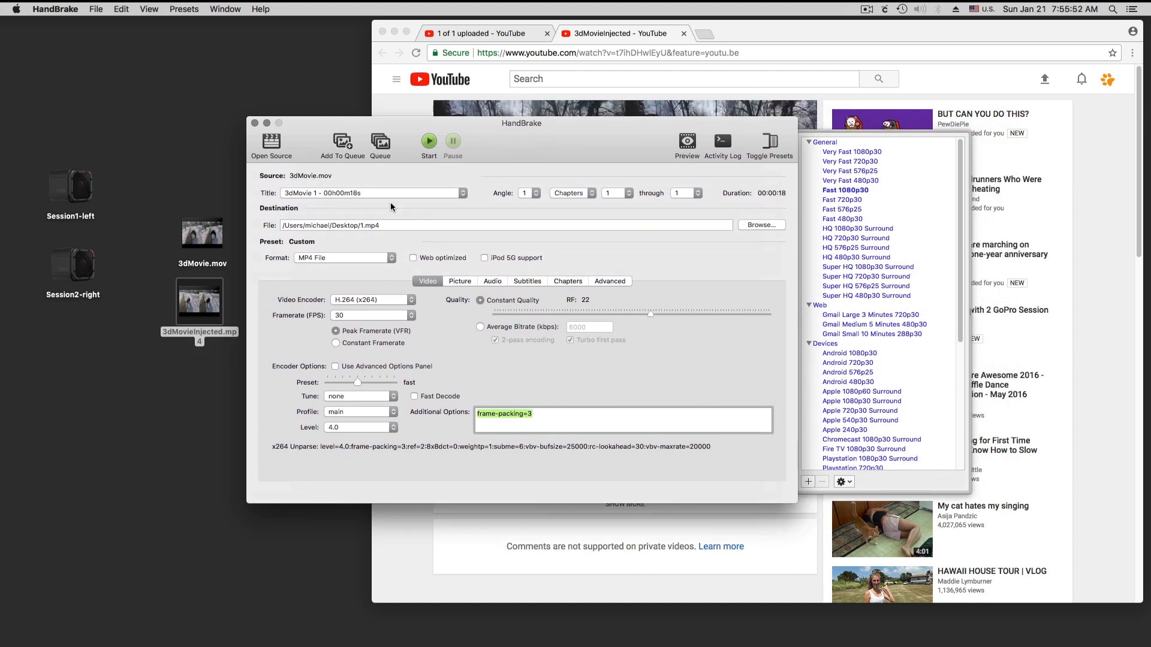
Encode with frame-packing=3 and Web optimized on, saved as 3dMovieInjectedWebOptimized.mp4.
left_click(549, 413)
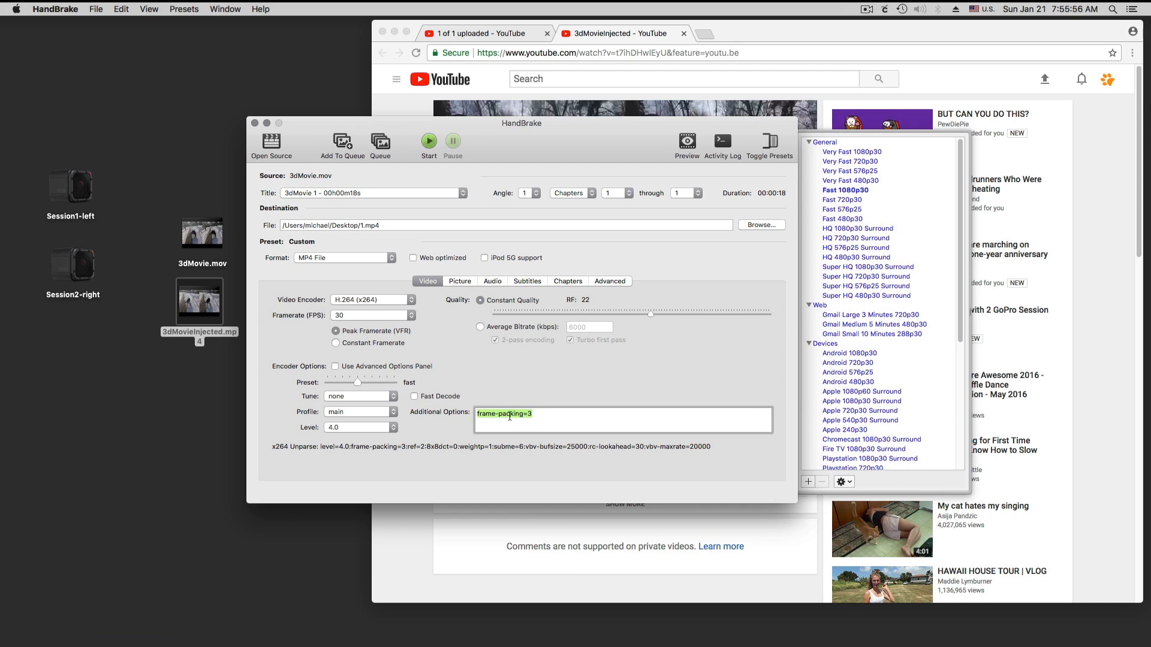
left_click(844, 190)
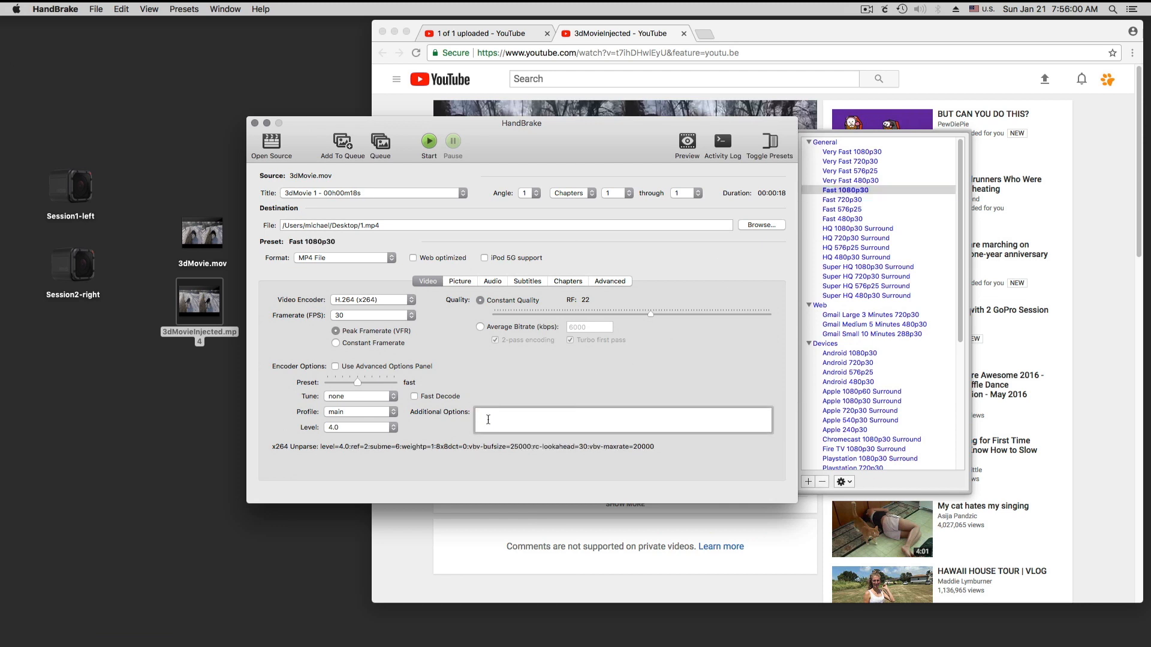
type("frame-packing=3")
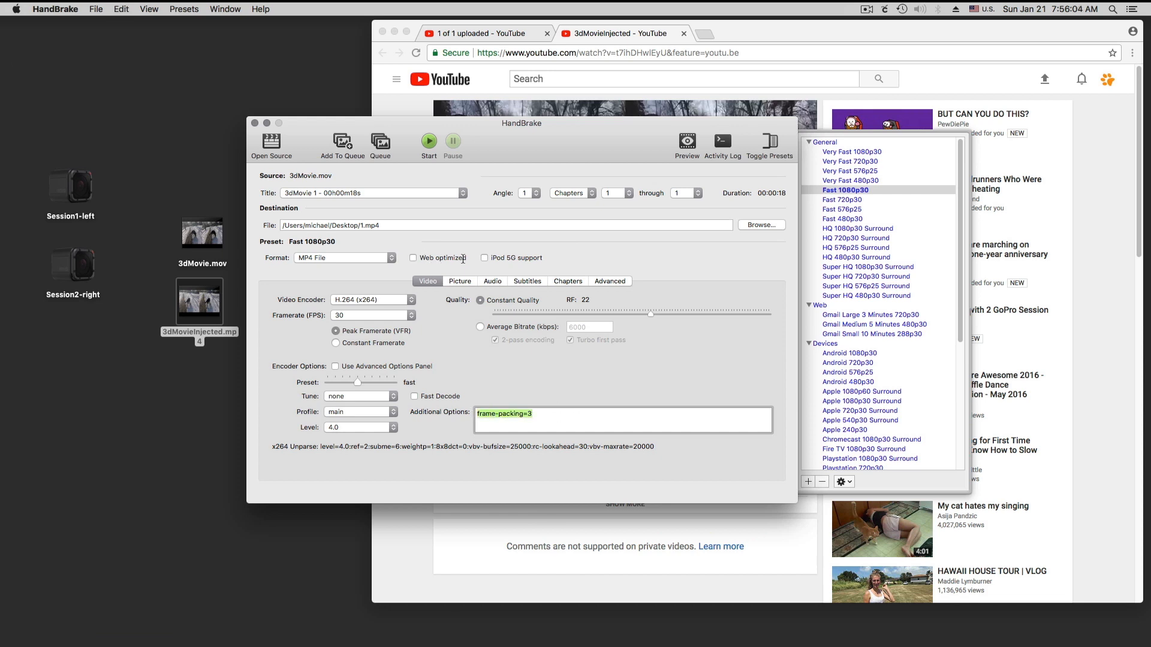
left_click(413, 258)
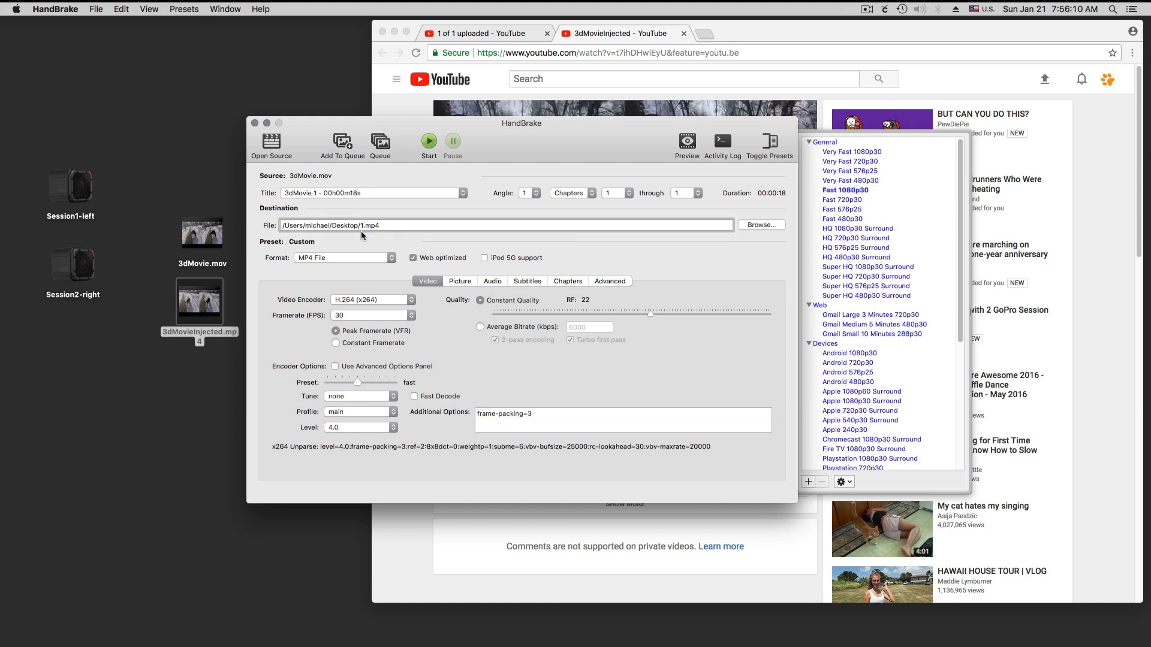
type("3dMovieInjectedWebOptimized")
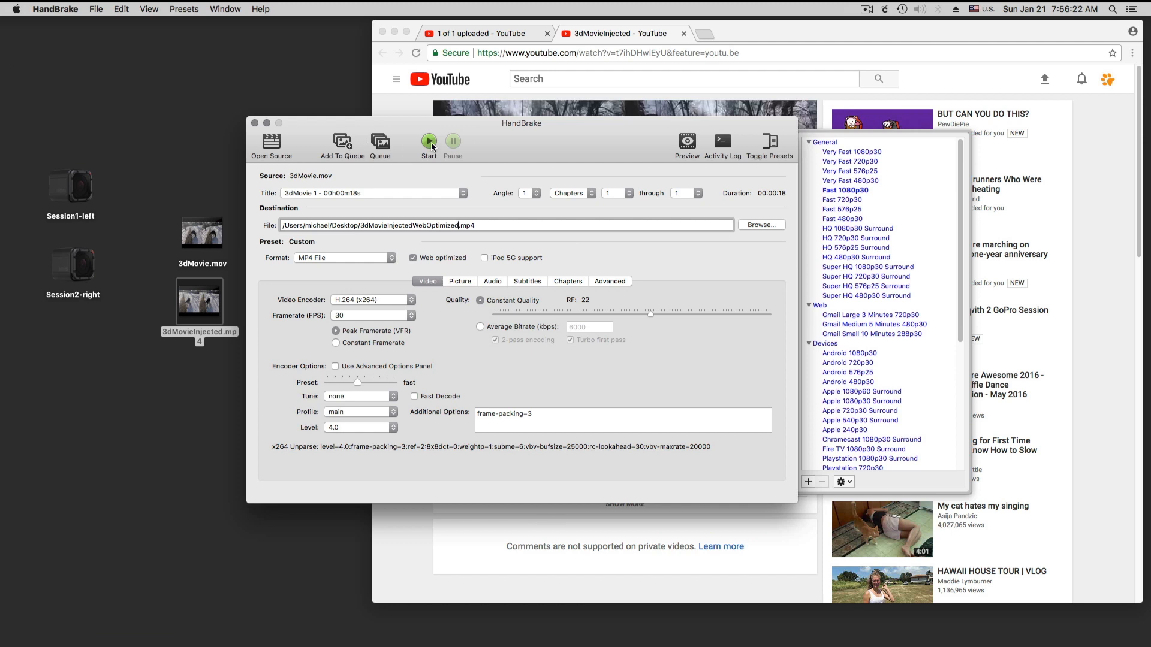
left_click(428, 141)
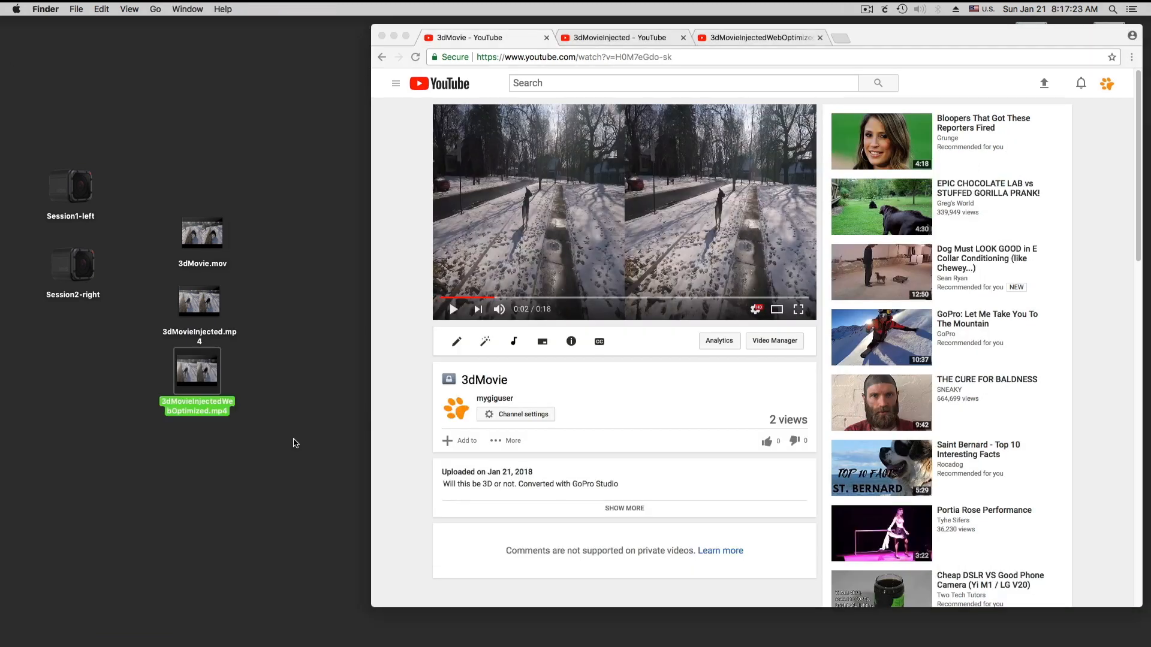
Check the 3dMovie and 3dMovieInjected player settings, then replay and pause the red-cyan WebOptimized video.
left_click(274, 336)
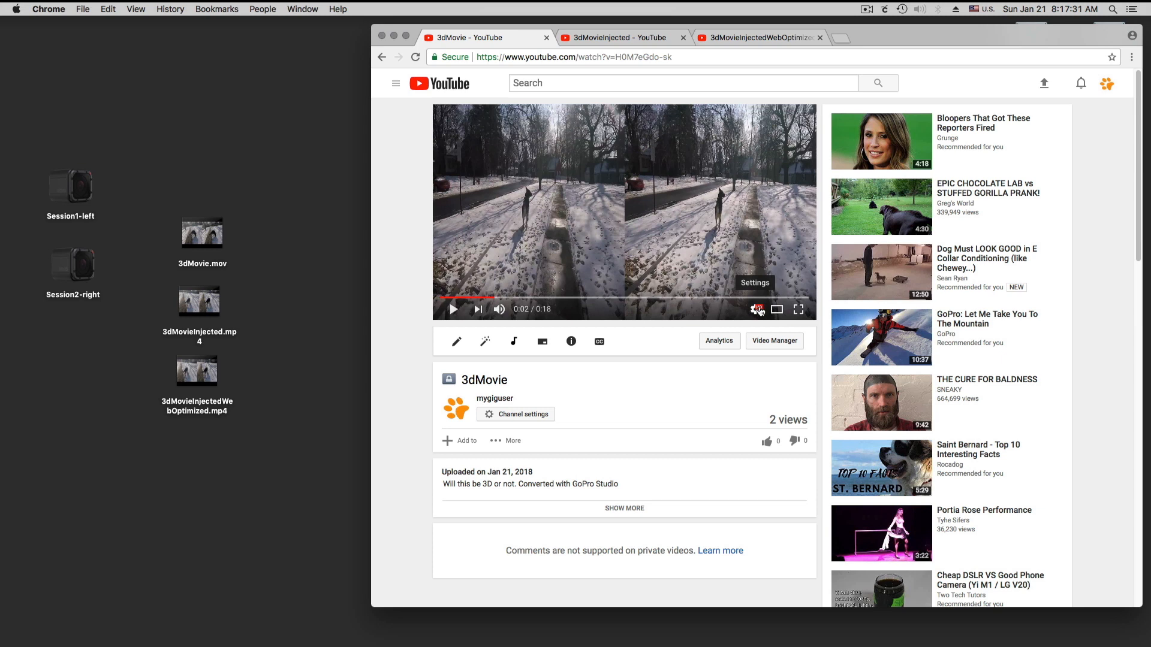
left_click(617, 37)
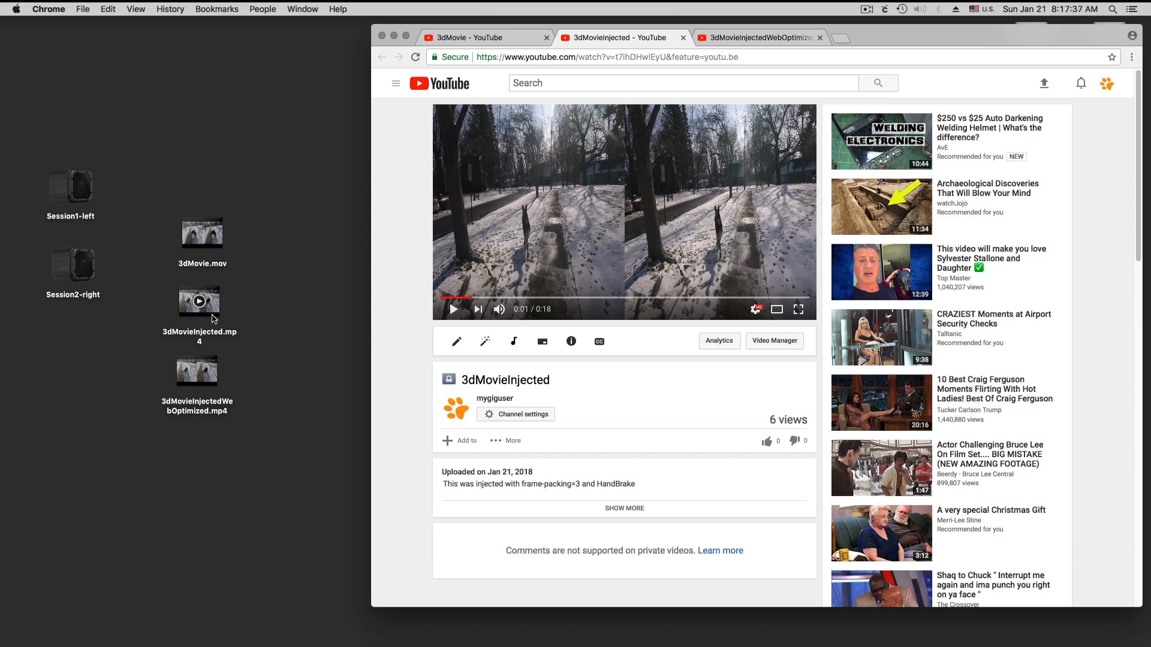
mouse_move(756, 310)
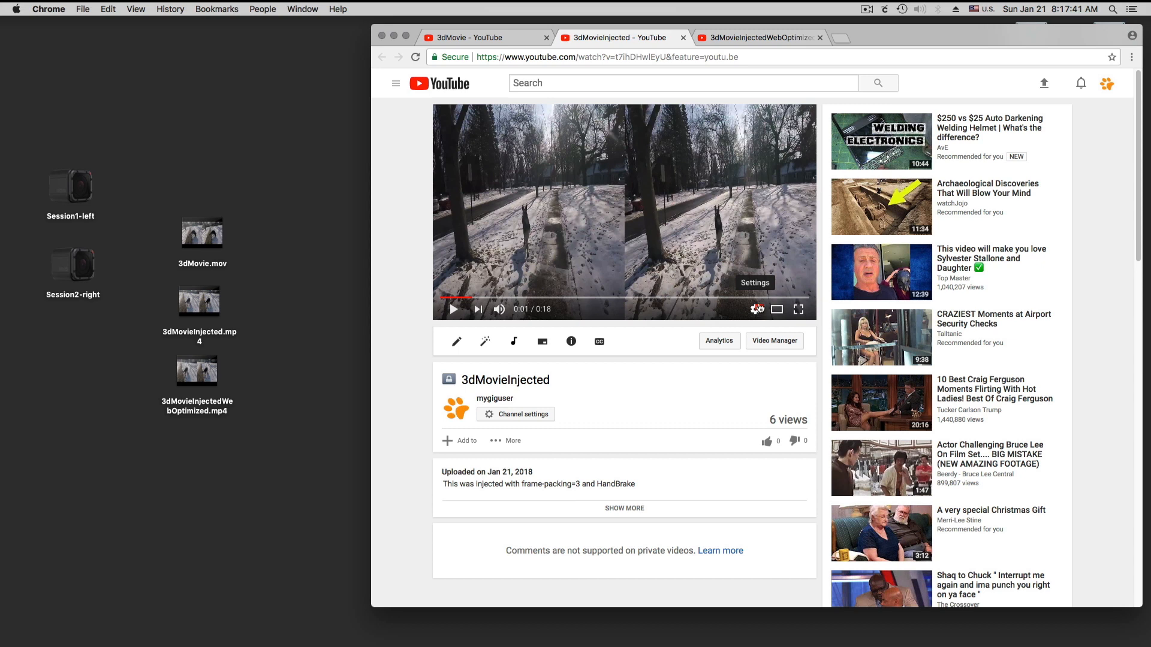
left_click(756, 37)
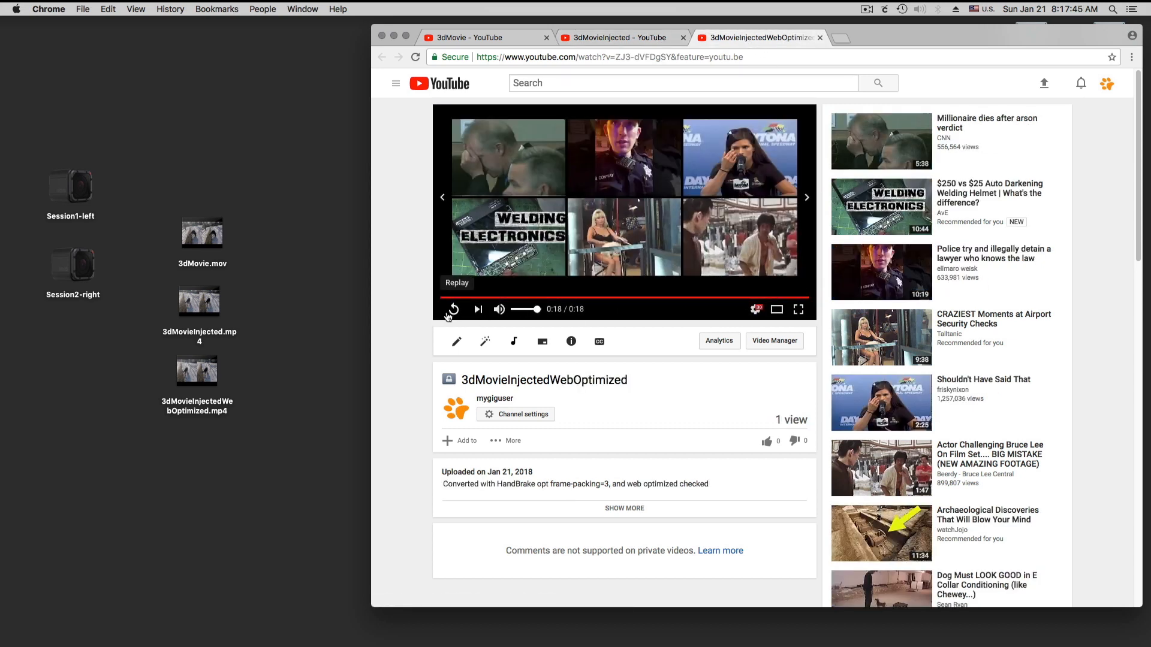
left_click(454, 309)
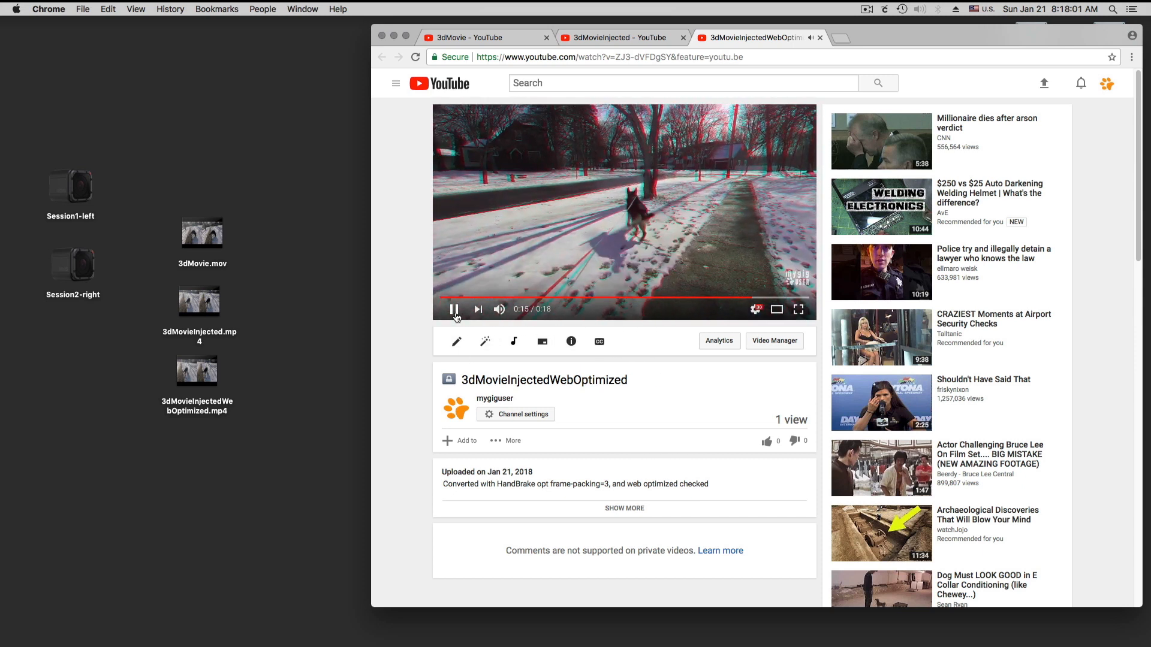
left_click(454, 309)
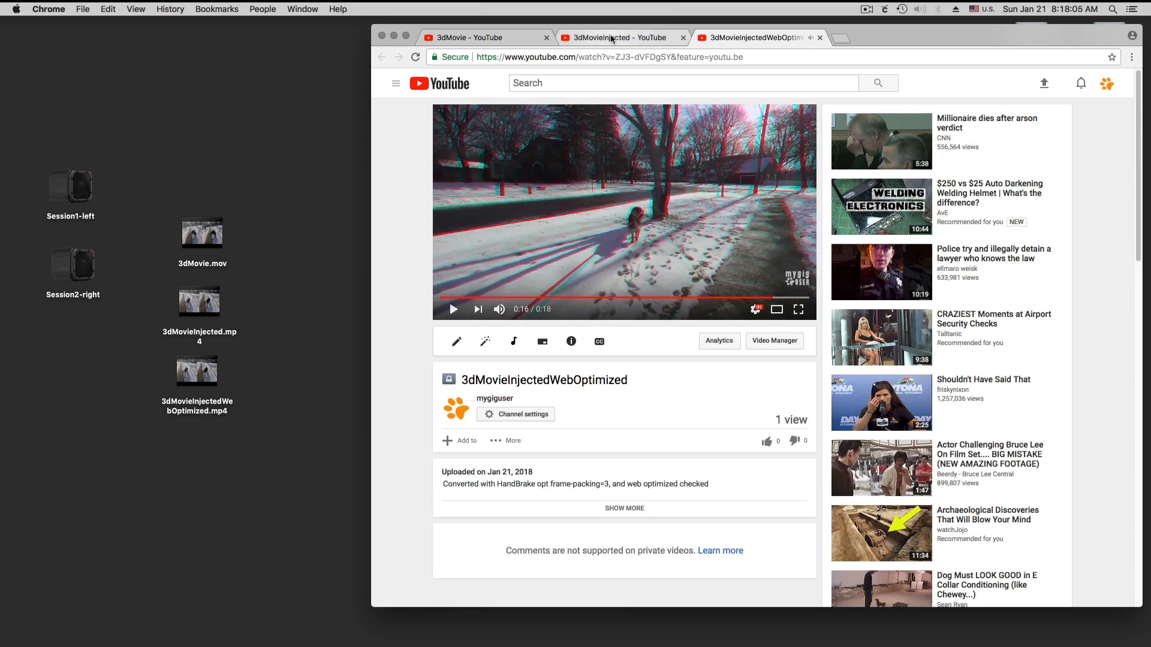
mouse_move(622, 37)
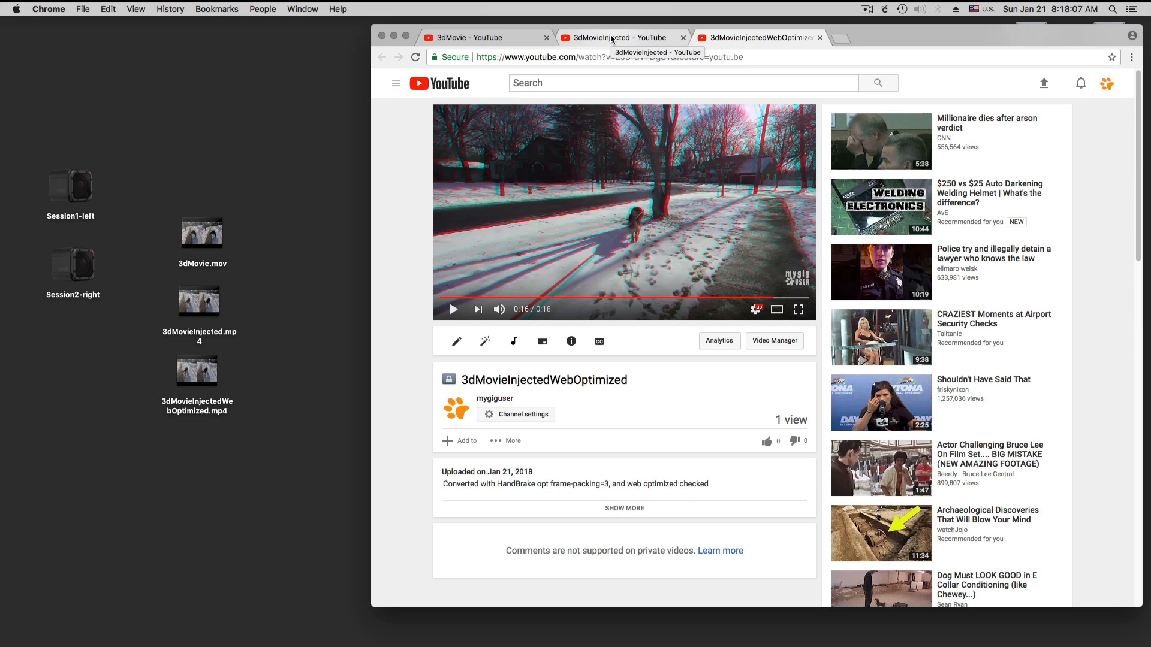
mouse_move(818, 29)
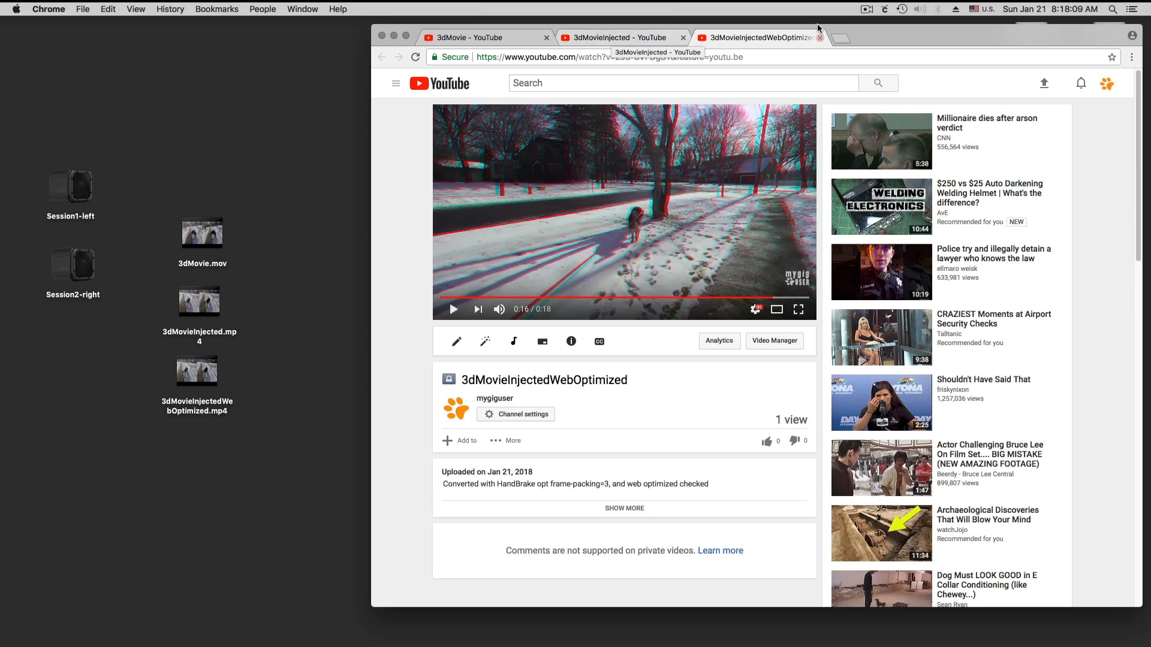
left_click(867, 9)
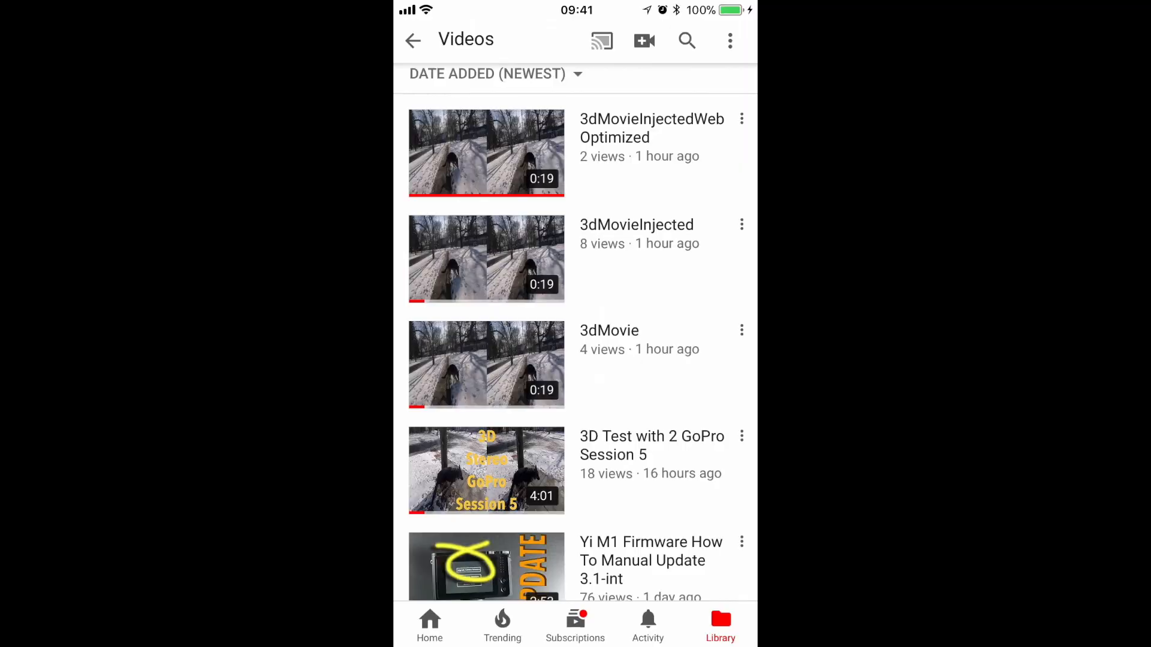
left_click(574, 364)
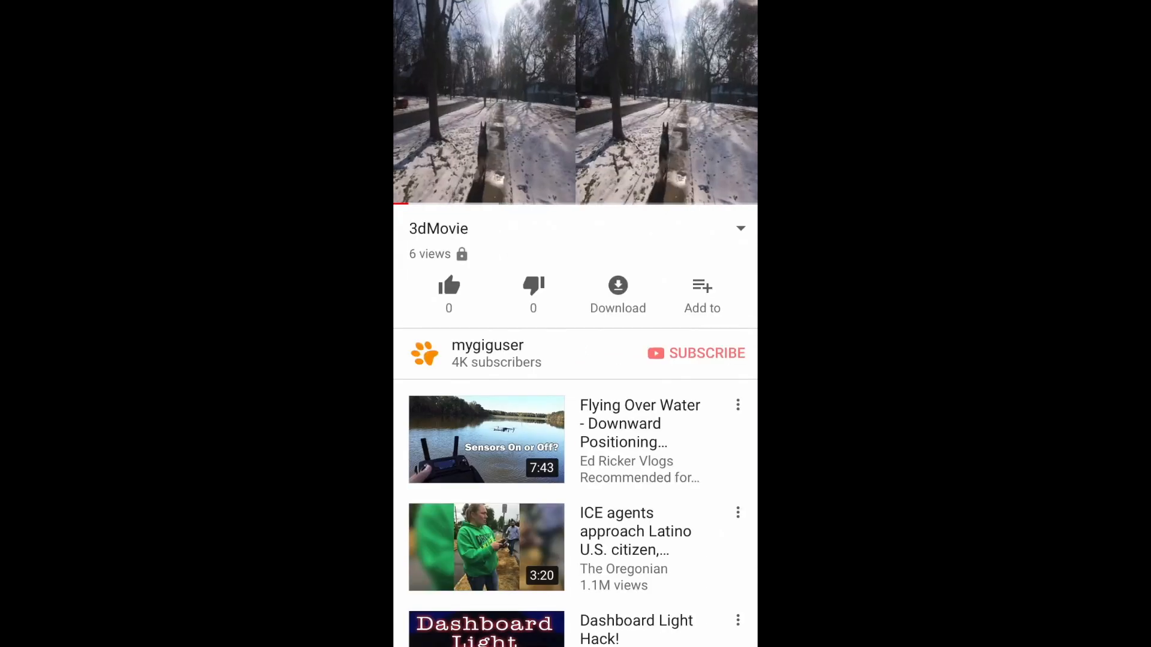
left_click(575, 103)
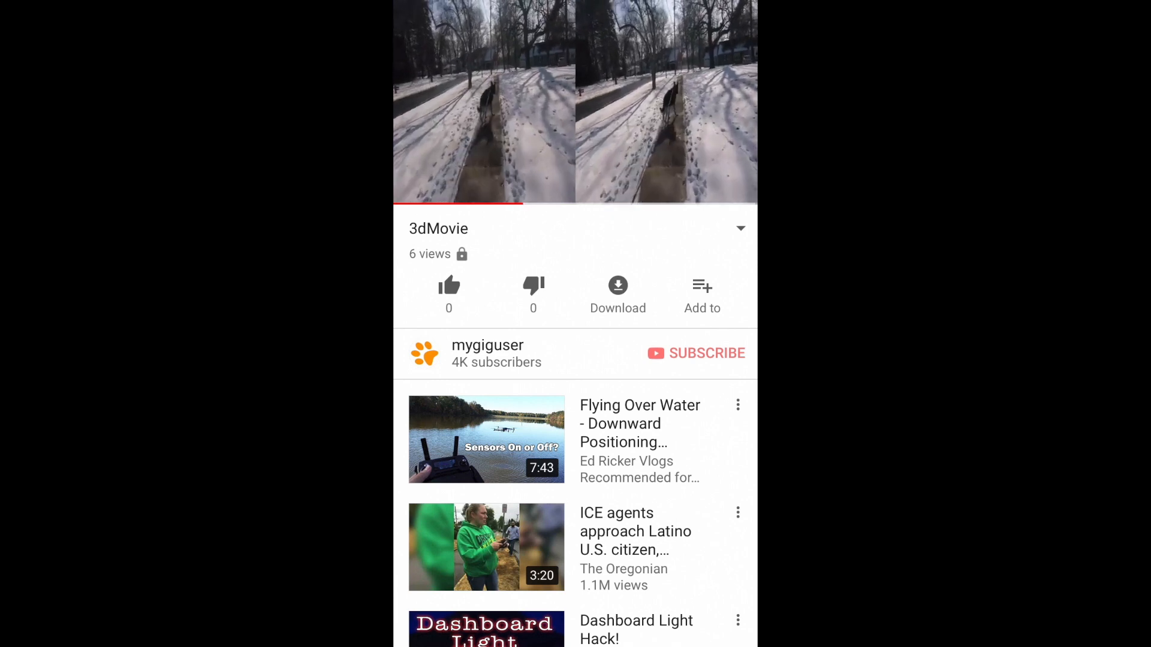
left_click(576, 103)
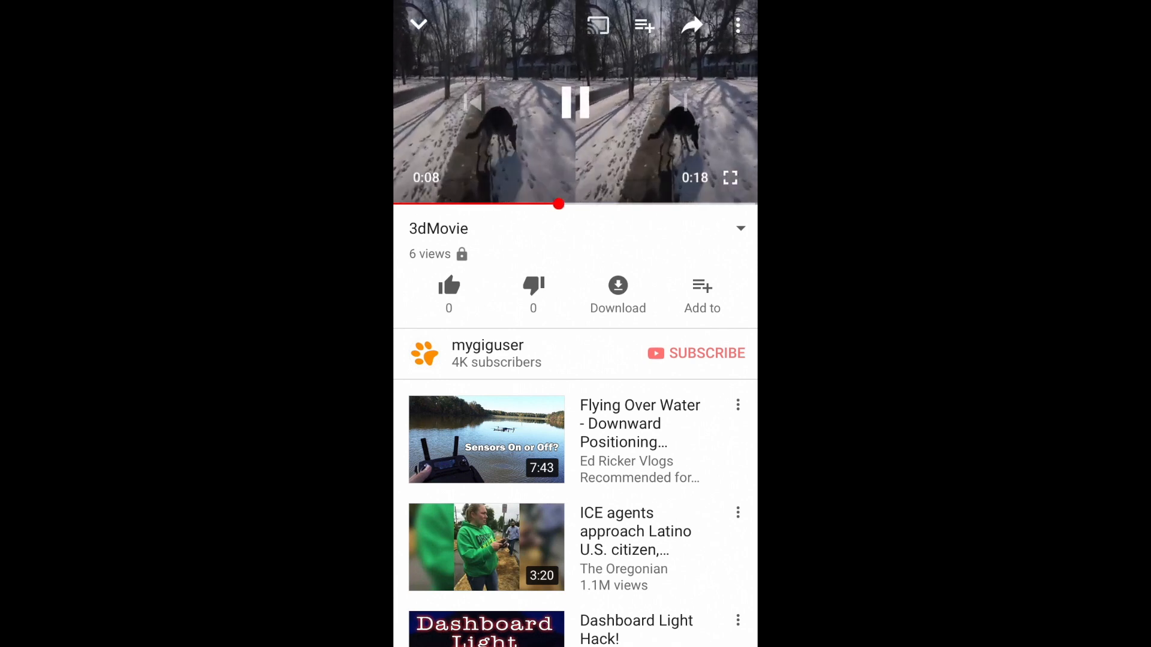
left_click(737, 24)
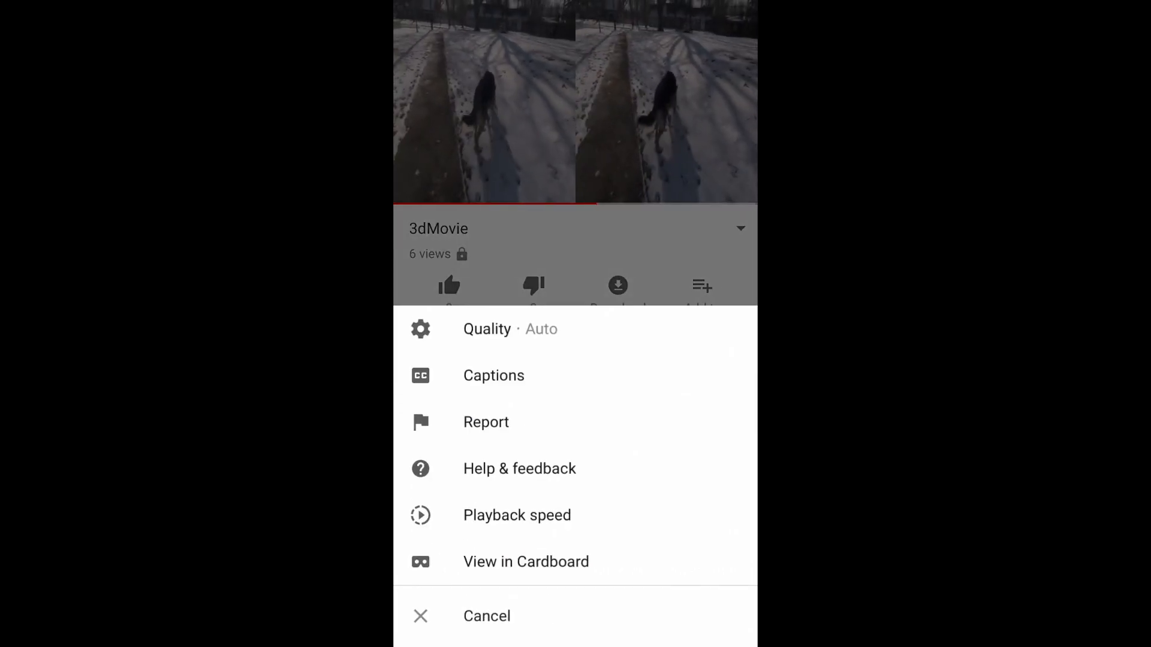
left_click(487, 616)
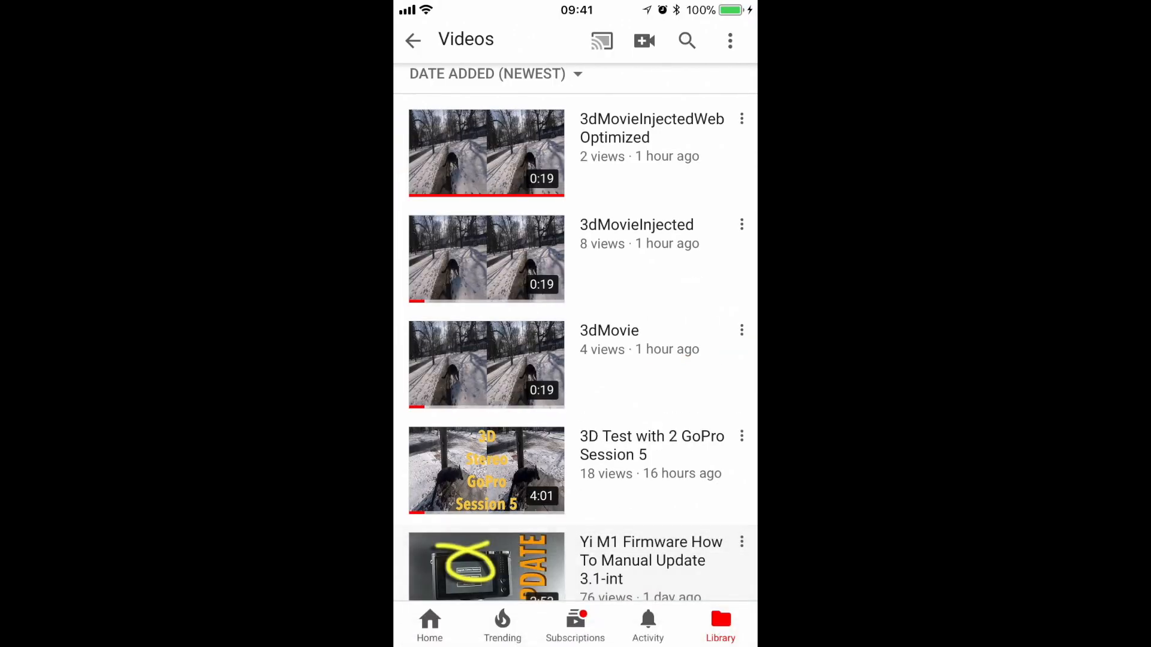
left_click(486, 566)
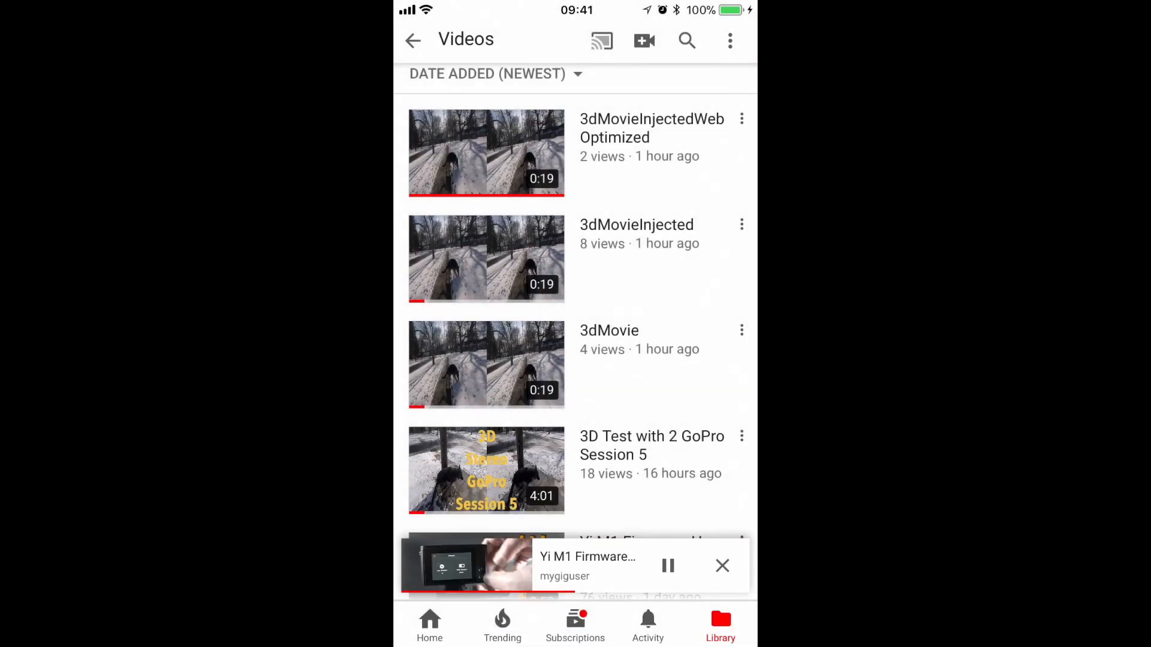
left_click(721, 566)
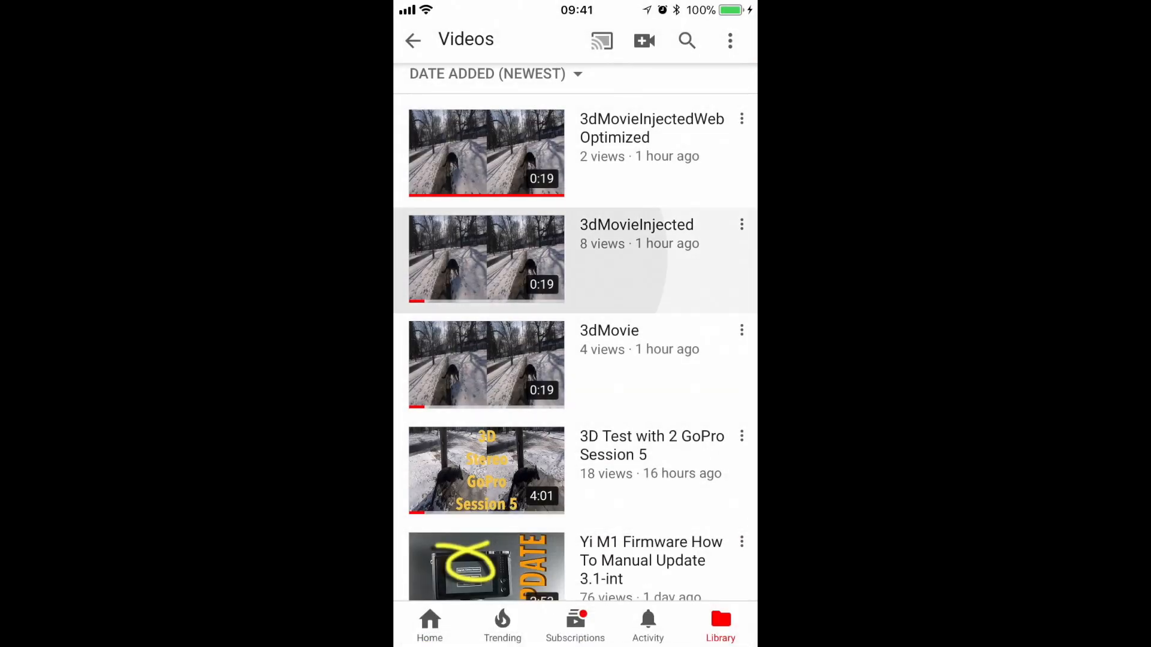
left_click(486, 259)
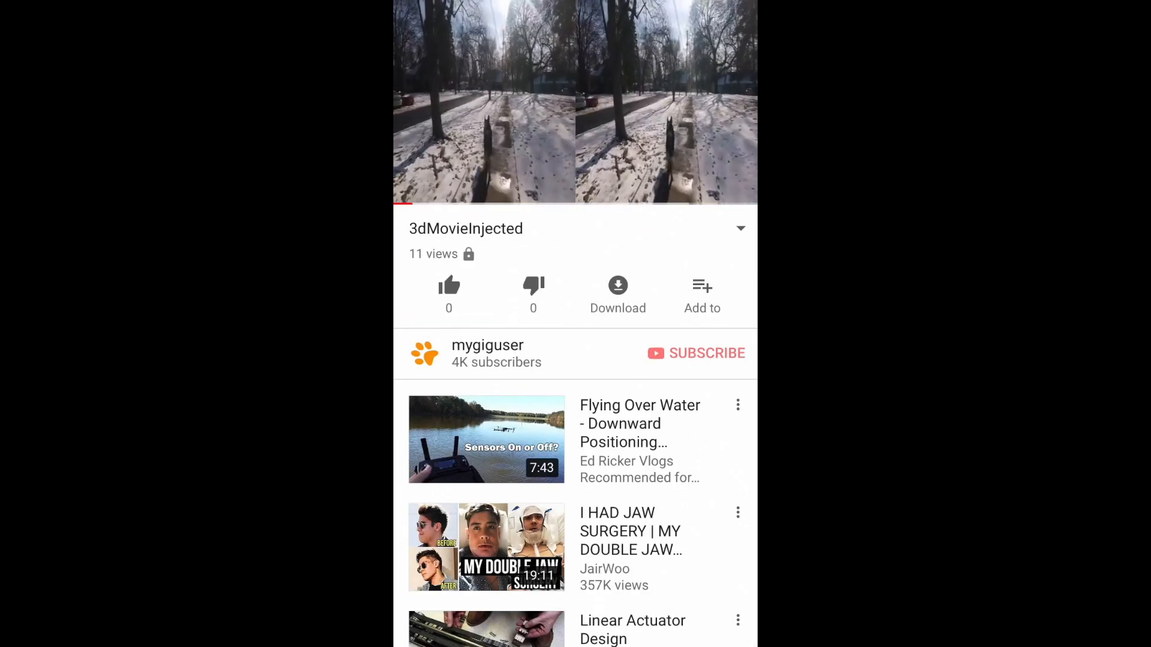
left_click(738, 26)
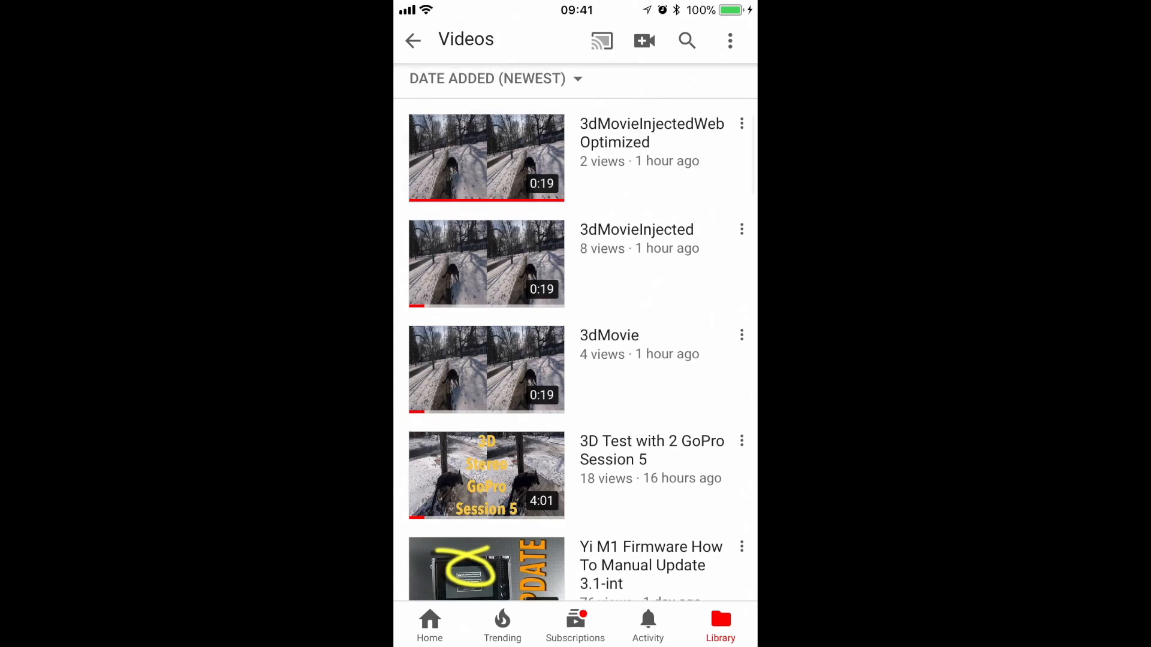
Play 3dMovieInjectedWebOptimized on the phone and switch it to Cardboard VR view.
left_click(486, 157)
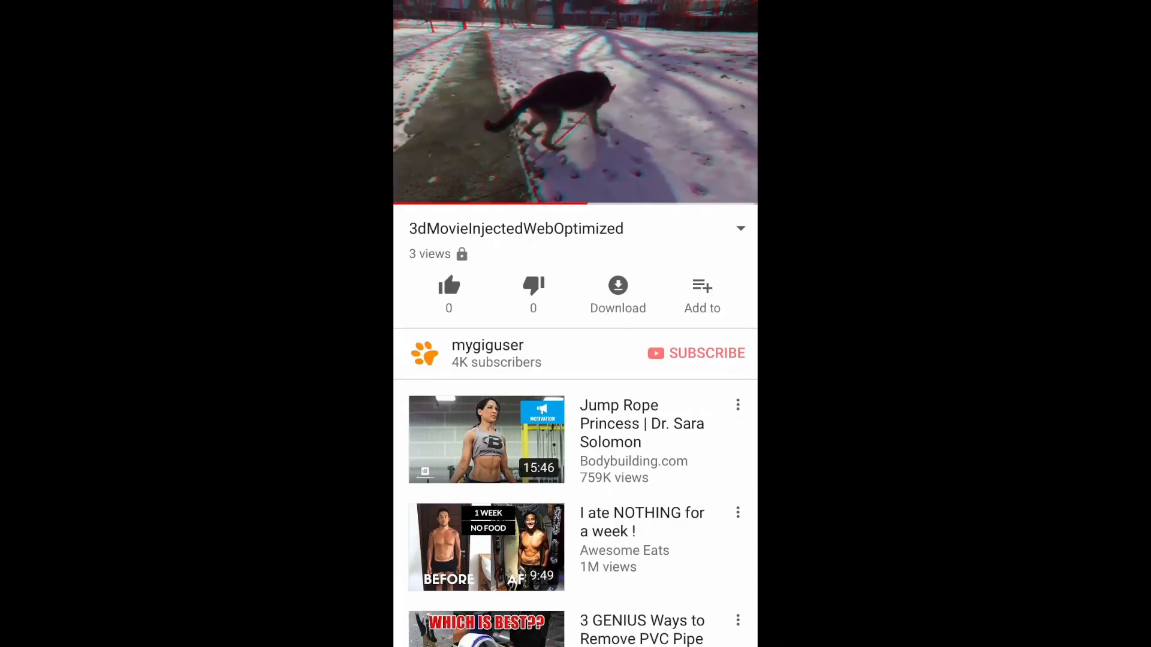
left_click(575, 103)
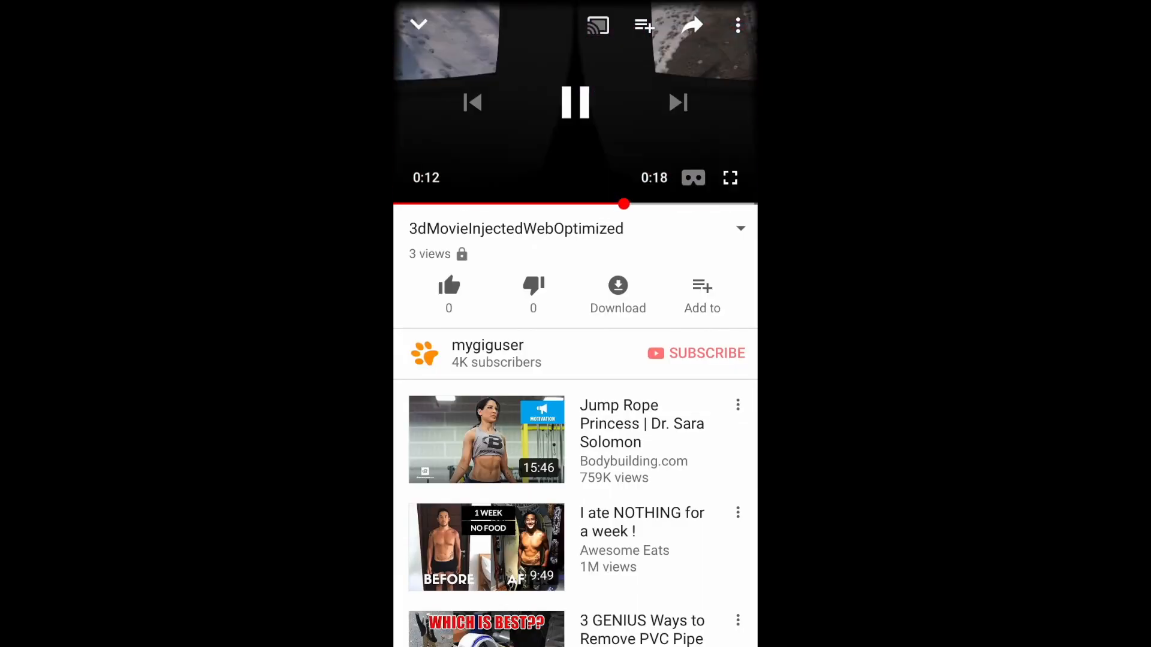
left_click(693, 177)
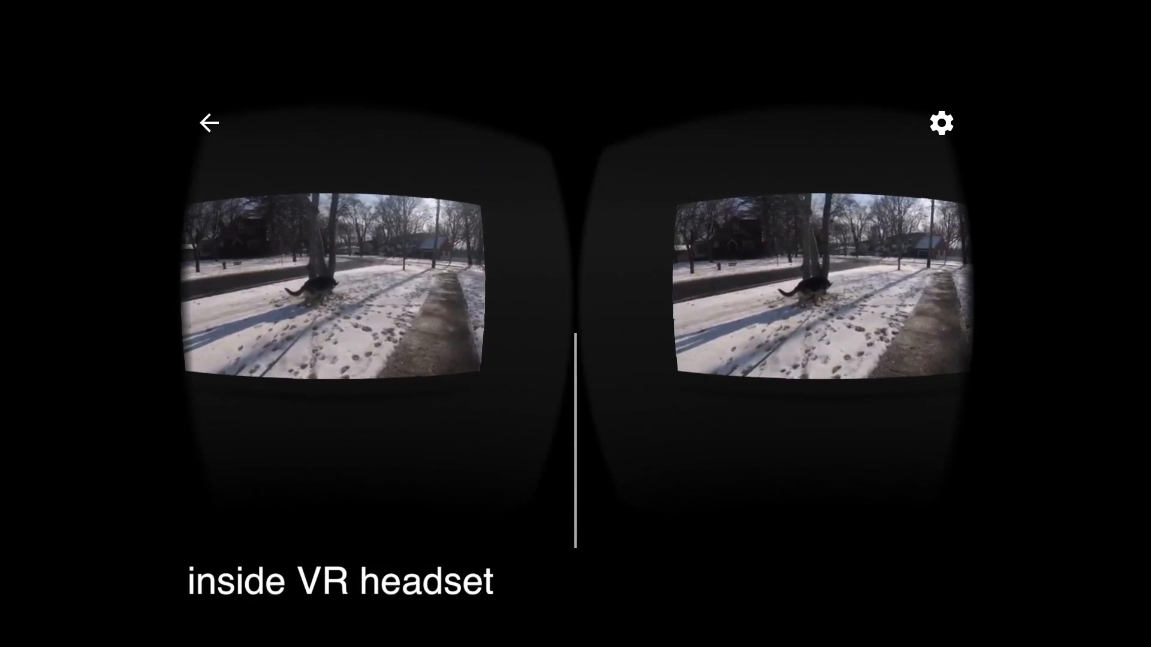